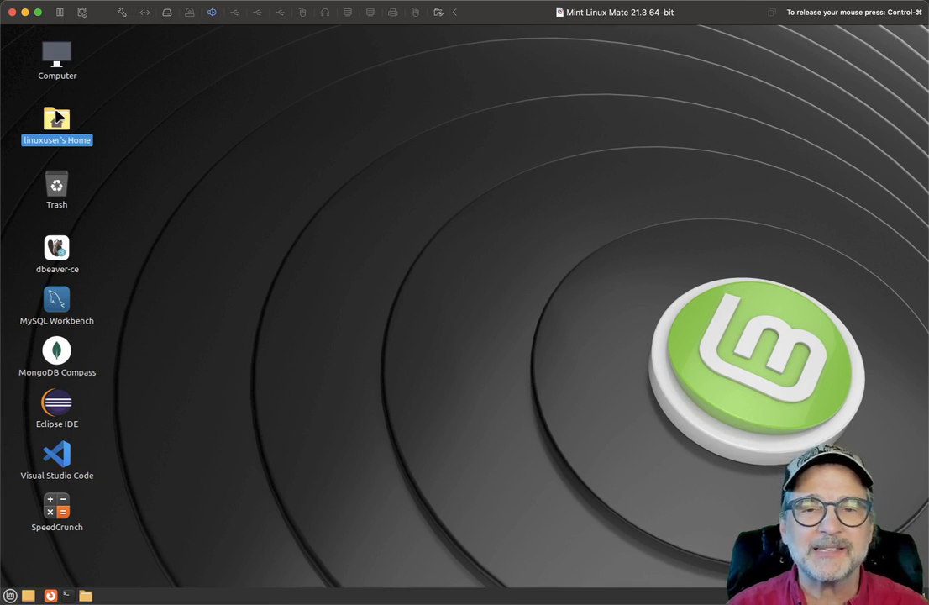
- Browse from the home folder through Documents into CPP_Projs
double_click(57, 121)
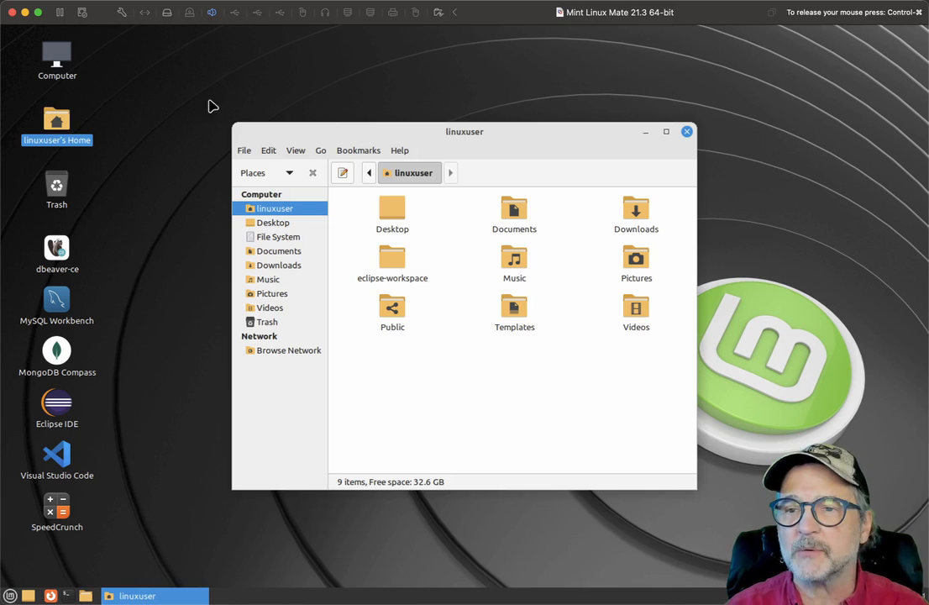
double_click(514, 215)
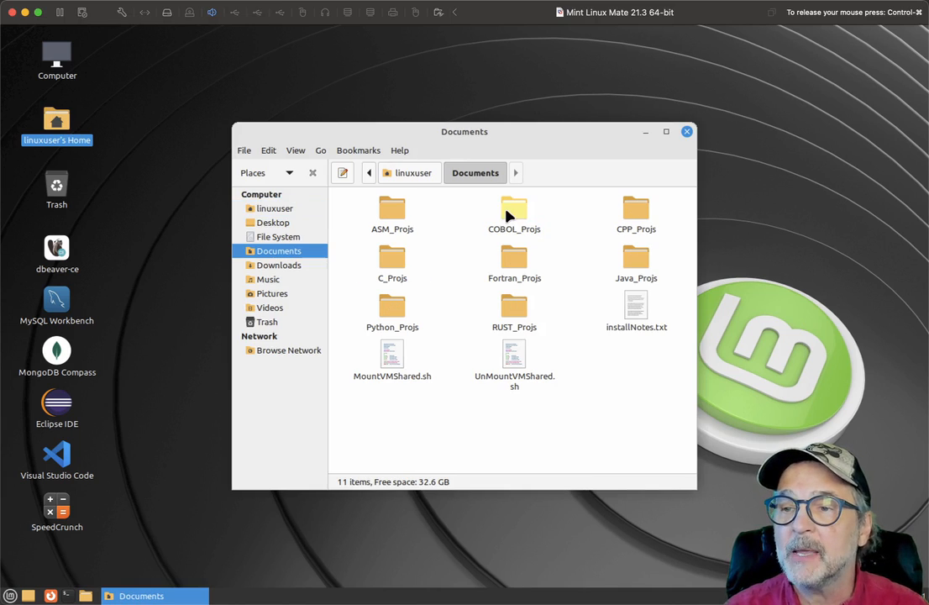
double_click(635, 210)
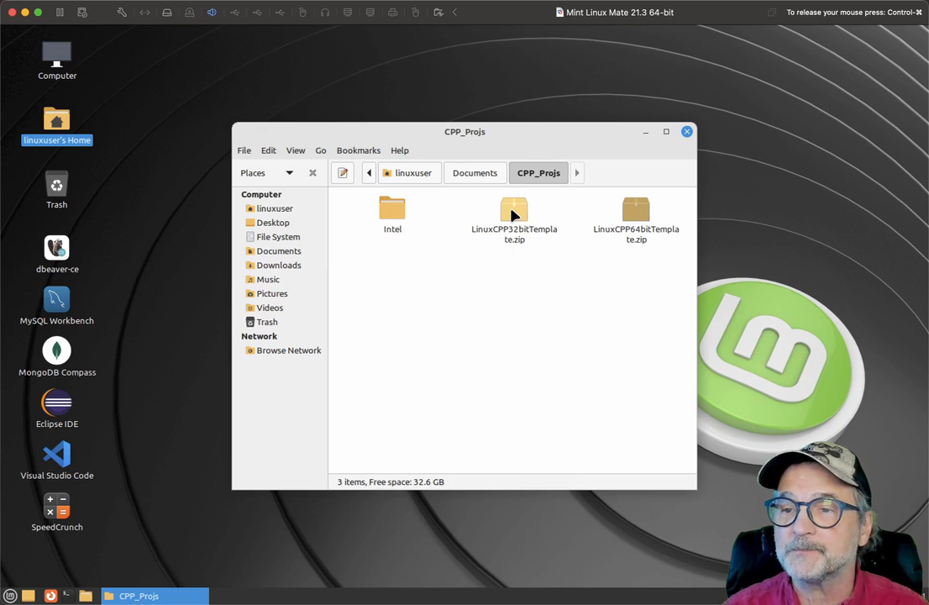
- Extract LinuxCPP64bitTemplate.zip here and rename the new folder CPP_CommandLineArgs
right_click(635, 215)
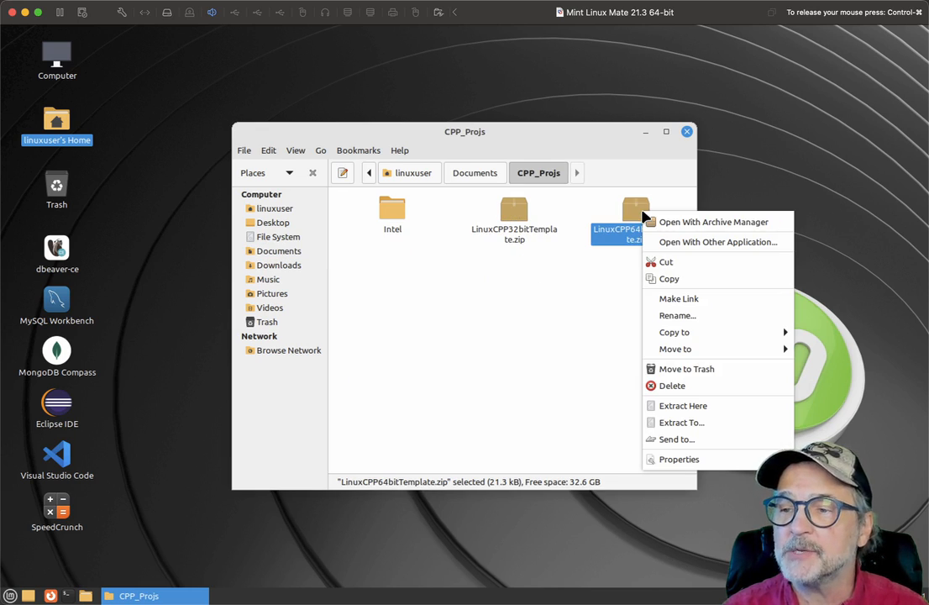
mouse_move(682, 405)
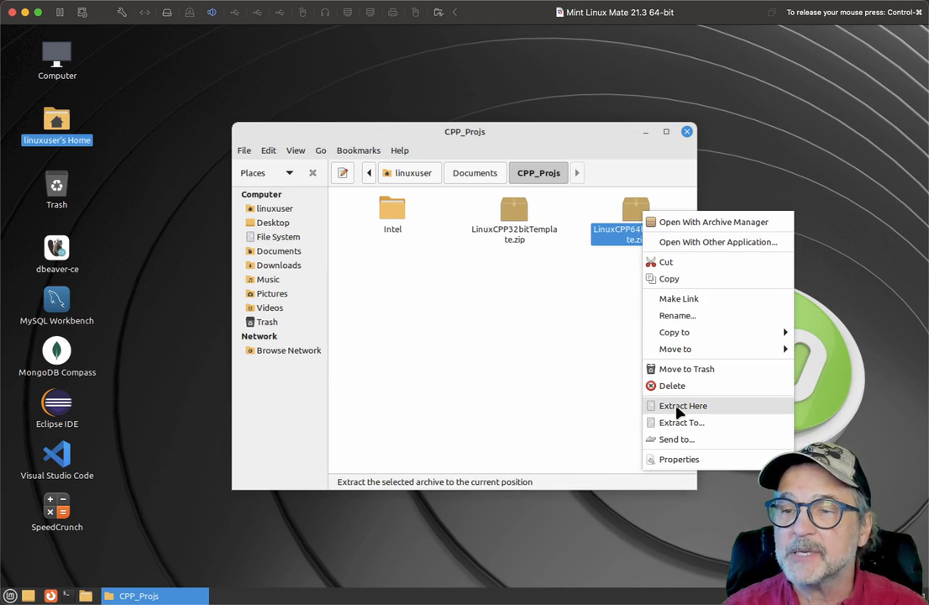
left_click(681, 405)
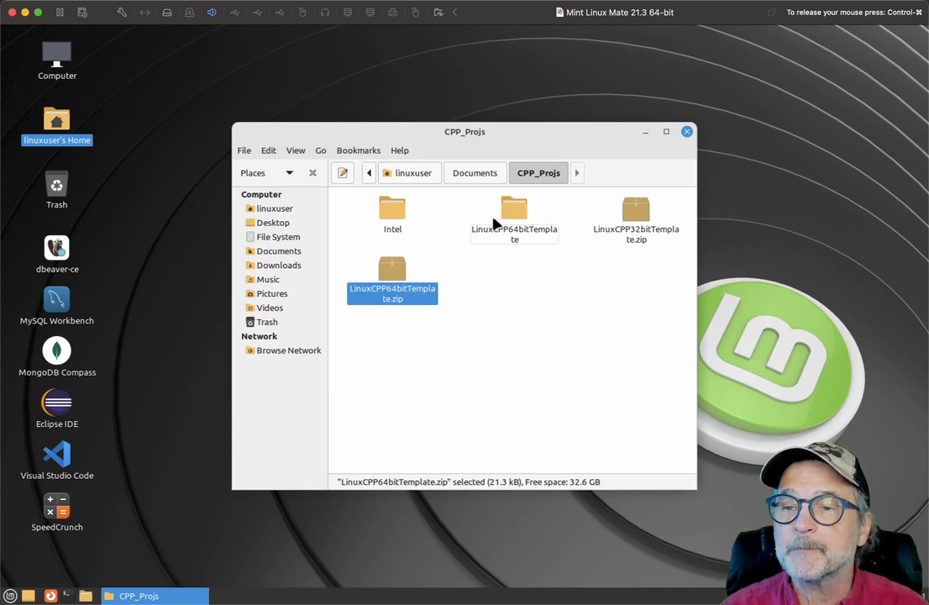
right_click(514, 215)
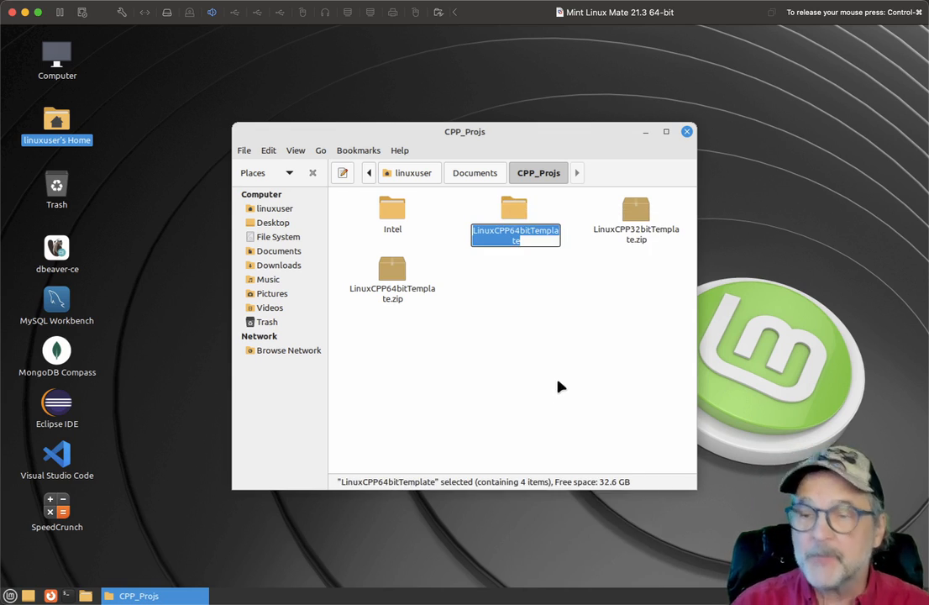
type("CPP_CommandLineArgs")
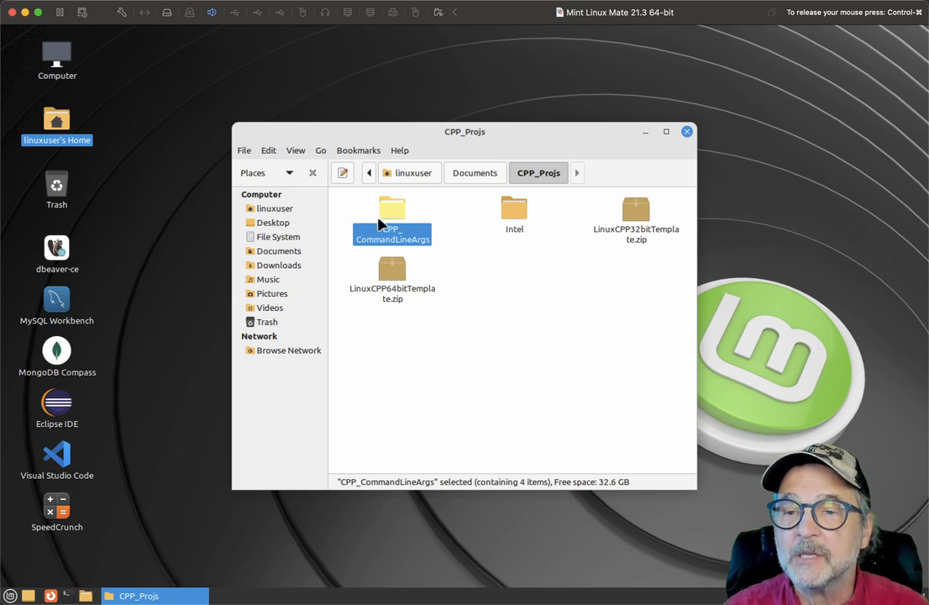
- Enter CPP_CommandLineArgs and list its files with ls in a terminal
double_click(391, 215)
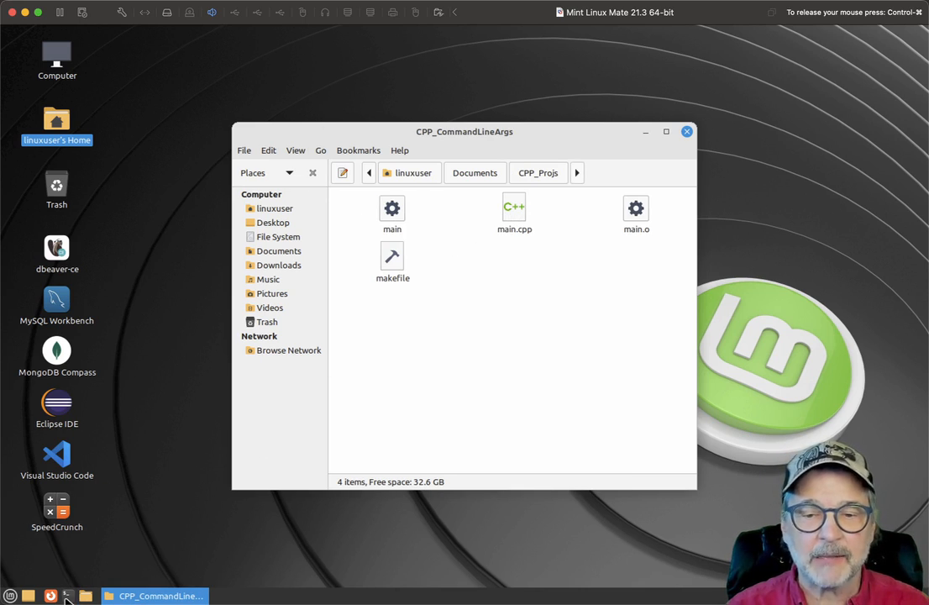
left_click(67, 595)
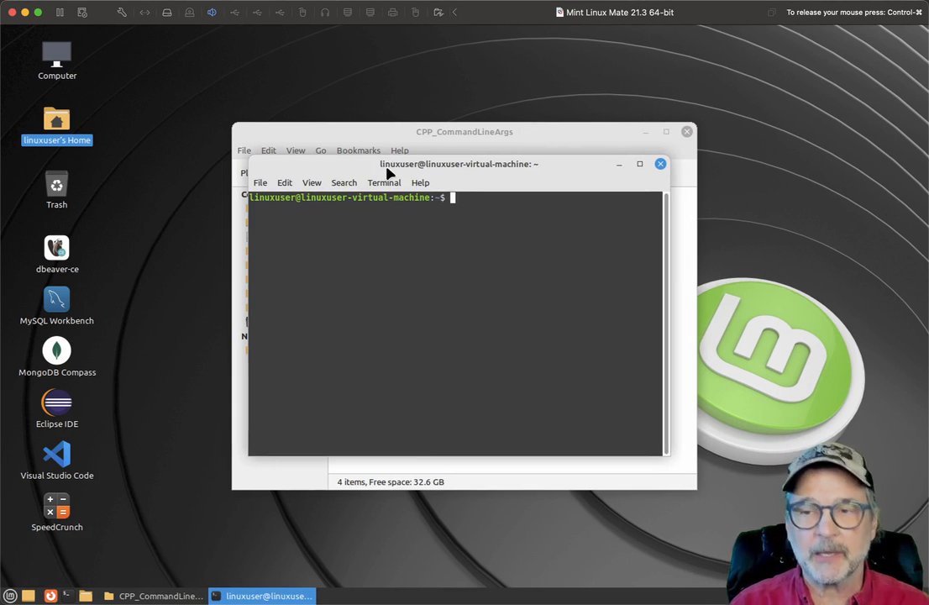
type("ls")
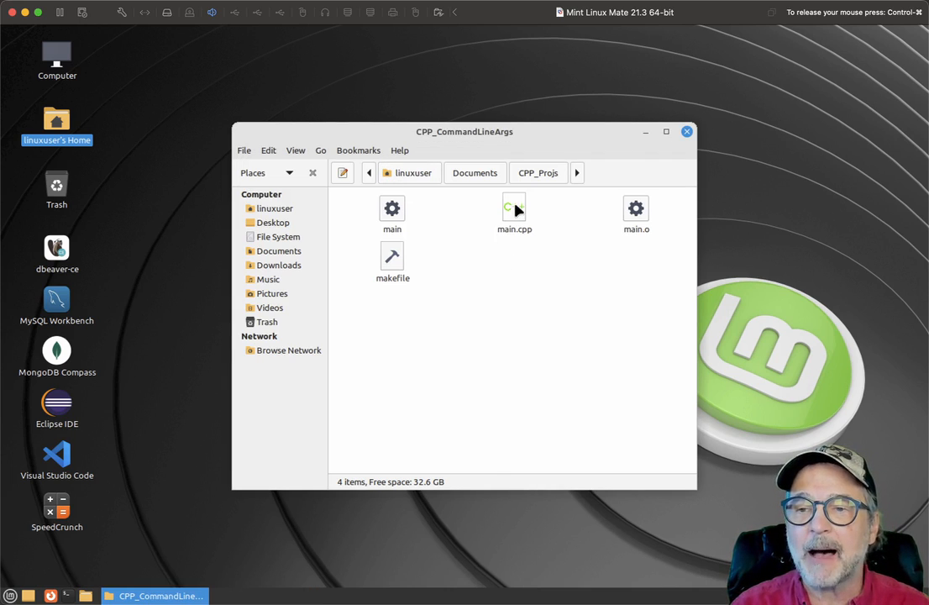
- Copy and paste main.cpp to make a duplicate main (copy).cpp
left_click(514, 215)
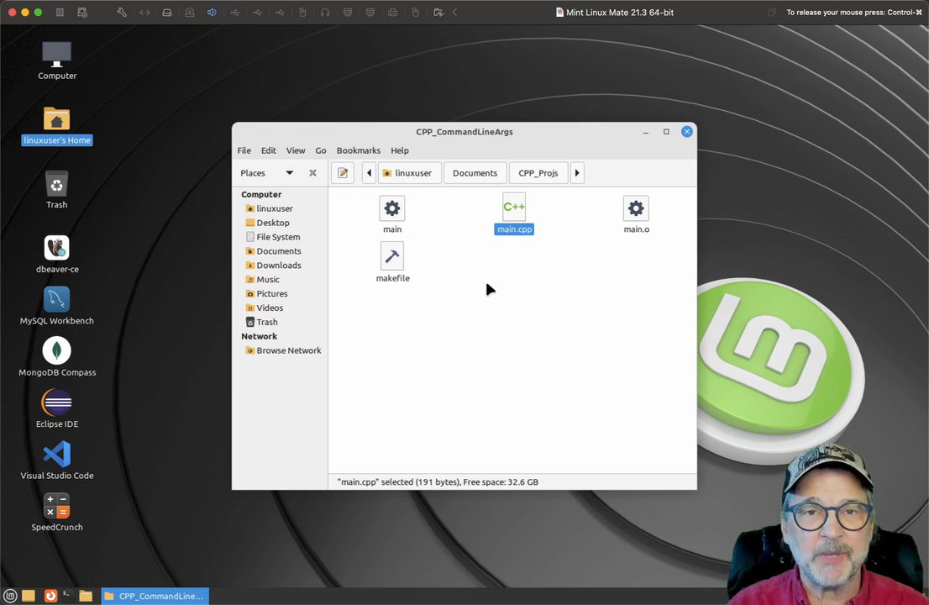
mouse_move(503, 215)
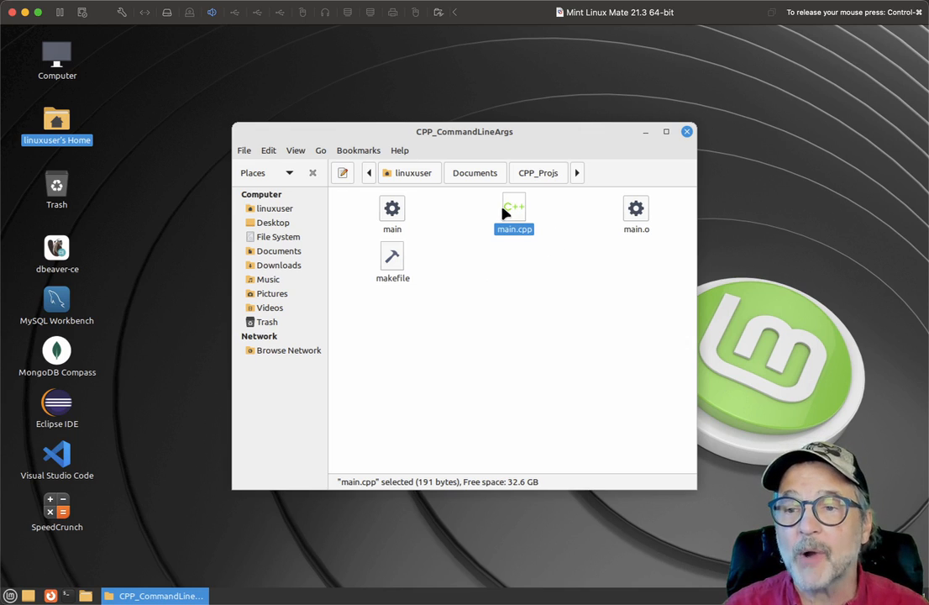
right_click(514, 215)
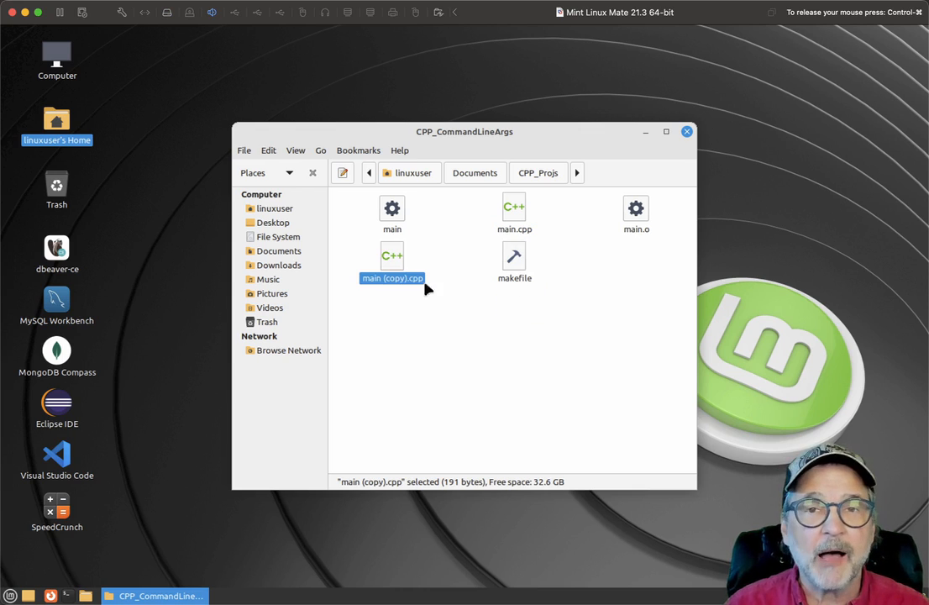
mouse_move(400, 270)
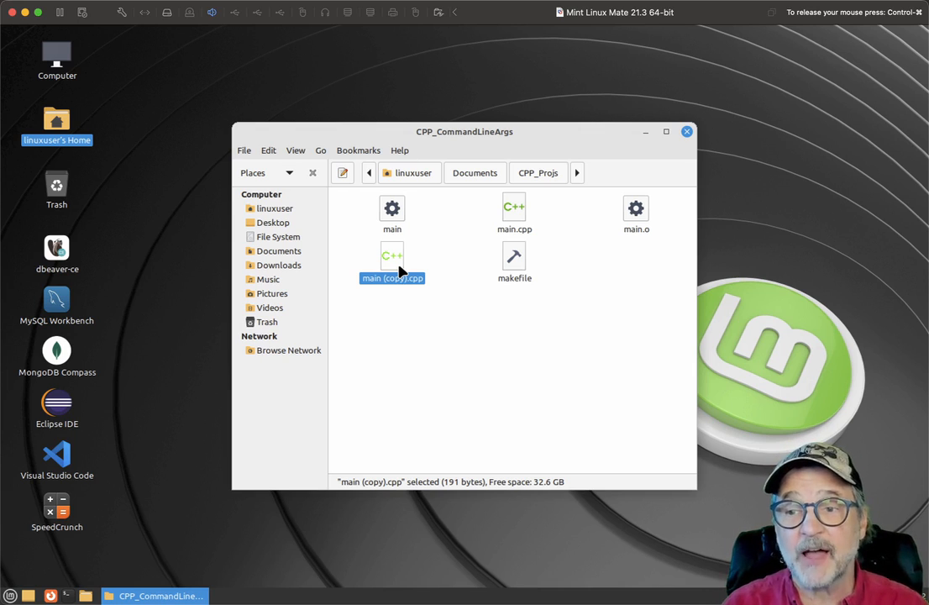
left_click(514, 215)
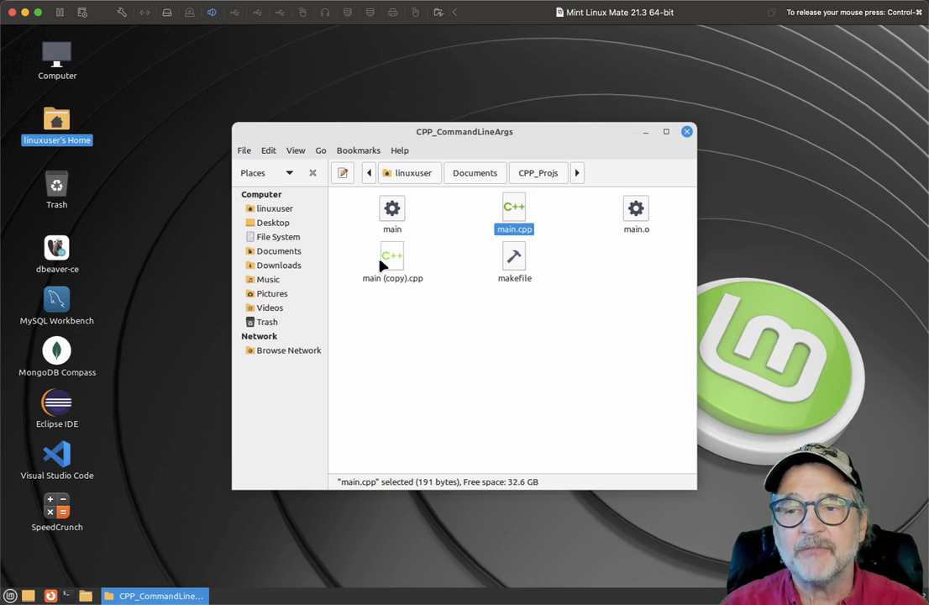
- Move the duplicate main (copy).cpp to the Trash
left_click(394, 262)
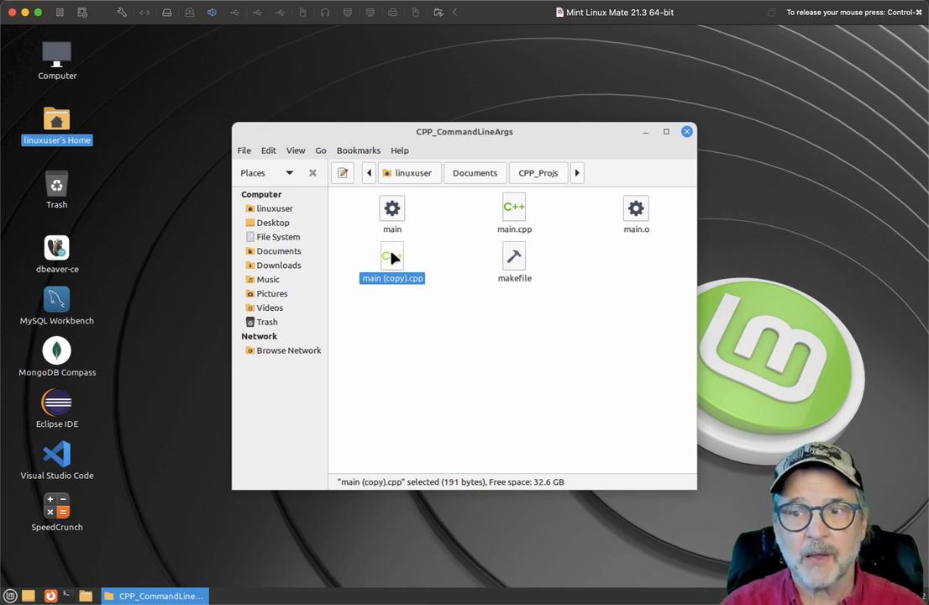
right_click(391, 258)
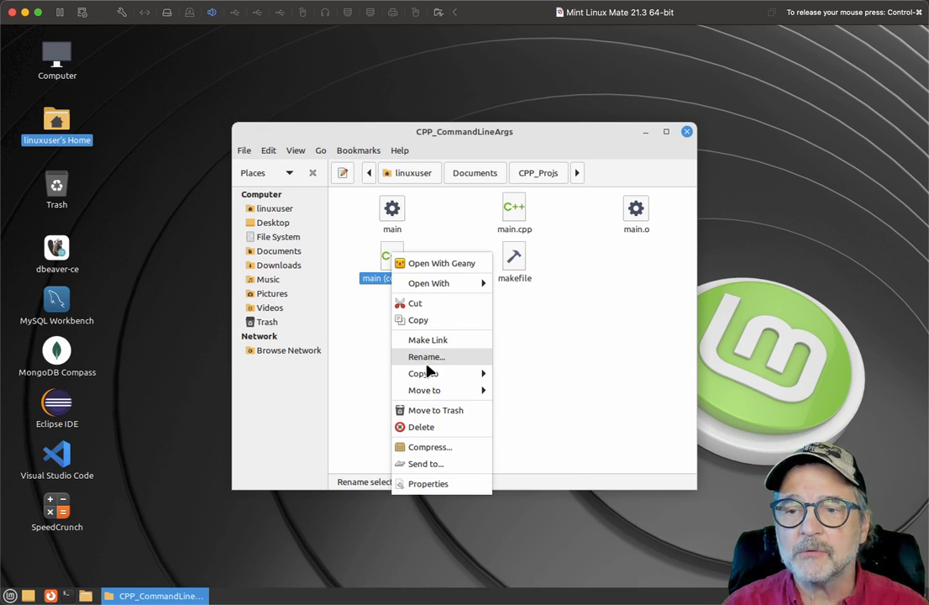
left_click(450, 318)
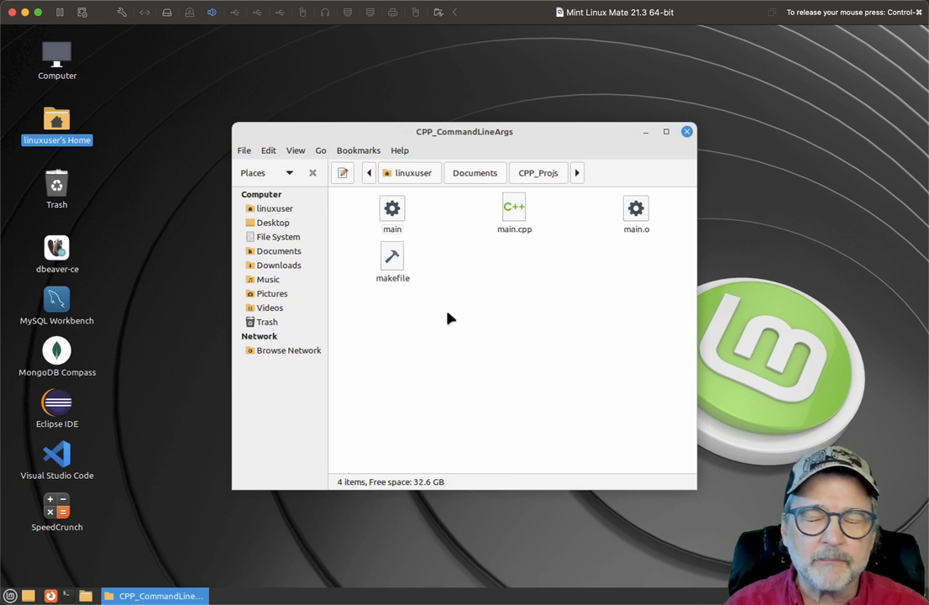
mouse_move(479, 367)
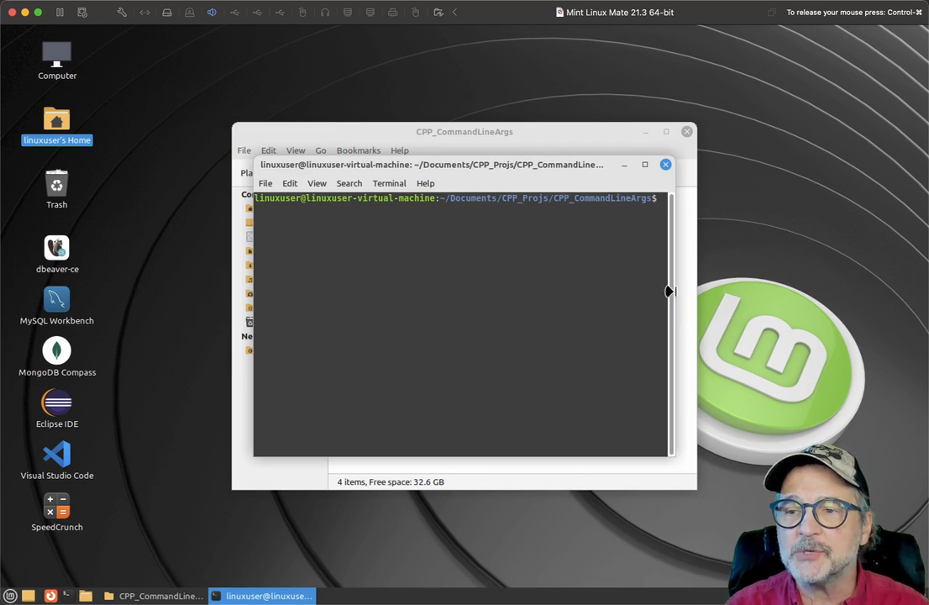
- Widen the terminal, run ls, and enter cp ./main.cpp ./main2.cpp
left_click_drag(670, 292, 822, 296)
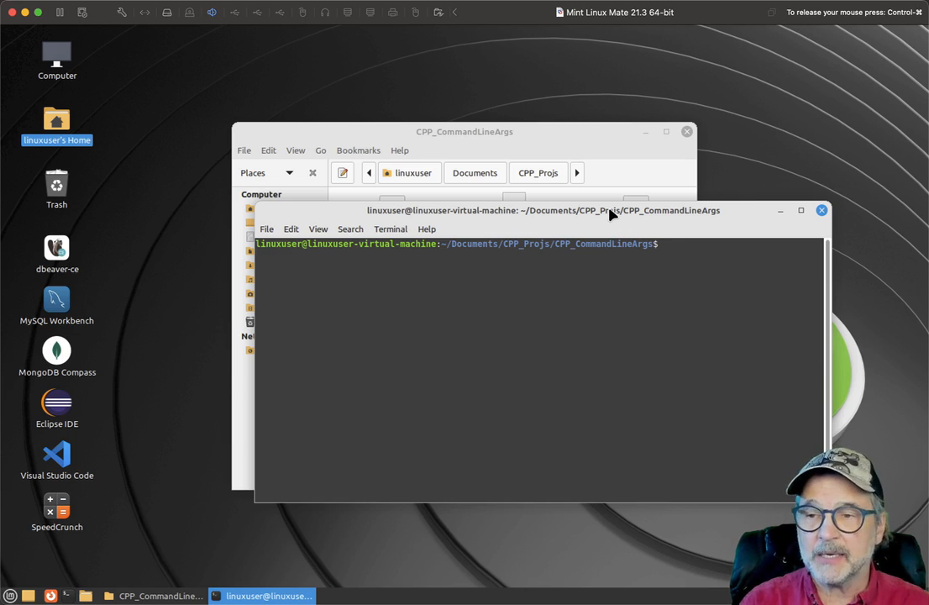
type("l")
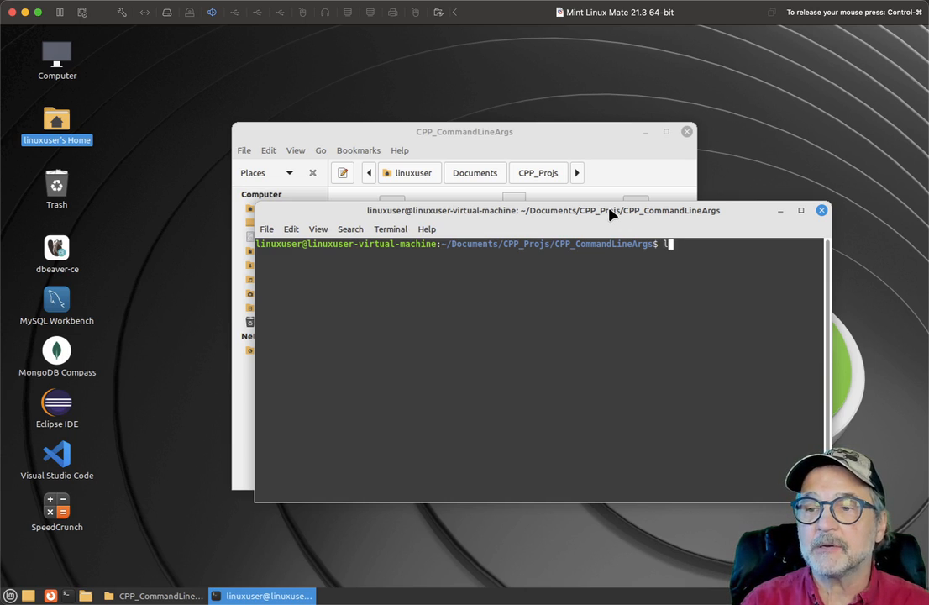
type("cp")
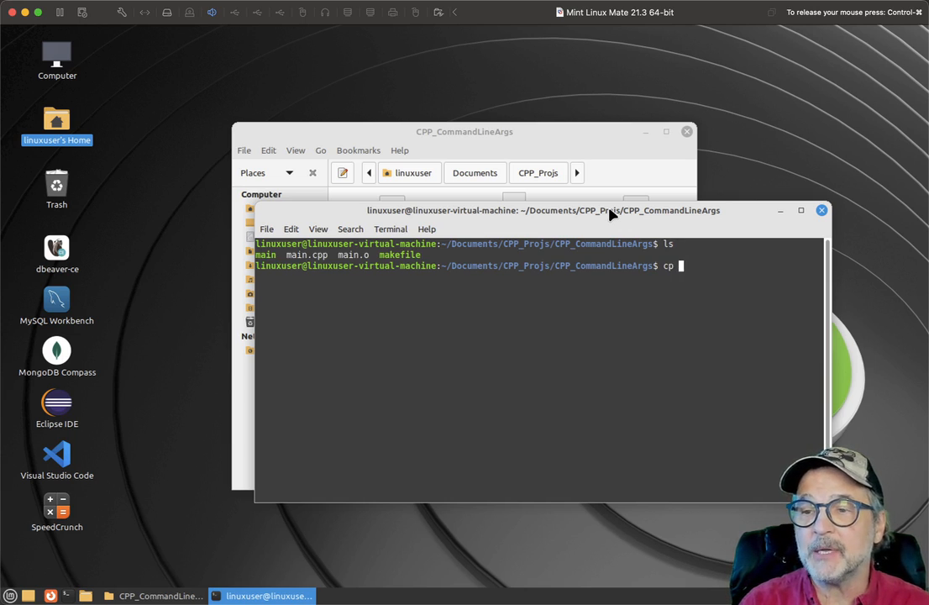
type("./main.cpp ./")
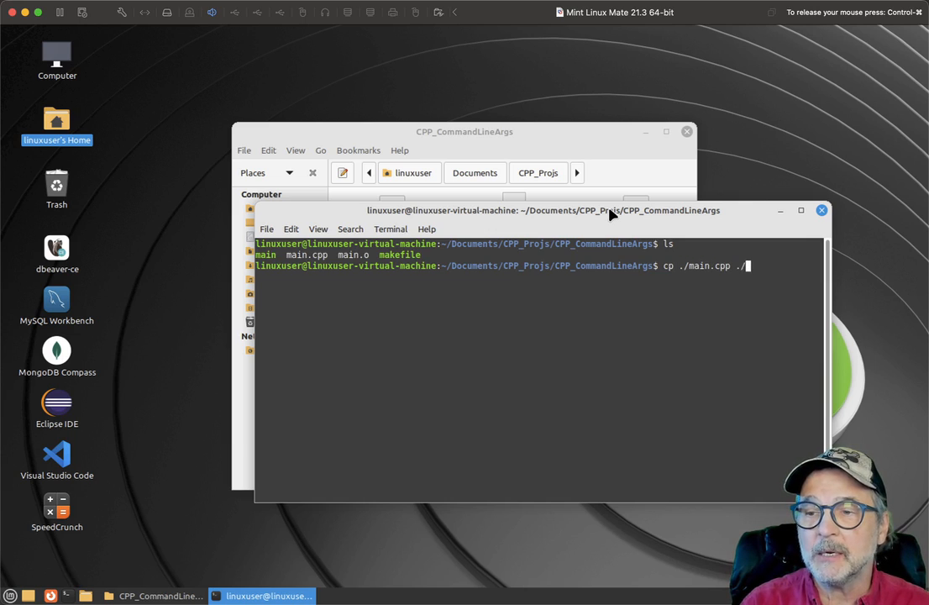
type("main2.cpp")
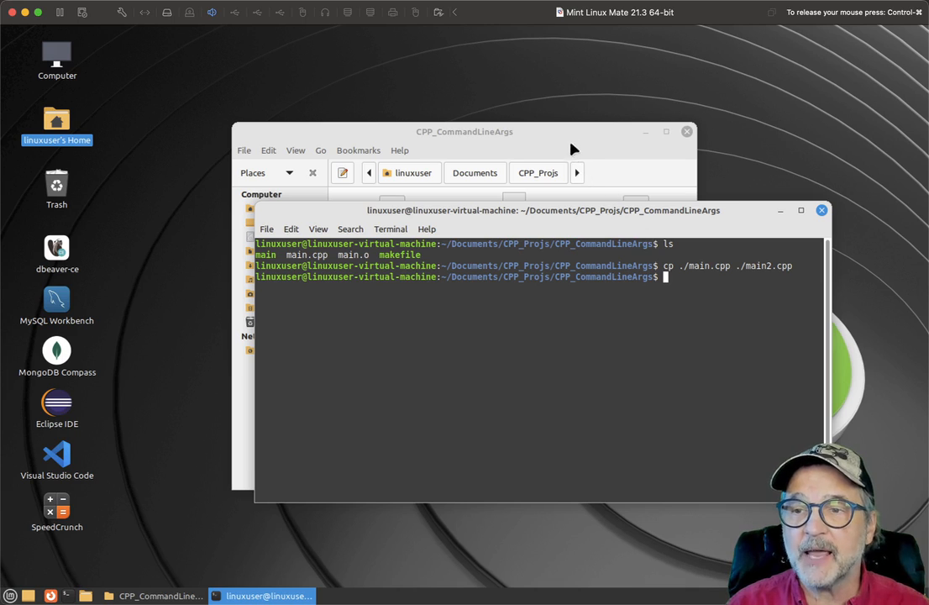
- Check main2.cpp in Caja, run the copy command, then close the terminal
left_click(464, 131)
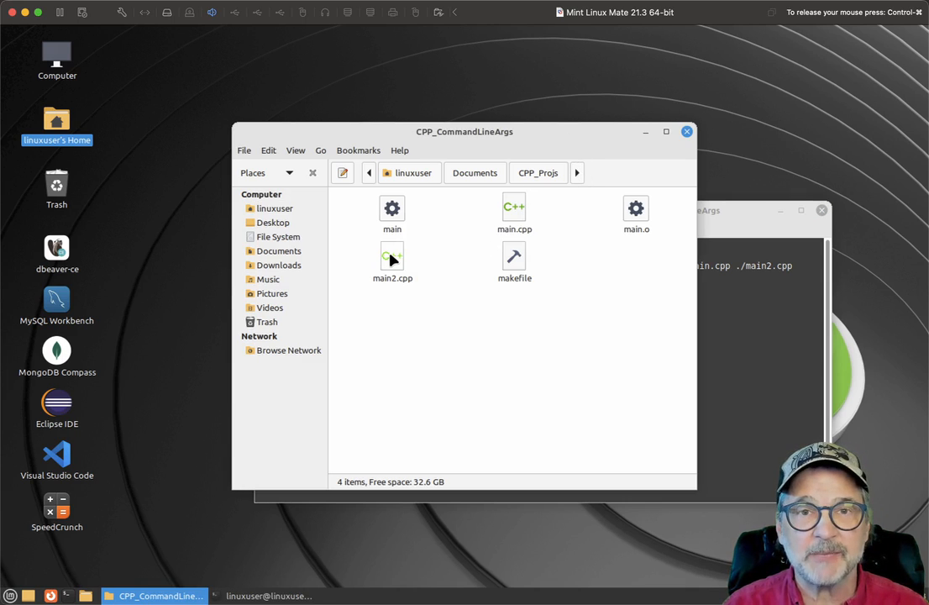
left_click(267, 595)
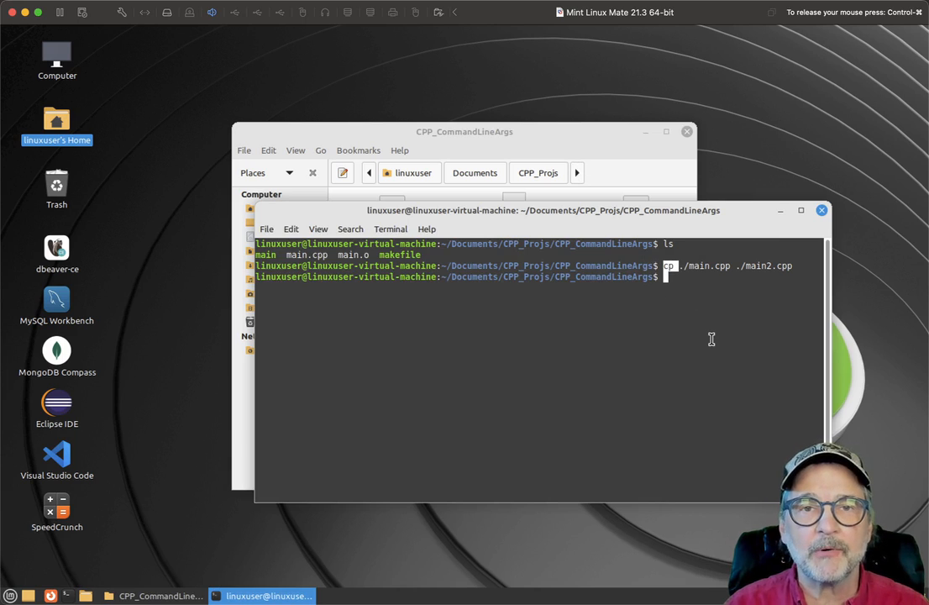
key("Return")
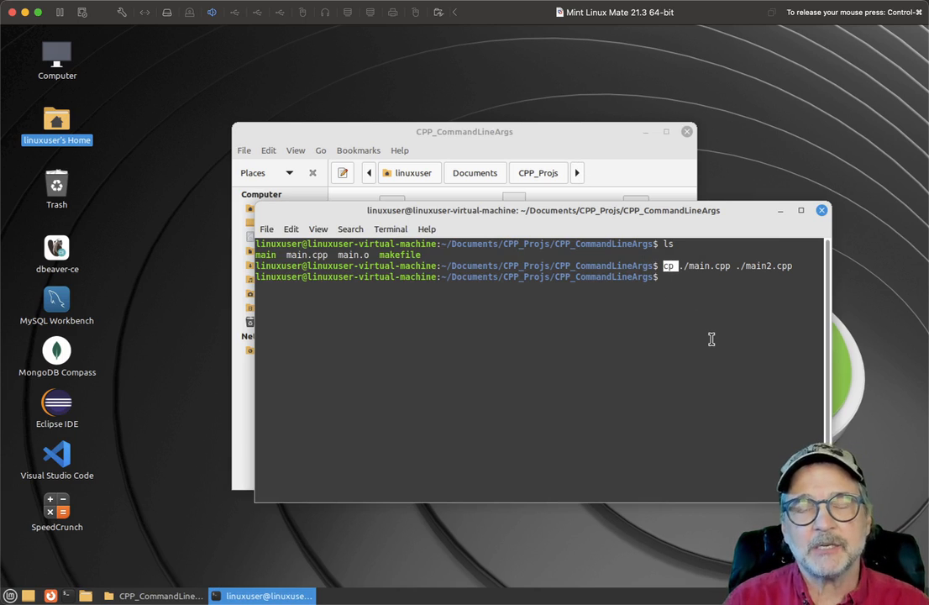
key("Return")
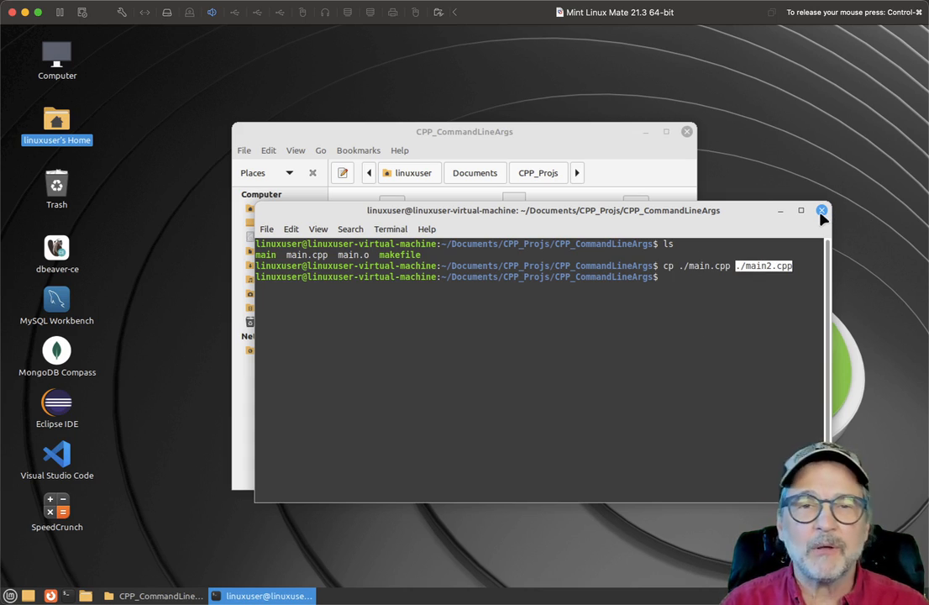
left_click(822, 208)
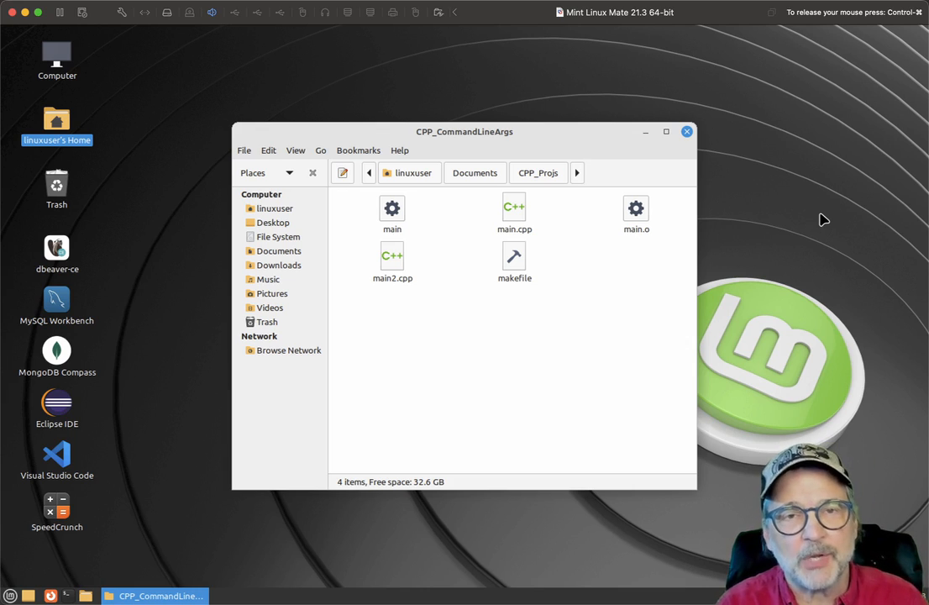
mouse_move(568, 249)
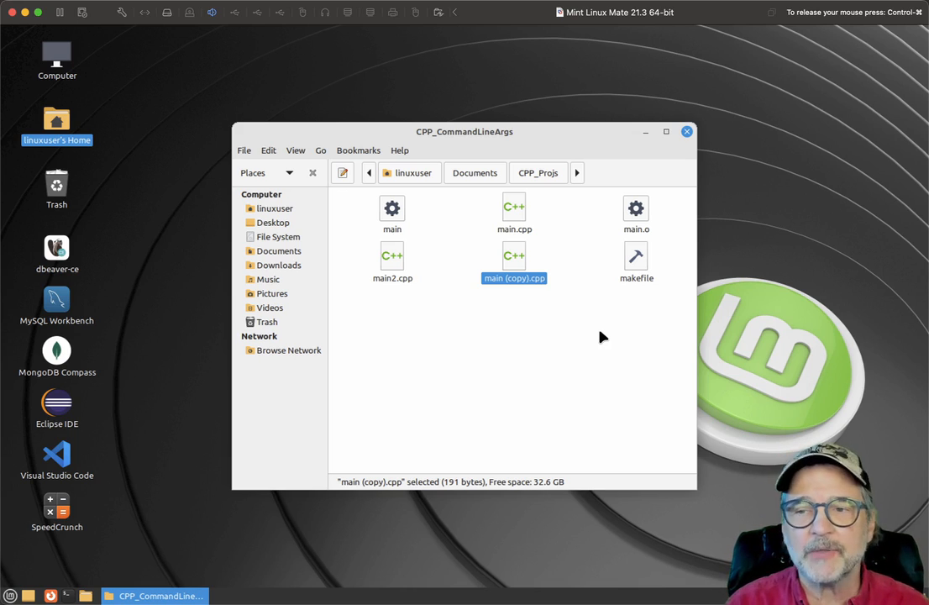
- Select the files shown in the CPP_CommandLineArgs folder
left_click_drag(353, 243, 546, 303)
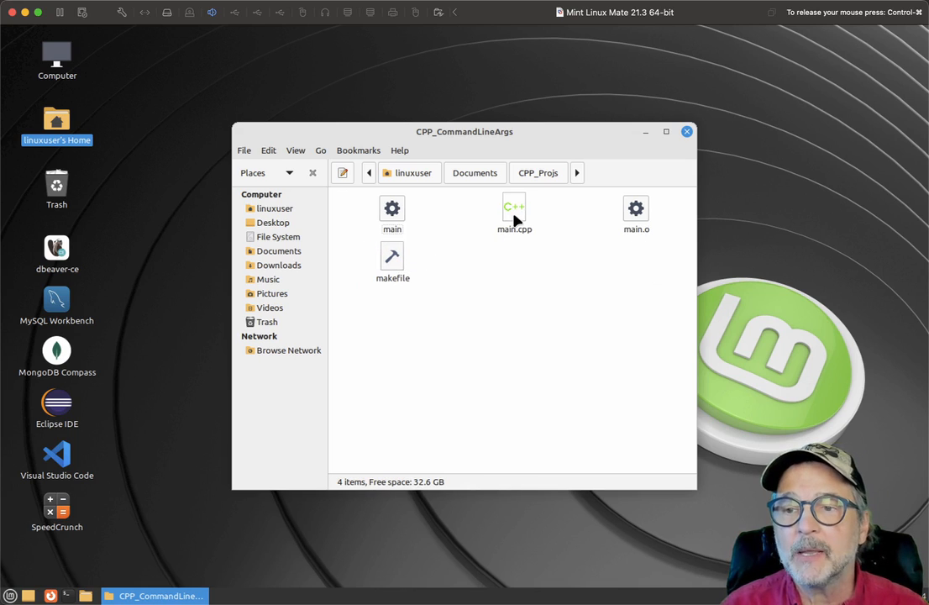
- Load main.cpp from CPP_CommandLineArgs into Geany
double_click(514, 215)
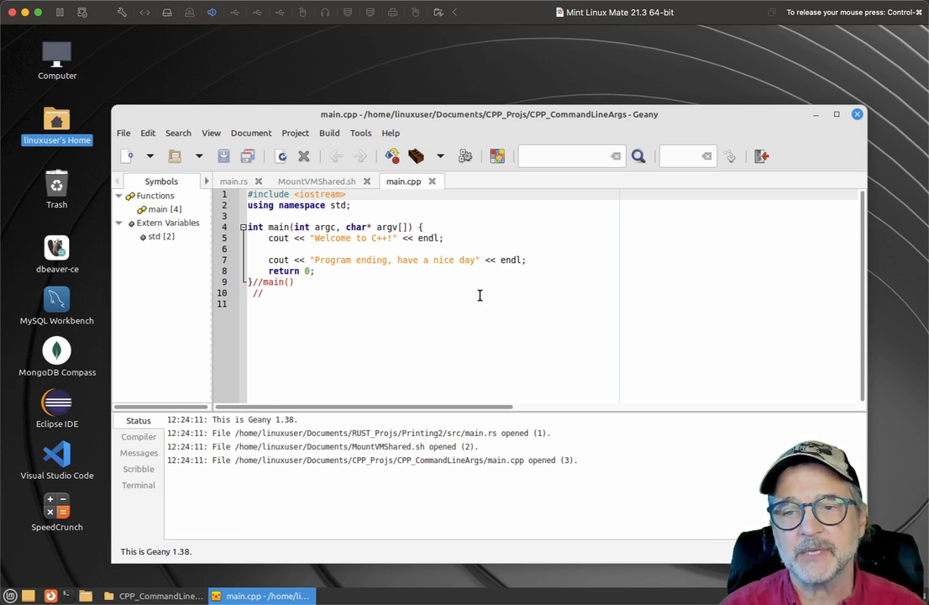
mouse_move(417, 229)
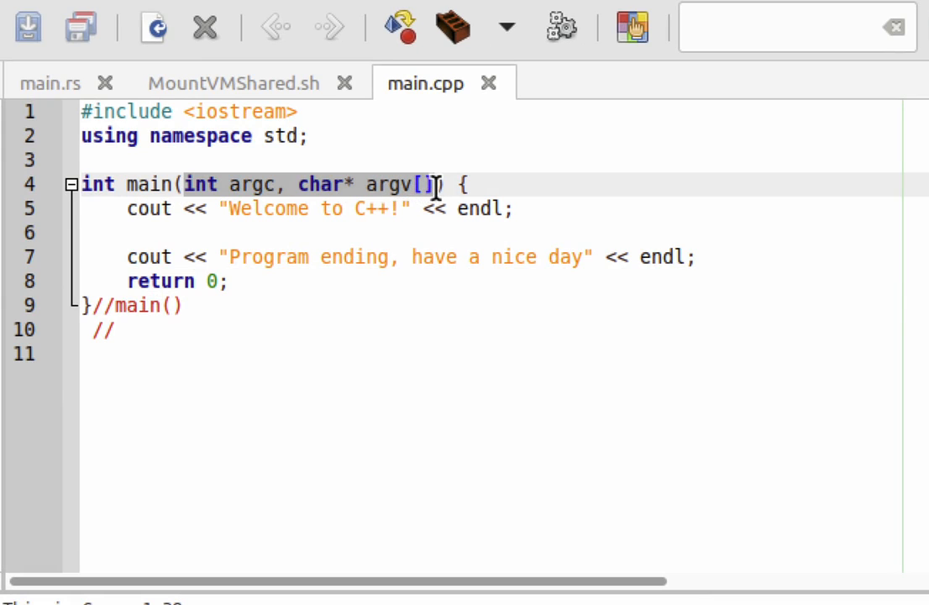
mouse_move(578, 346)
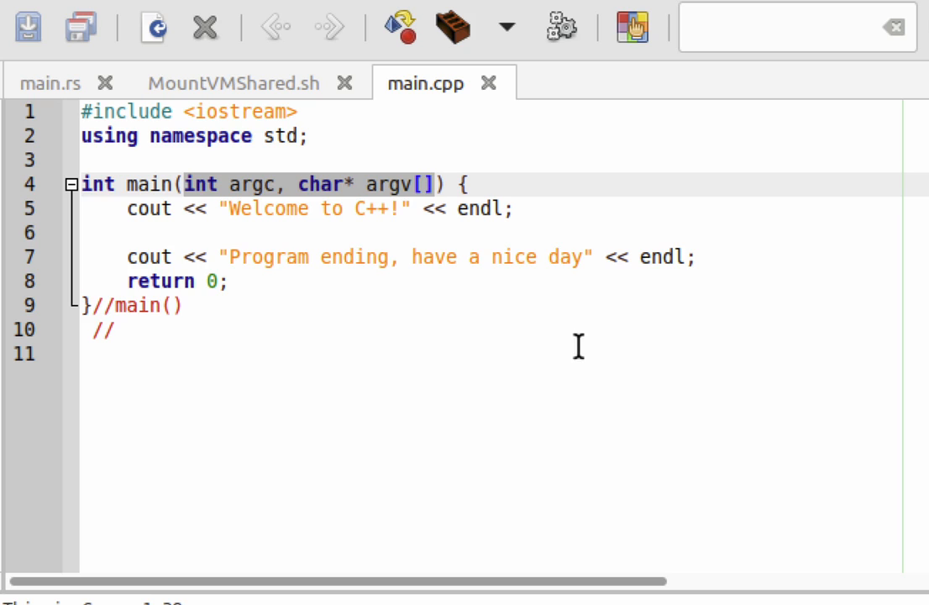
left_click(434, 183)
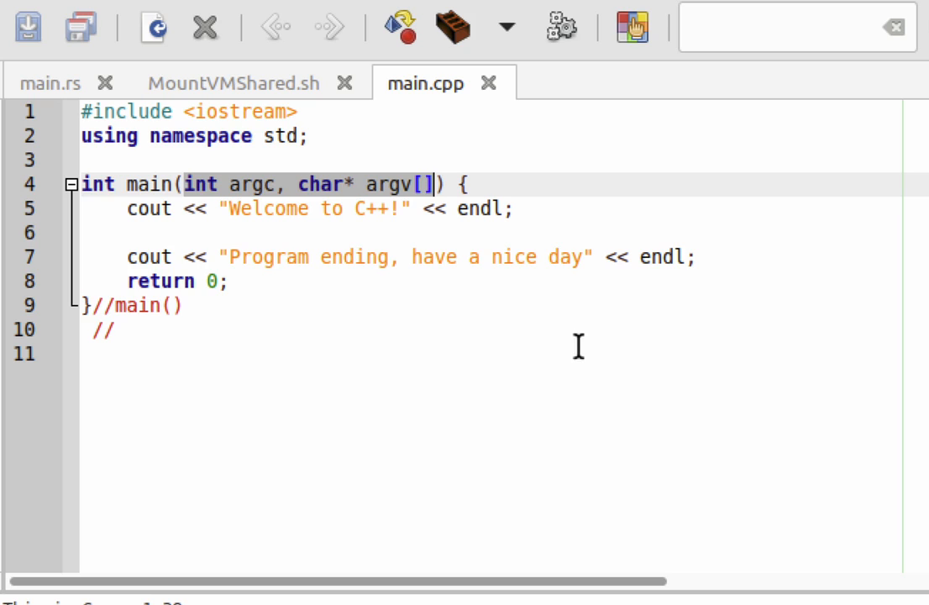
mouse_move(253, 202)
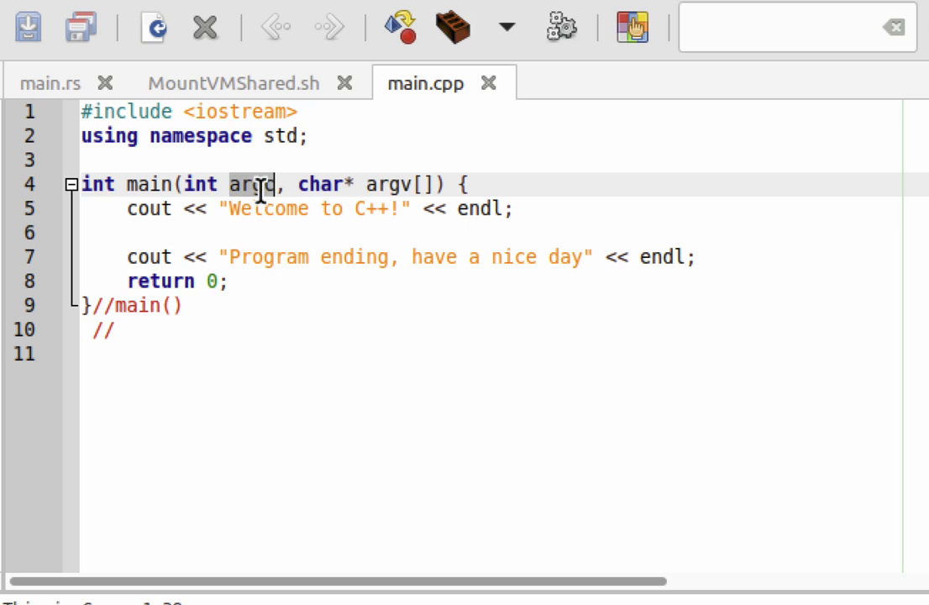
type("frank")
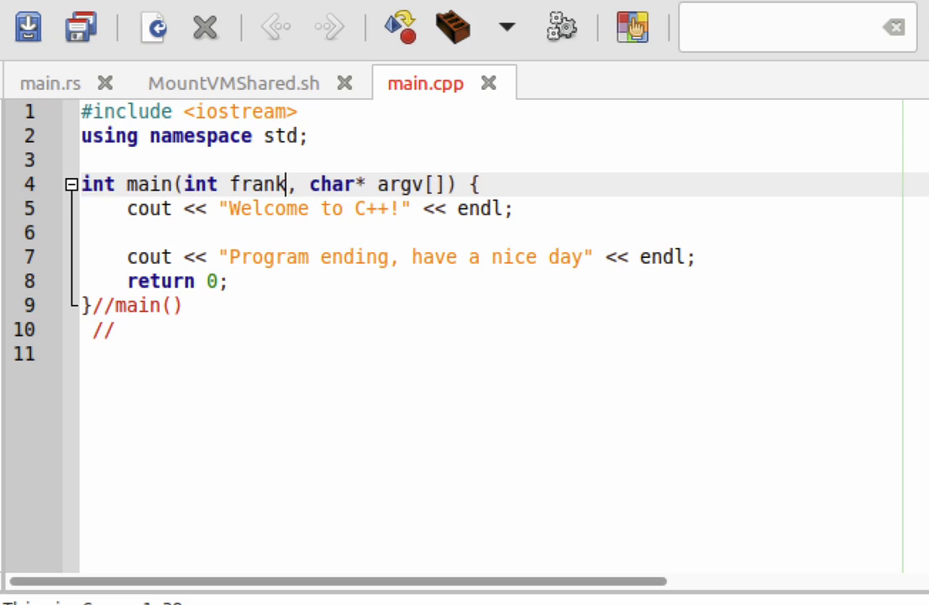
double_click(403, 183)
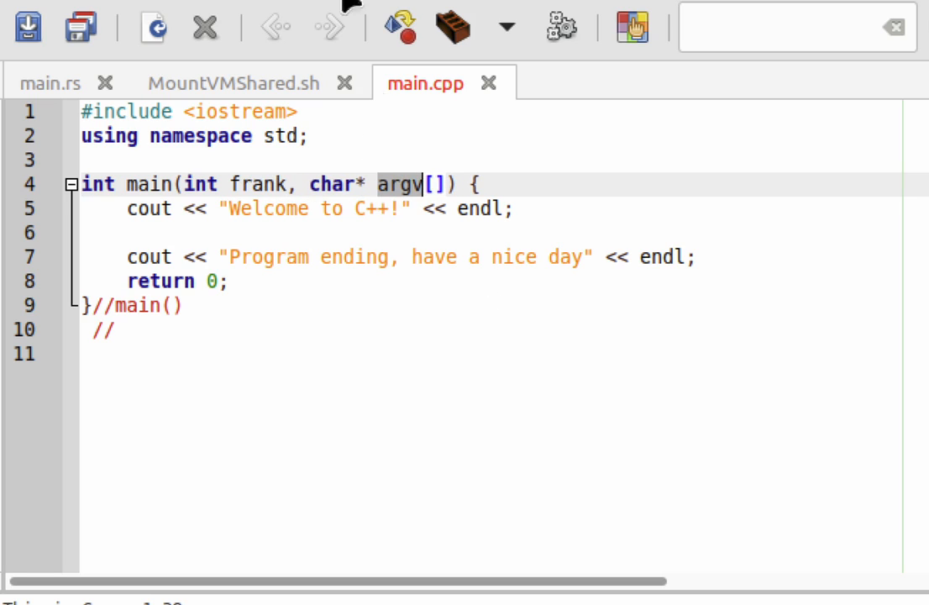
type("maryu")
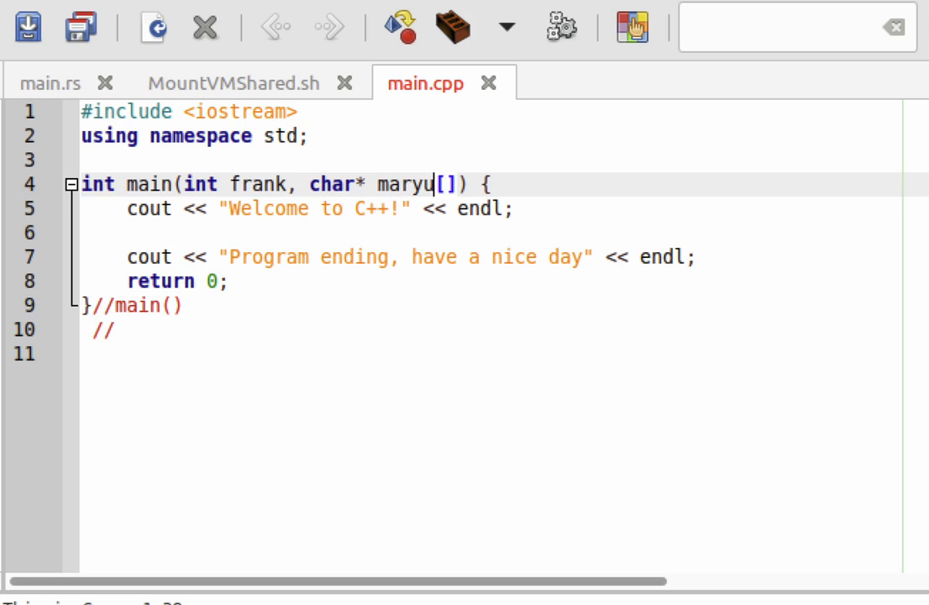
key("Backspace")
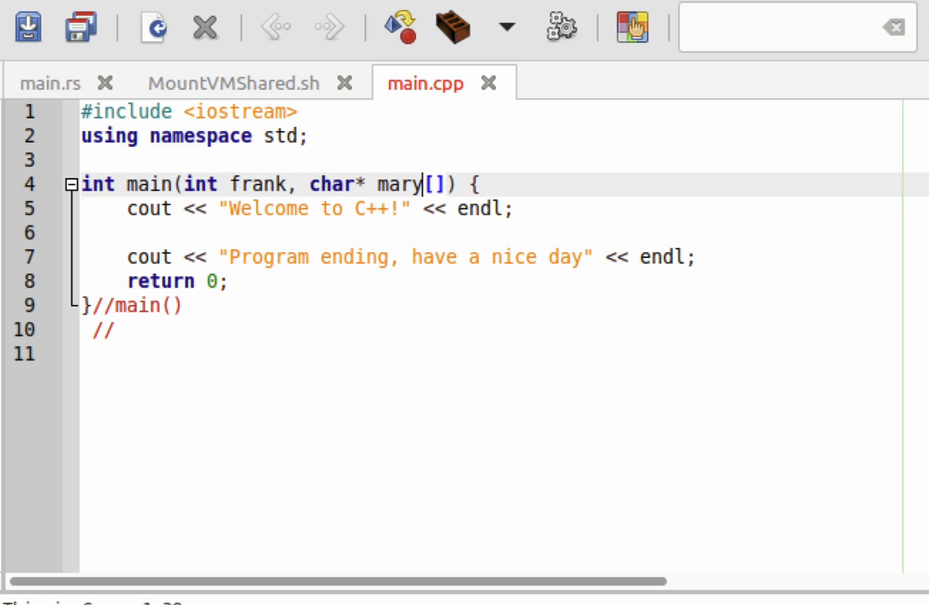
type("argv")
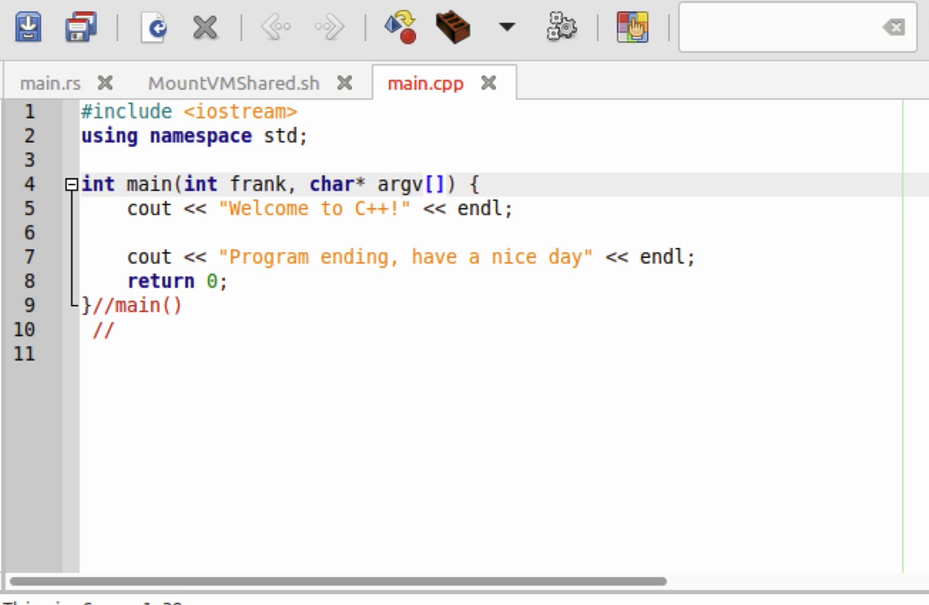
type("argc")
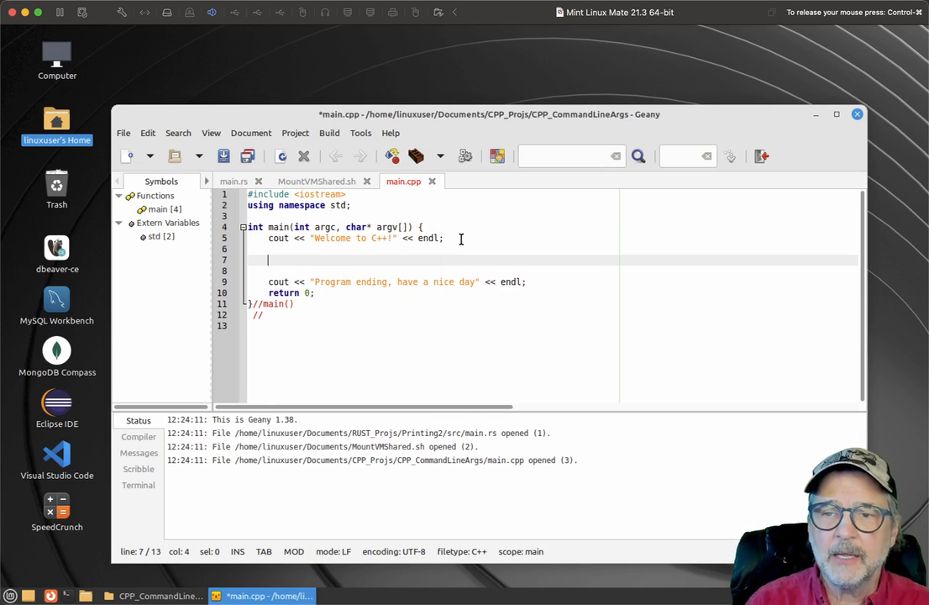
- Add a cout line printing "The total arguments sent to the program is: " with argc, and save
type("cout << \"The total arguments sent to the")
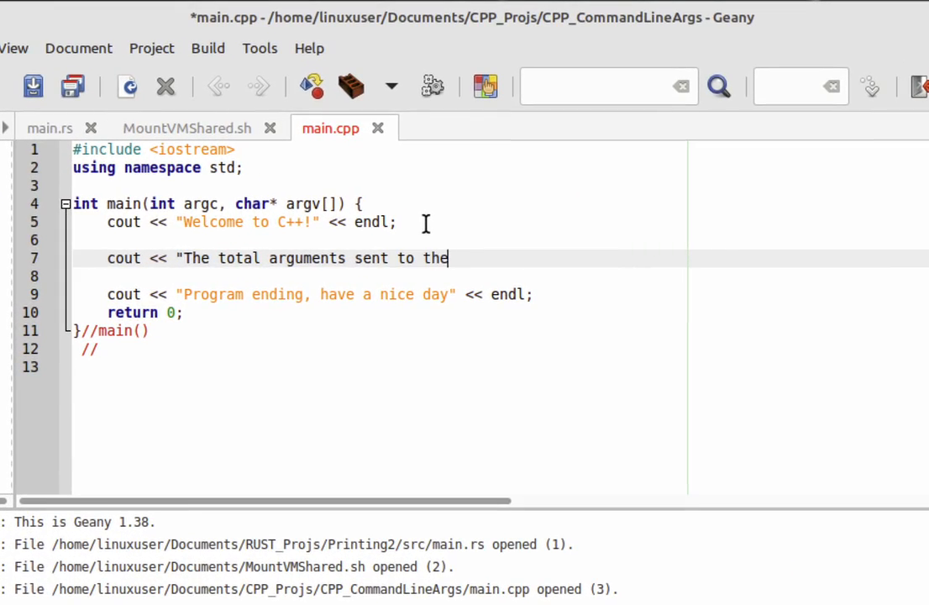
type("program is: \" << argc << endl;")
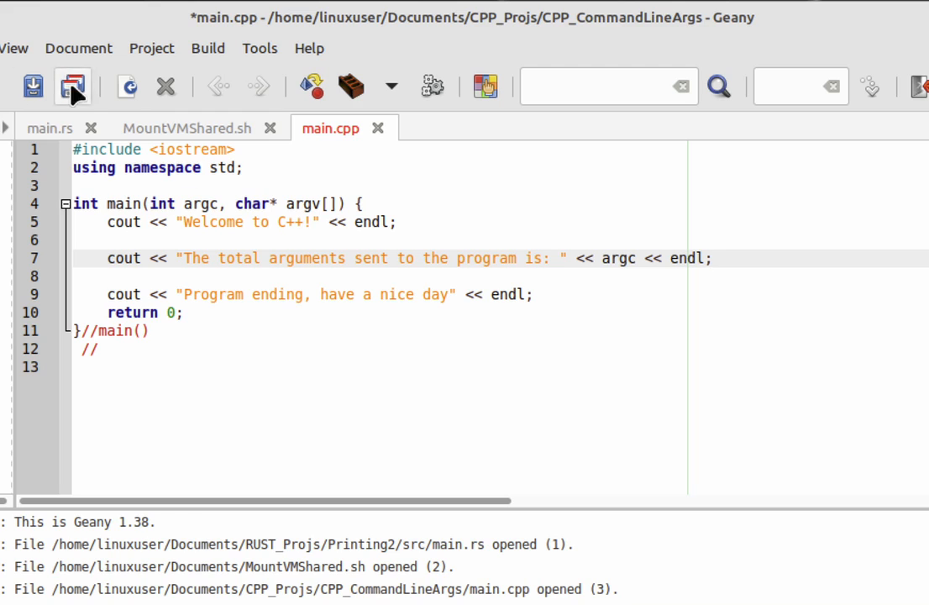
left_click(208, 47)
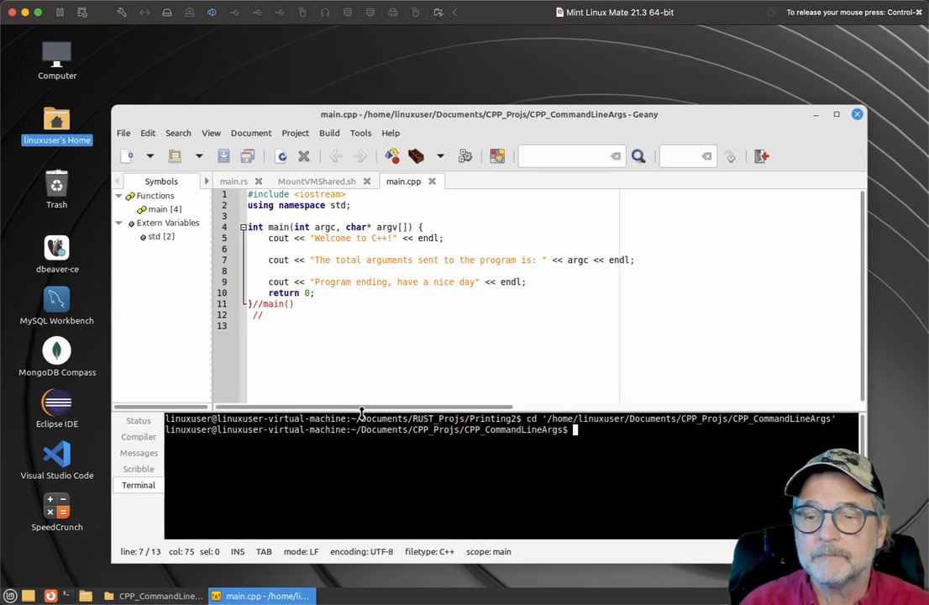
- Build, then run ./main alone and ./main one two three, reporting 1 and 4 arguments
key("Return")
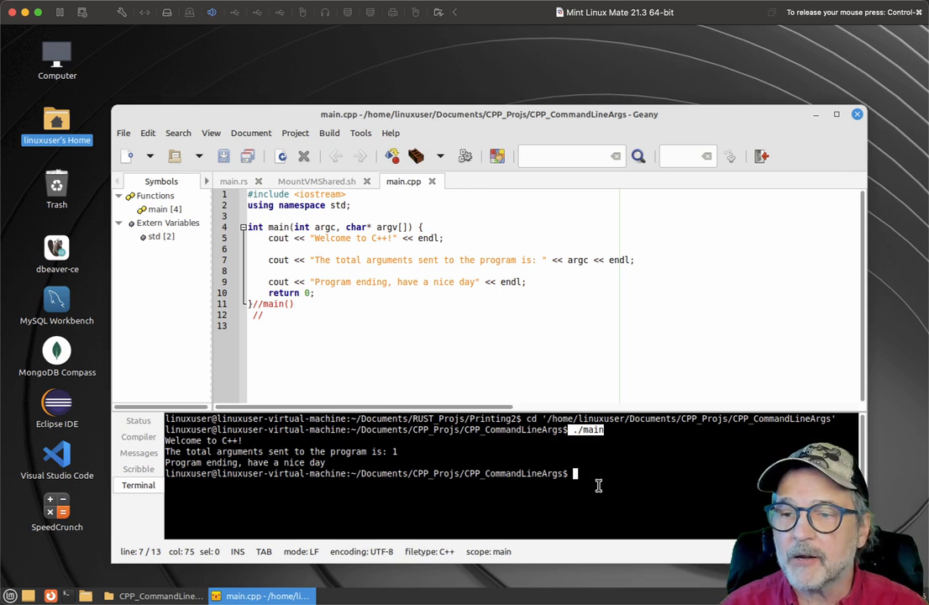
type("./ma")
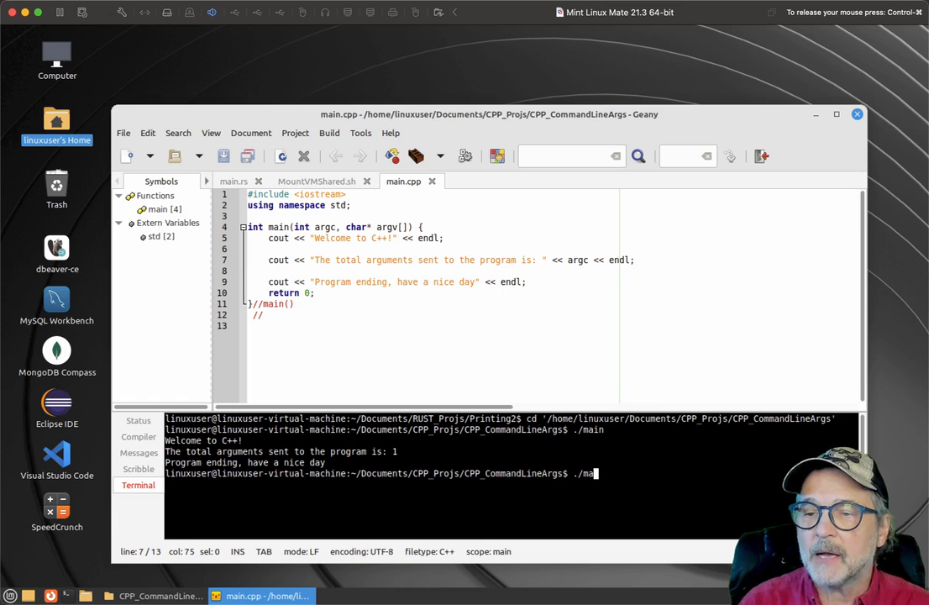
type("one t")
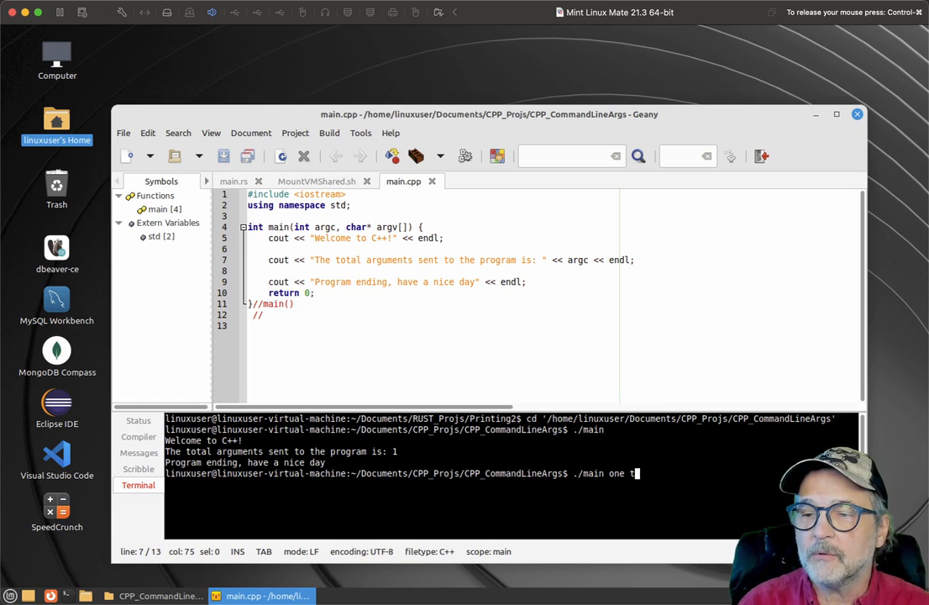
type("wo three")
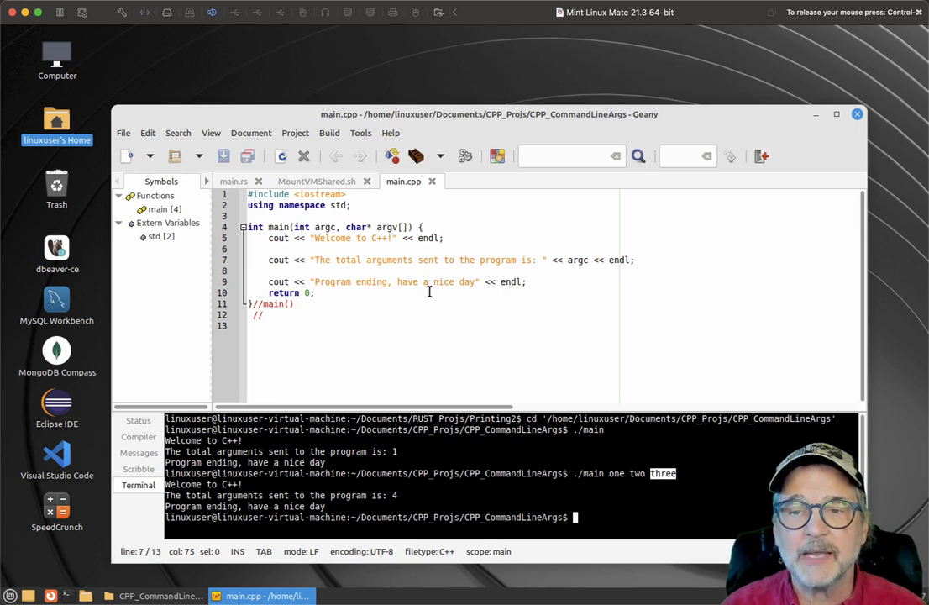
left_click(277, 239)
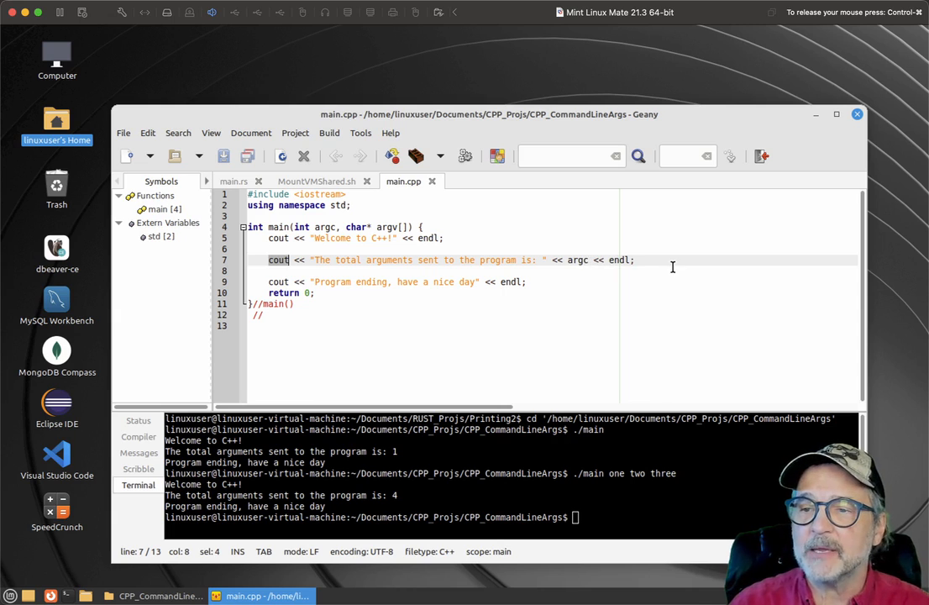
- Start a for (int i=0; i<argc; i++) { loop after the argument-count line
key("Return")
type("for (")
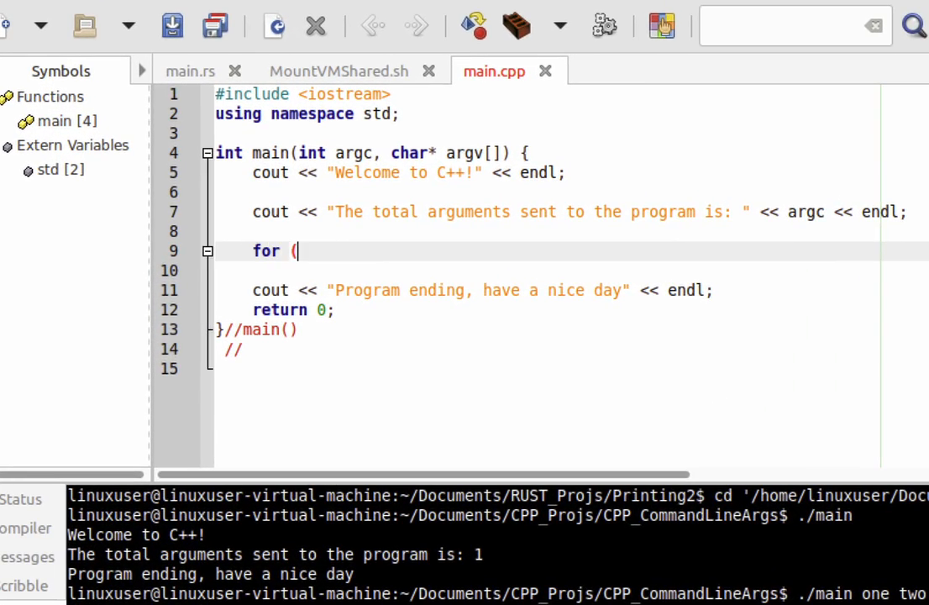
type("int i=0;")
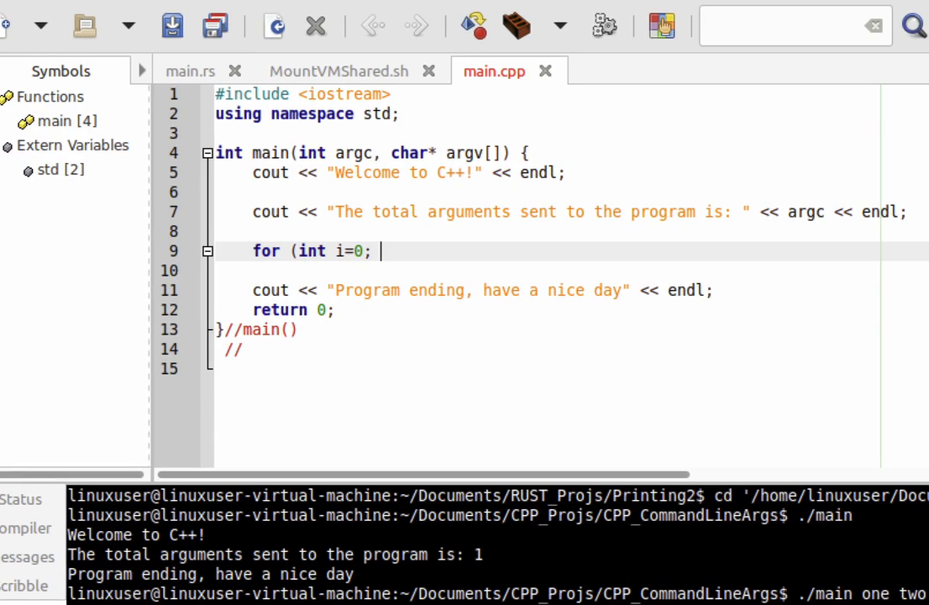
type("i<arg")
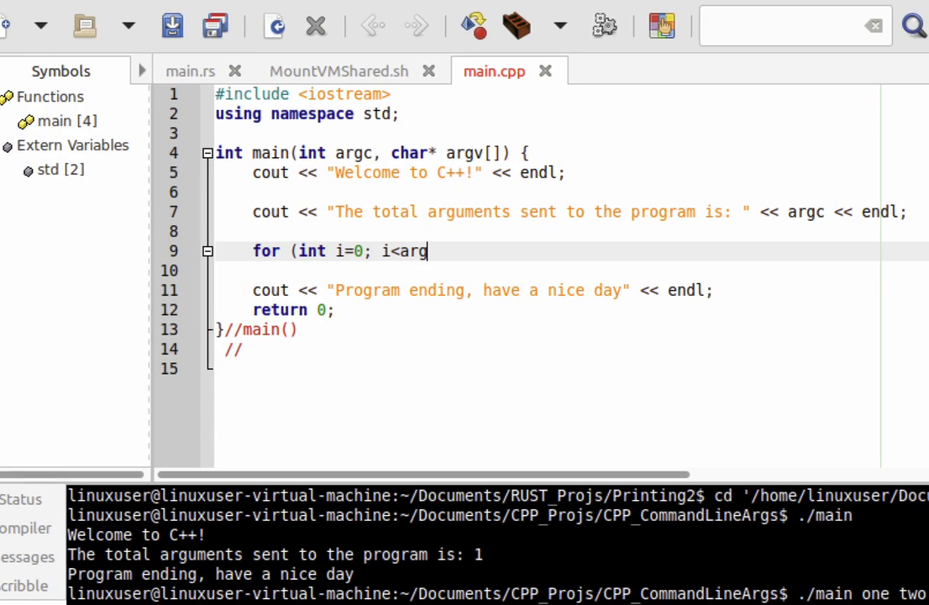
type("c; i")
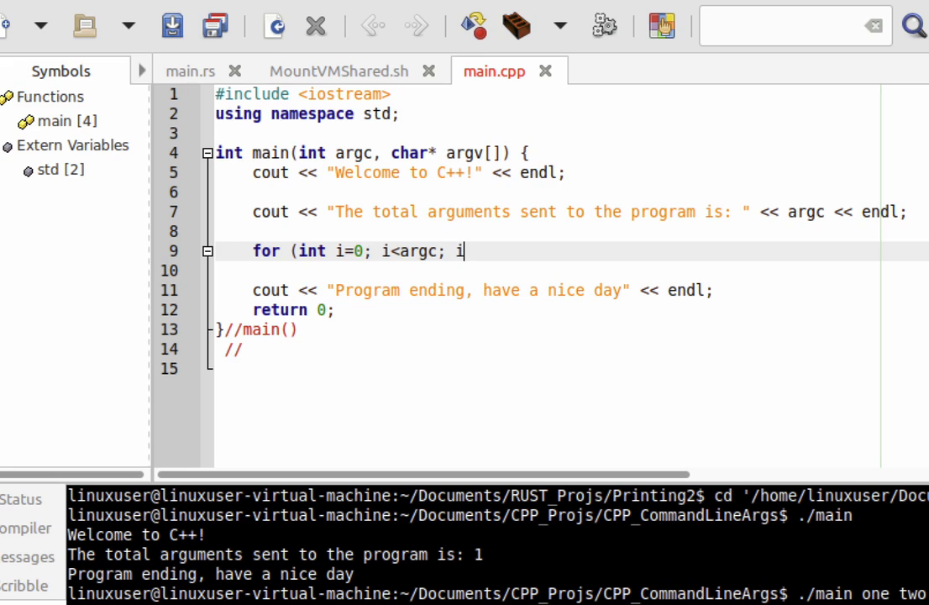
type("++) {")
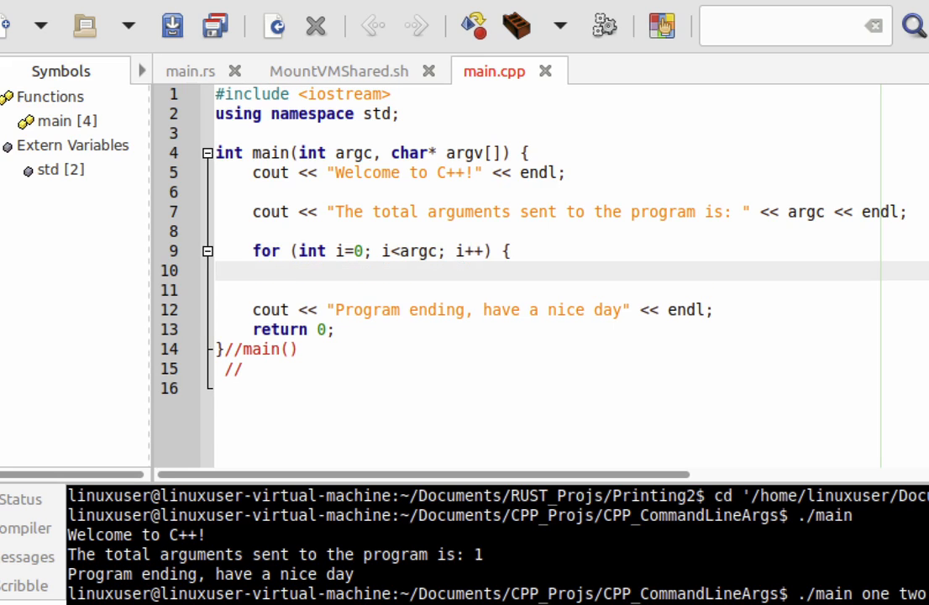
- Print argv[i] << endl inside the loop and close it with }//for
type("cout <<")
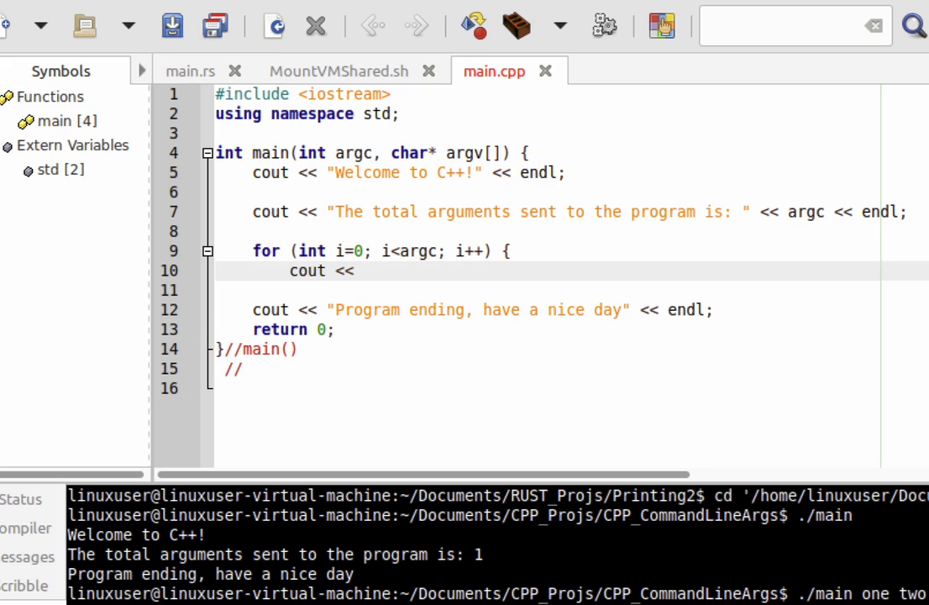
type("argv[i")
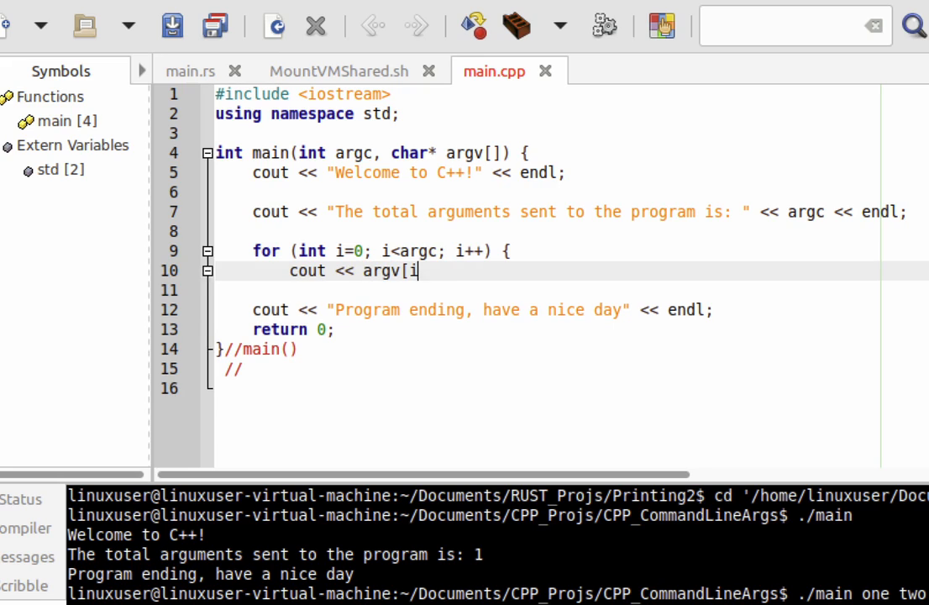
type("]]")
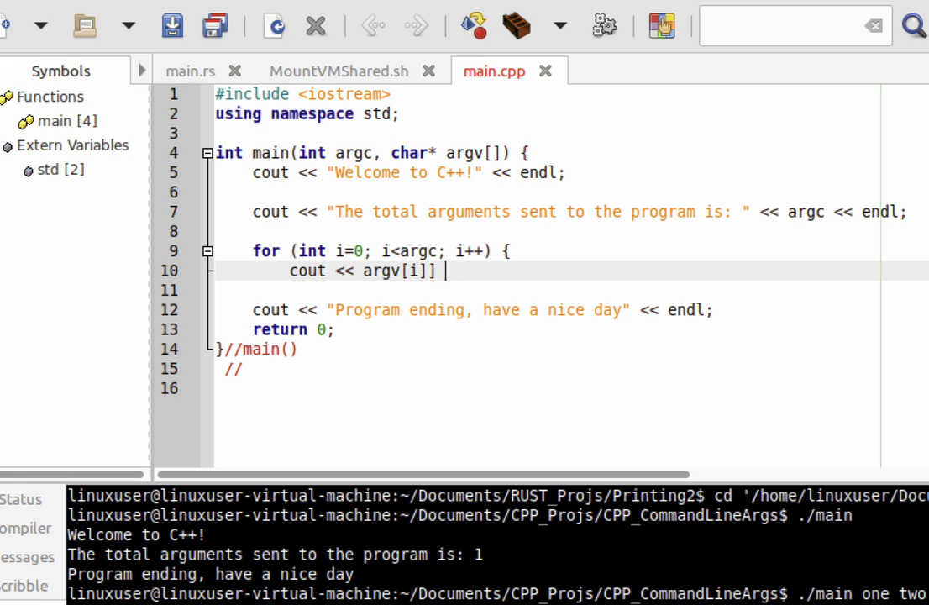
type("<< endl;")
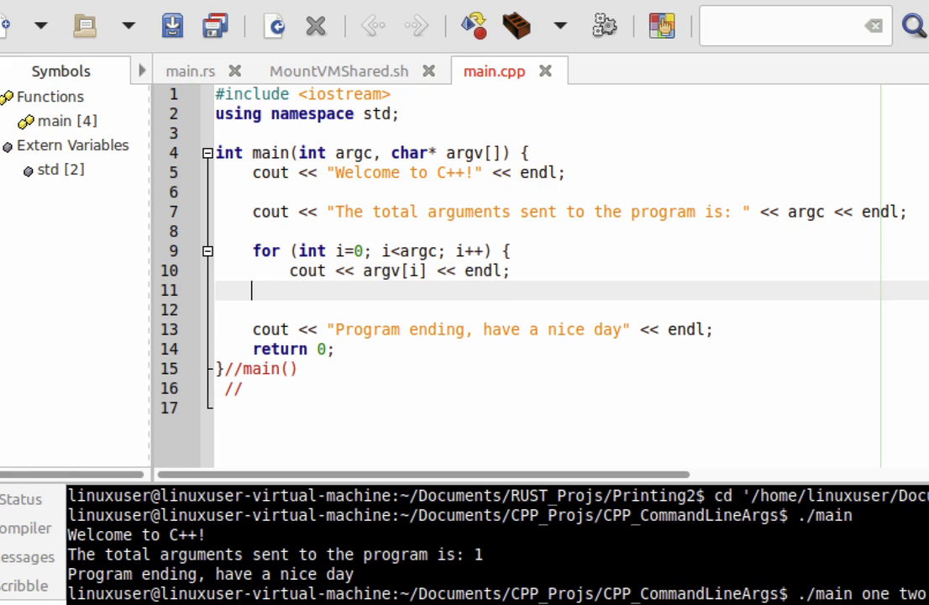
type("}")
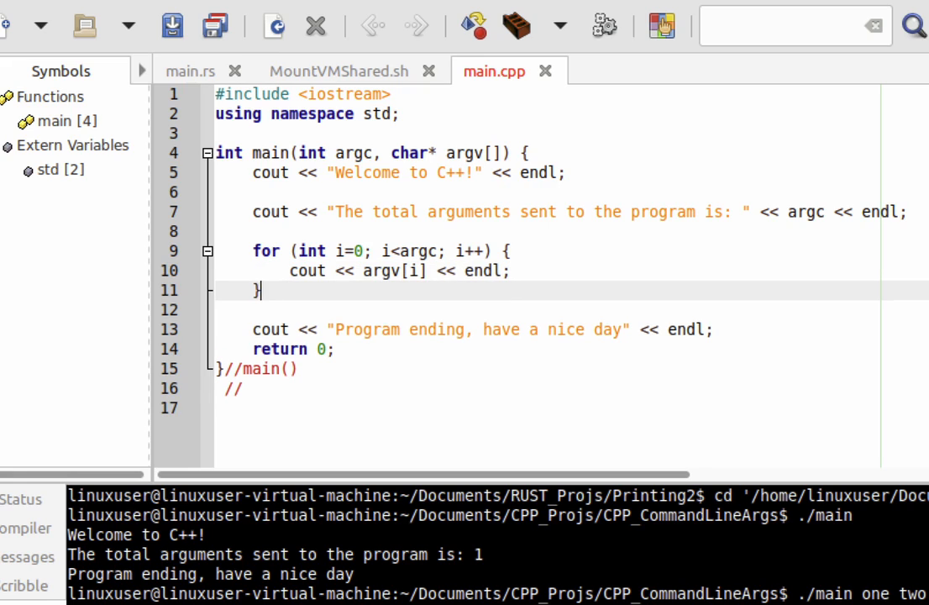
type("//for")
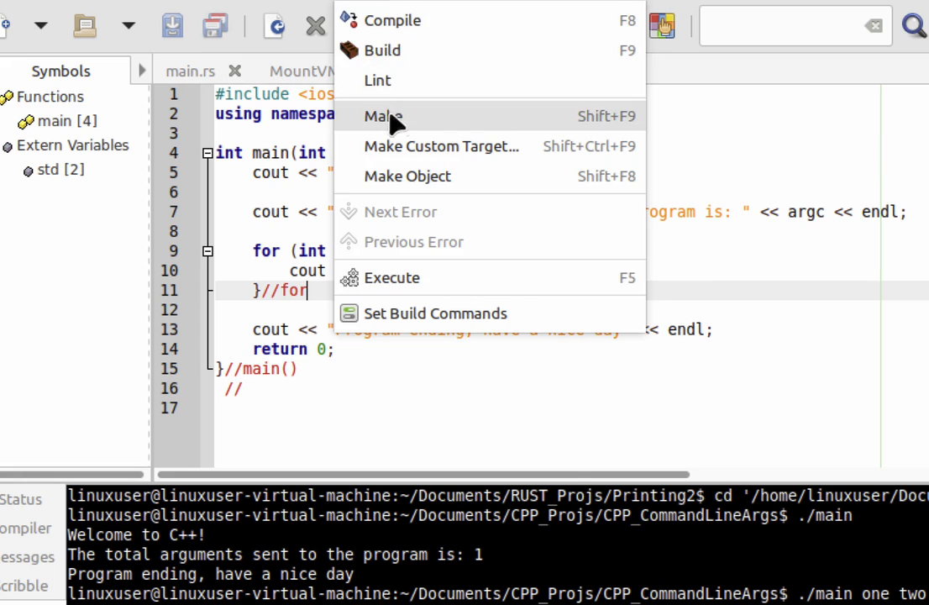
- Rebuild and run ./main one two three, listing ./main, one, two, three separately
left_click(383, 115)
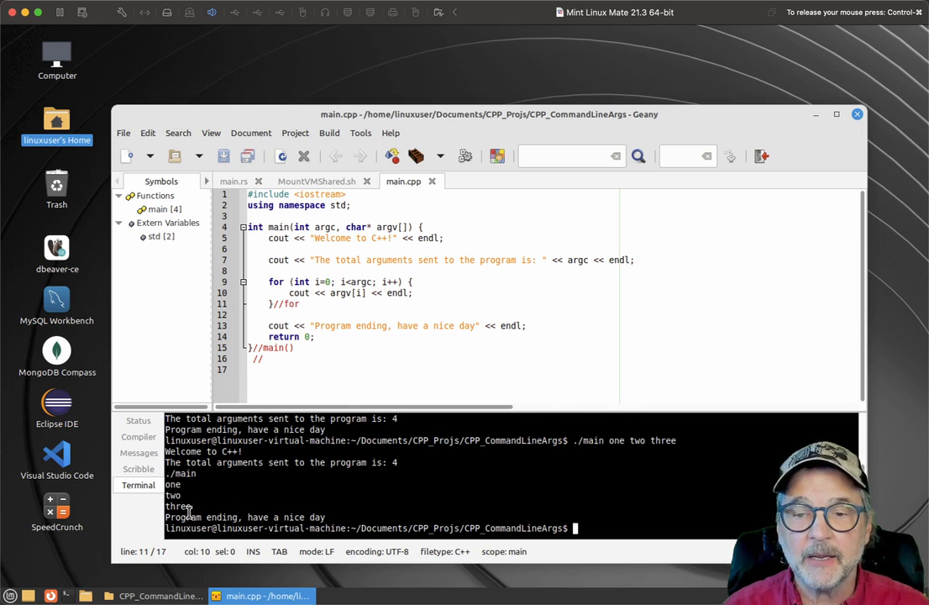
double_click(661, 440)
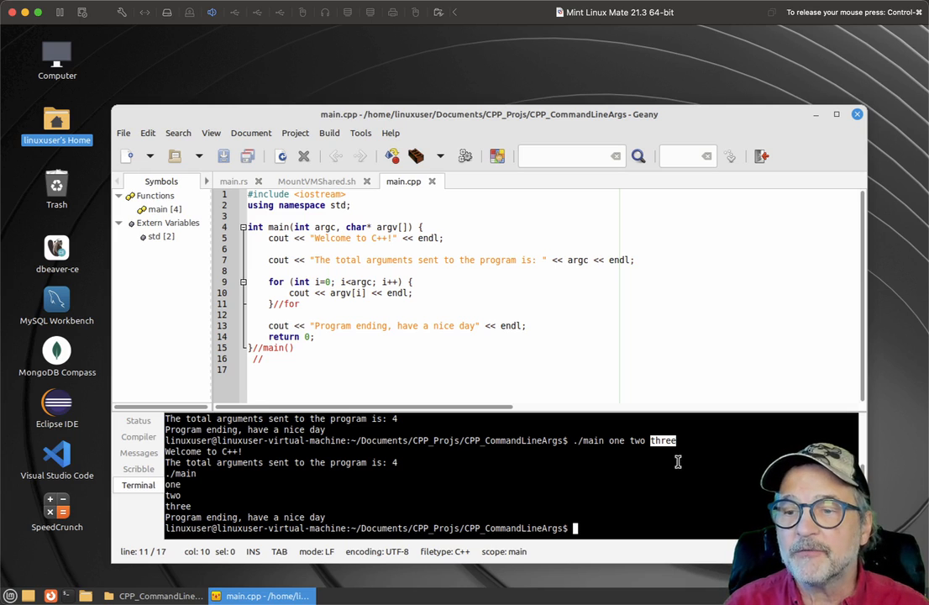
double_click(613, 440)
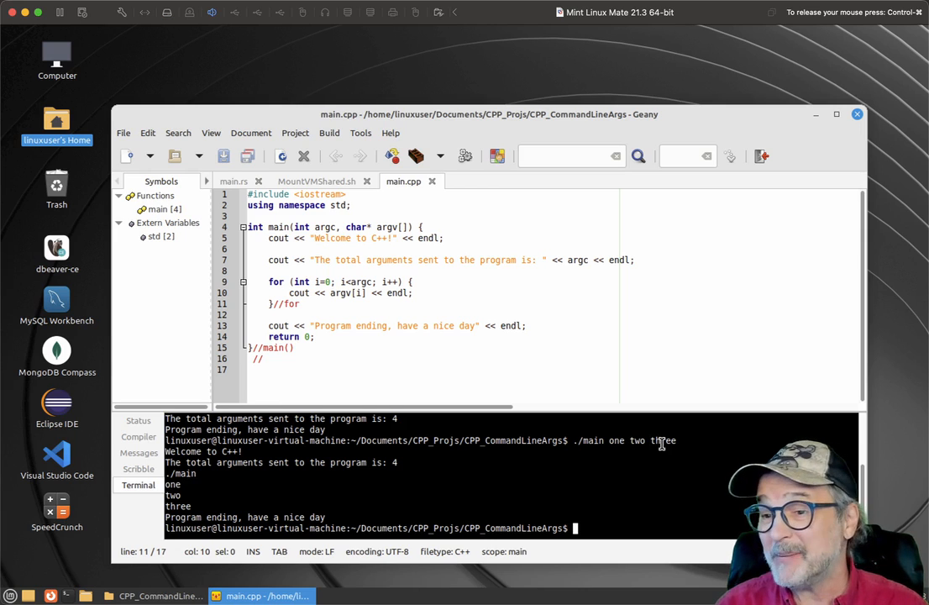
double_click(662, 440)
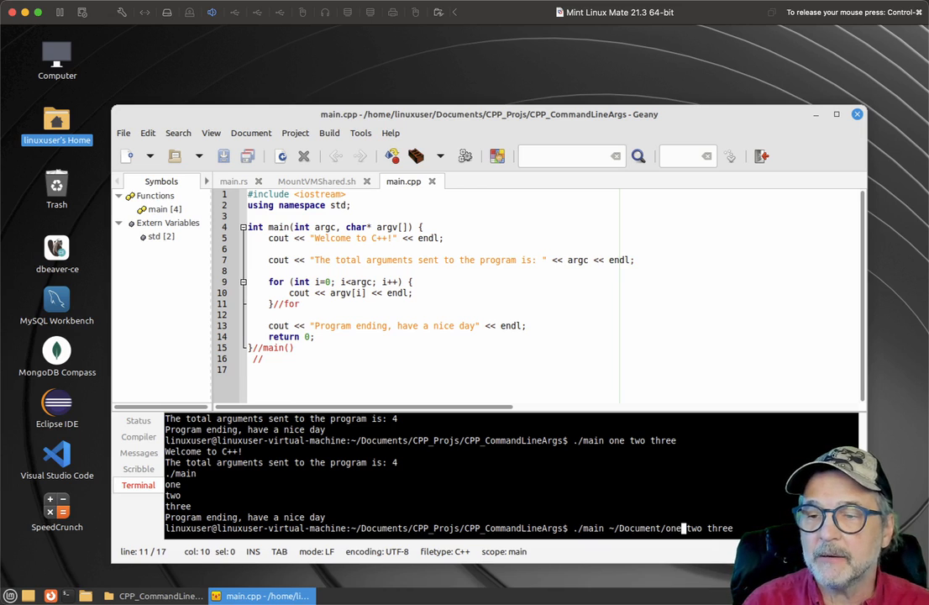
- Run ./main ~/Document/one.txt two three, printing /home/linuxuser/Document/one.txt as an argument
type(".txt")
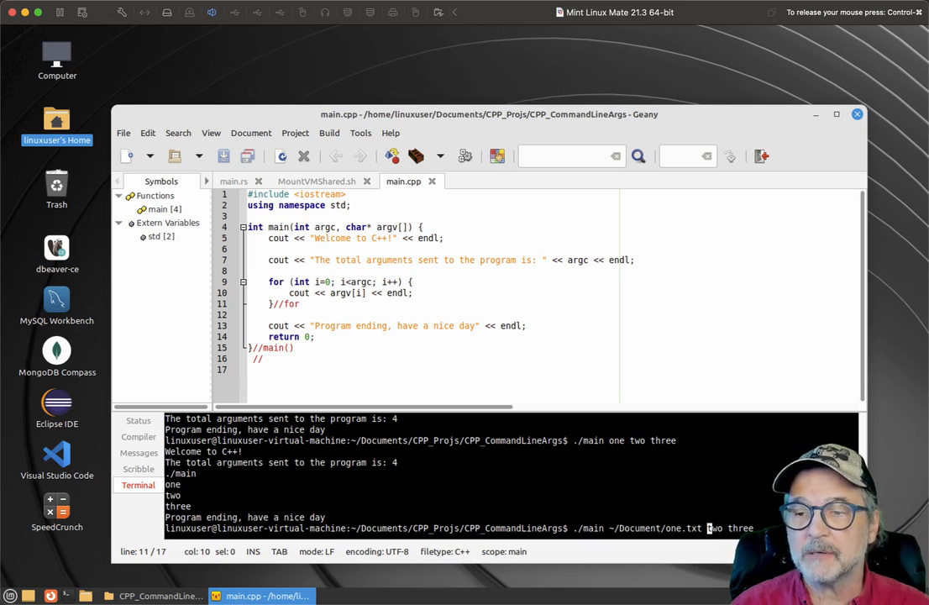
key("Return")
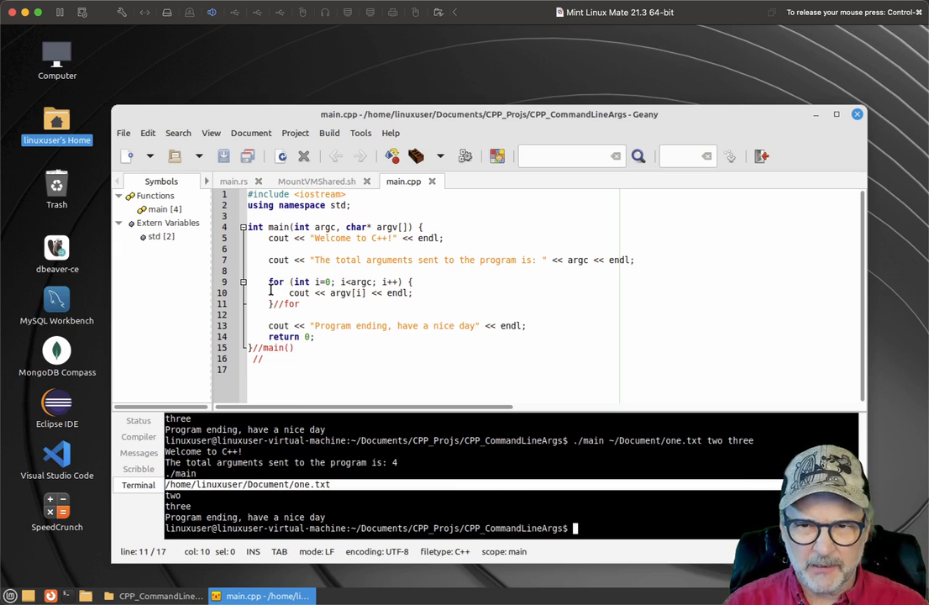
mouse_move(495, 505)
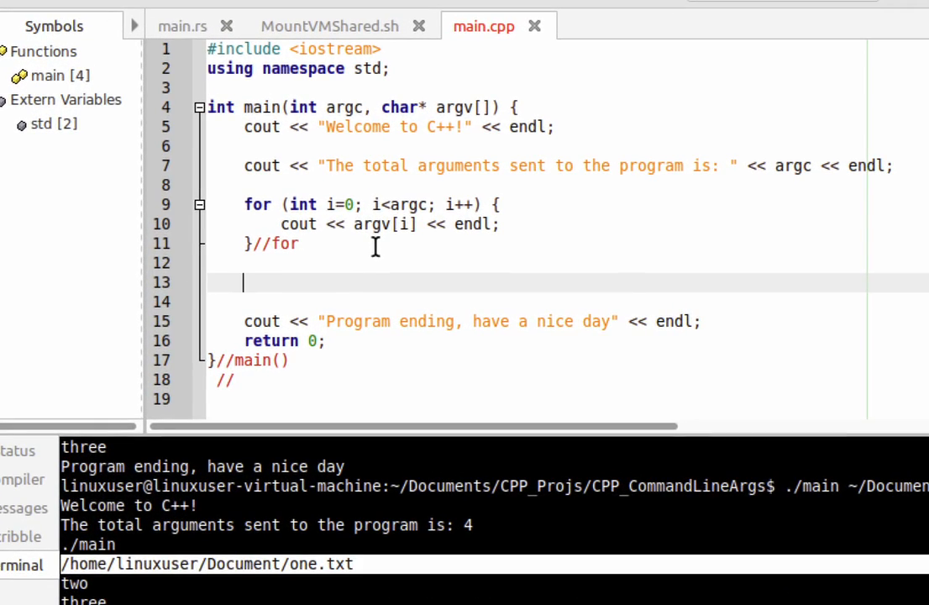
- Start an if block checking argc > 3 and open its brace
type("if (ar")
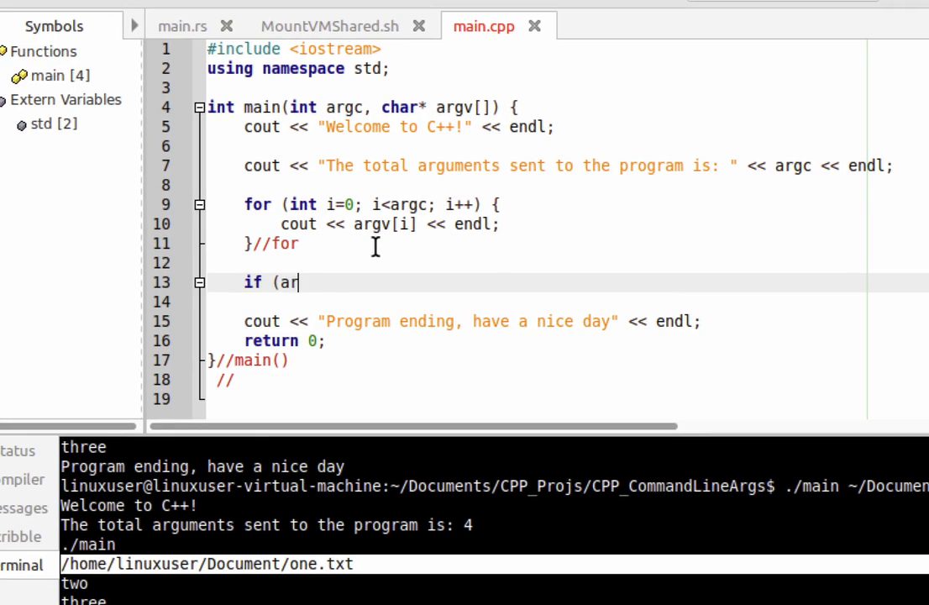
type("gc >")
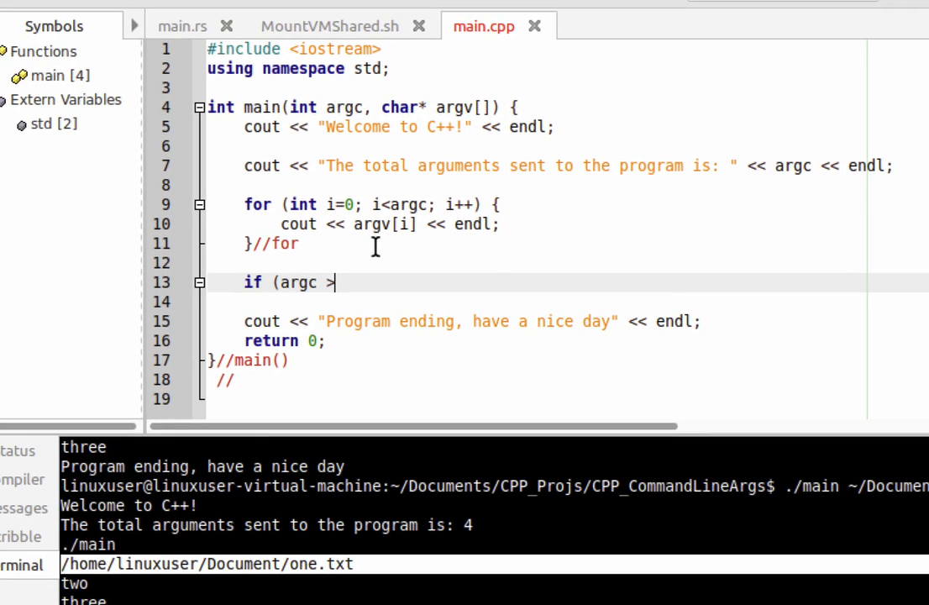
type("3 || argc < 3")
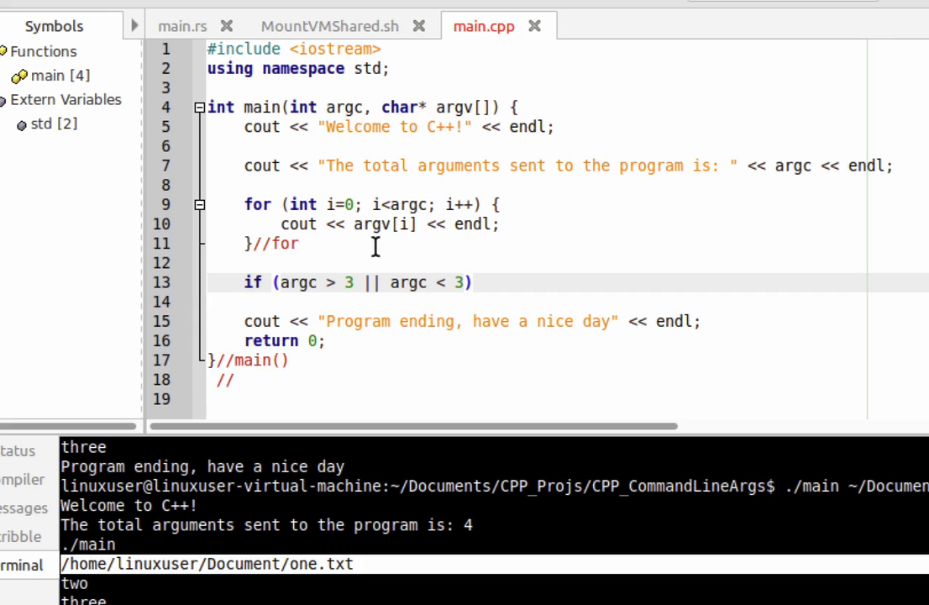
left_click(470, 282)
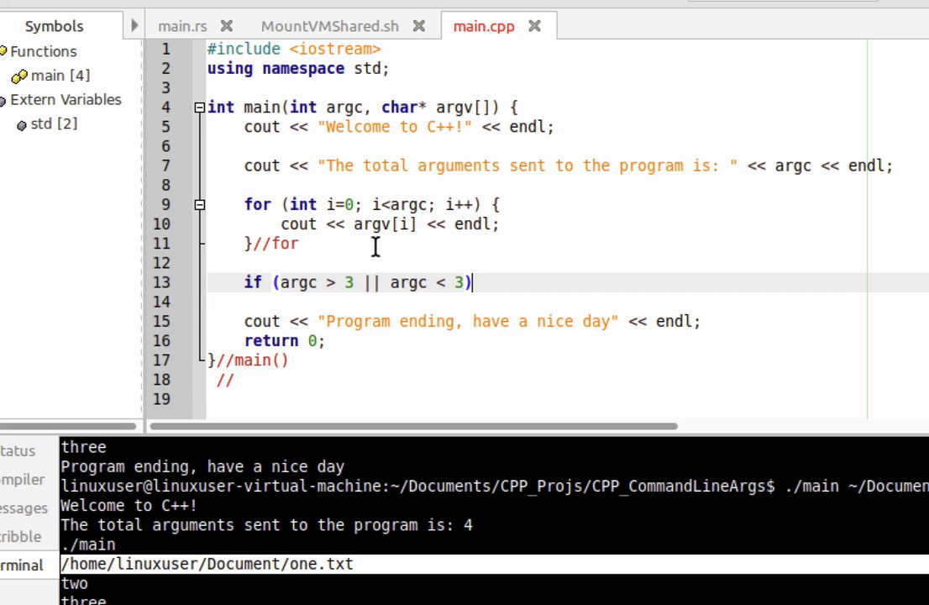
type("{")
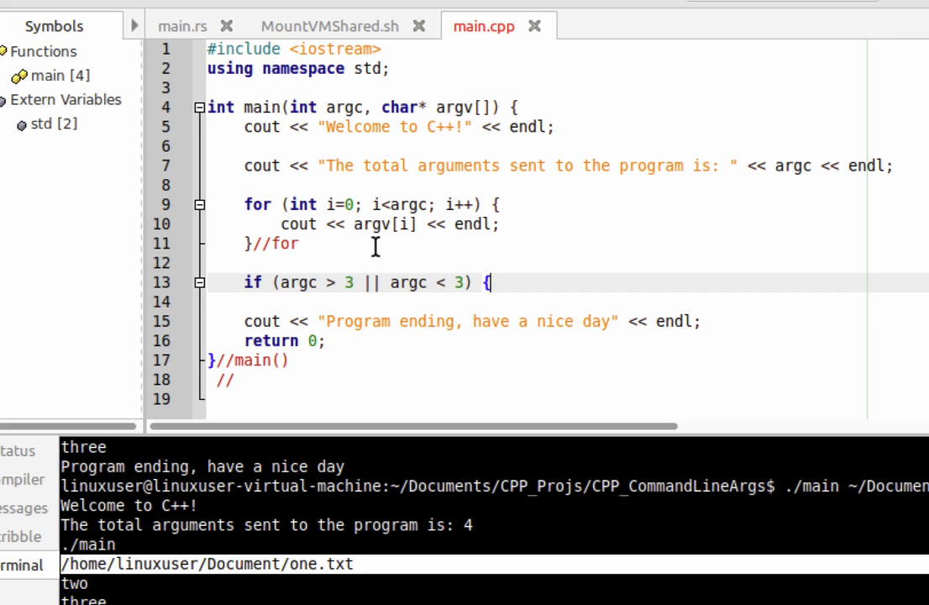
- Add cout lines for the invalid-use error and the 'number-one number-two' command format
type("cout << \"")
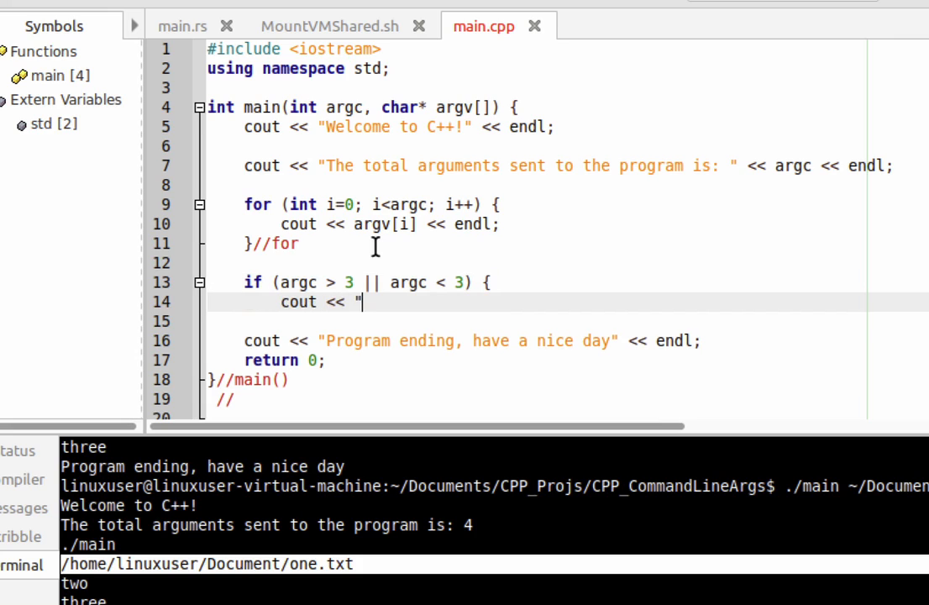
type("Format of the comma")
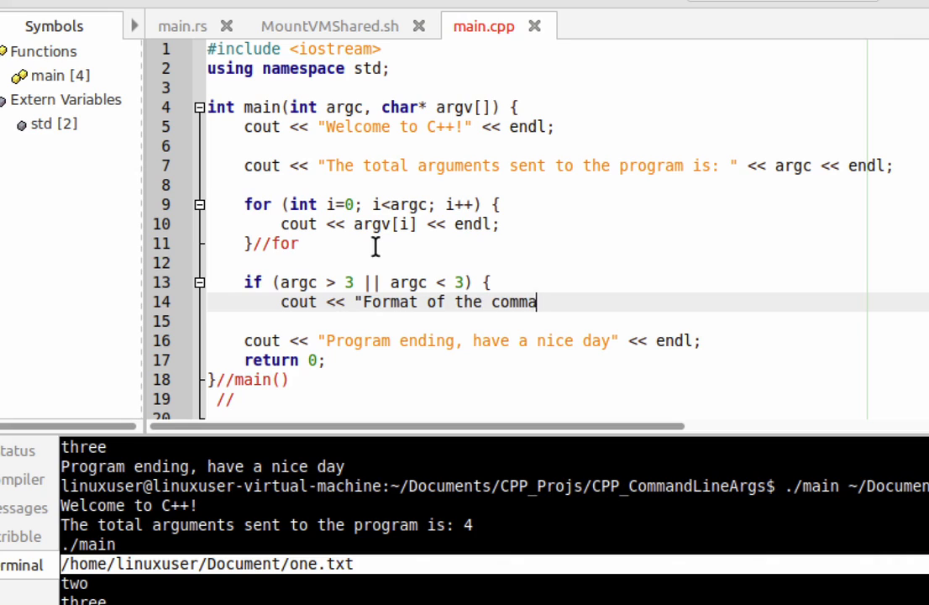
type("nd is?")
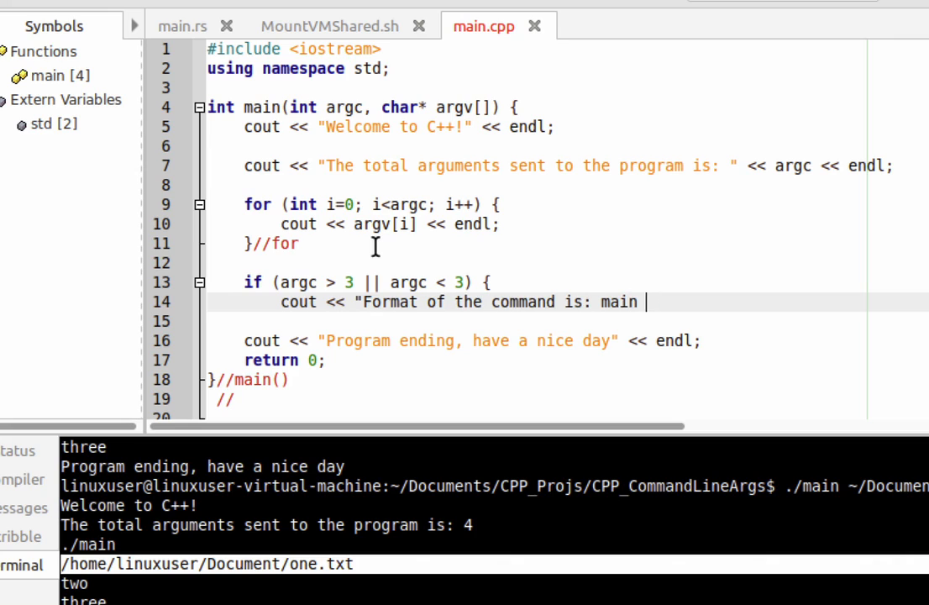
type("number-one")
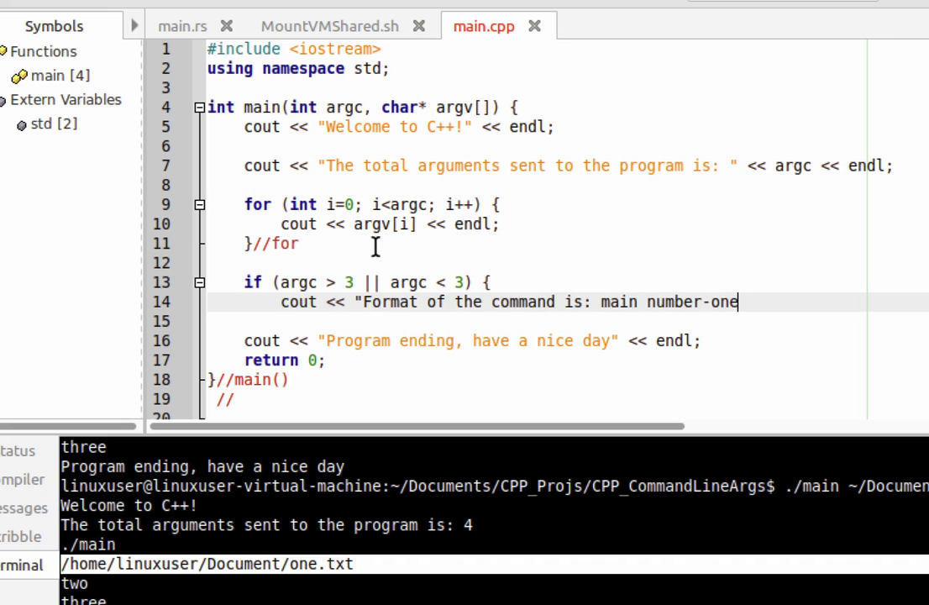
type("number-t")
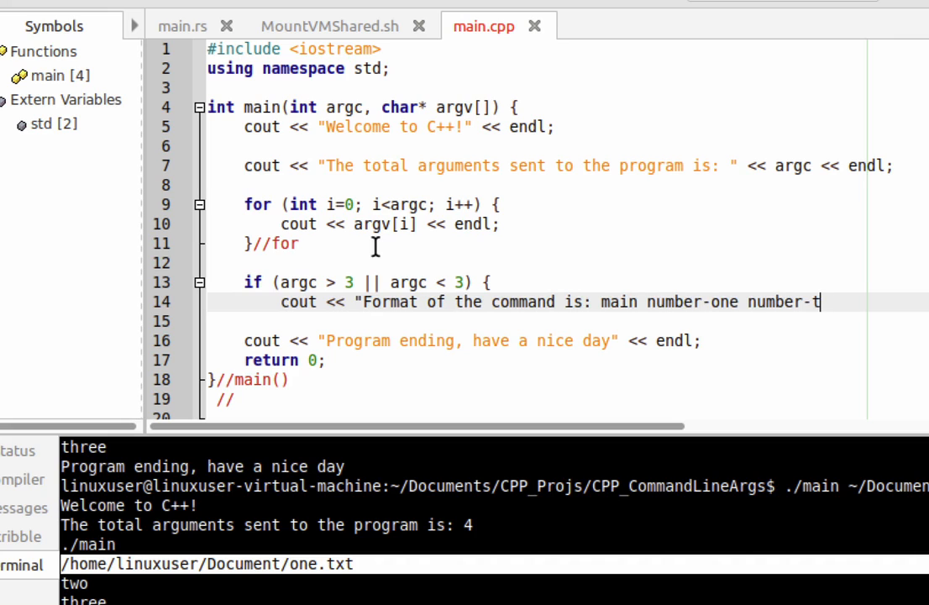
type("wo\" << endl;")
type("cout << \"Error, i")
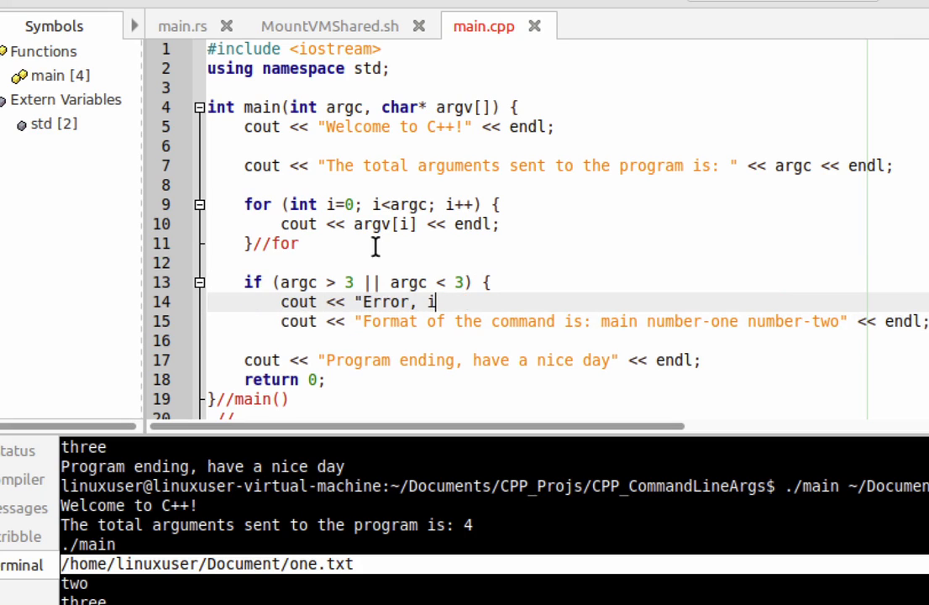
type("nvalid use of the command\"")
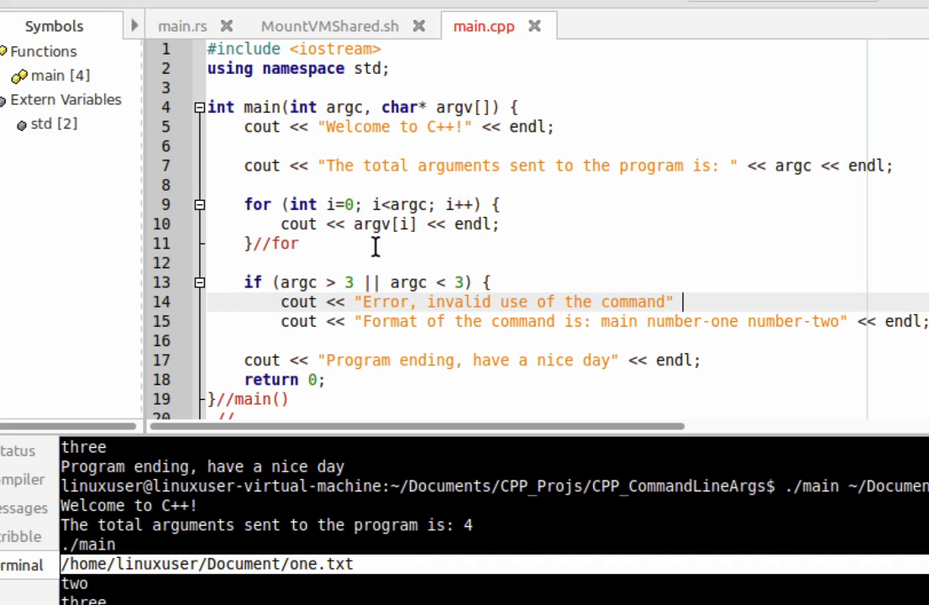
type("<< endl;")
type("else {")
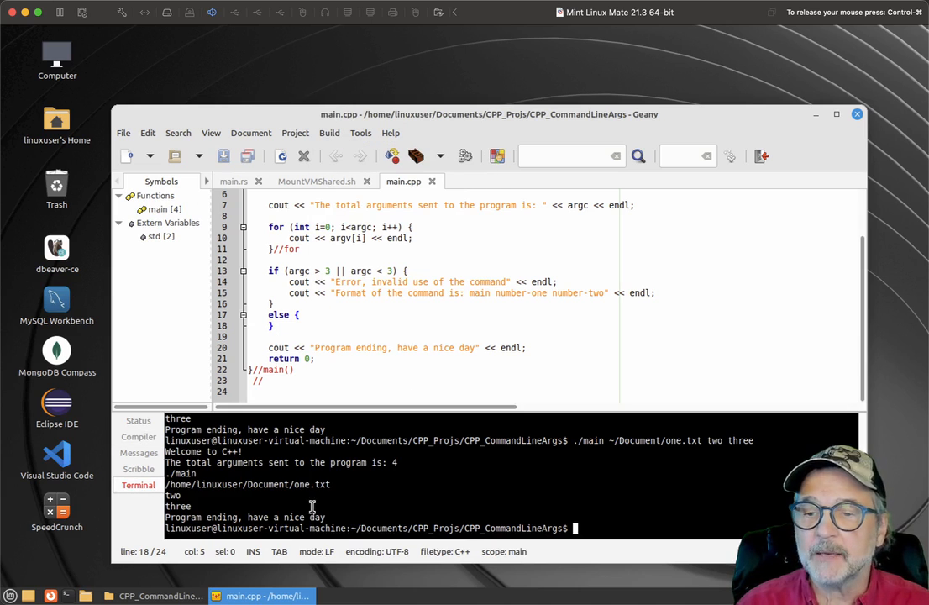
- Run ./main 1 2 3 in the terminal, then begin a '//Check to see if' comment
type("./")
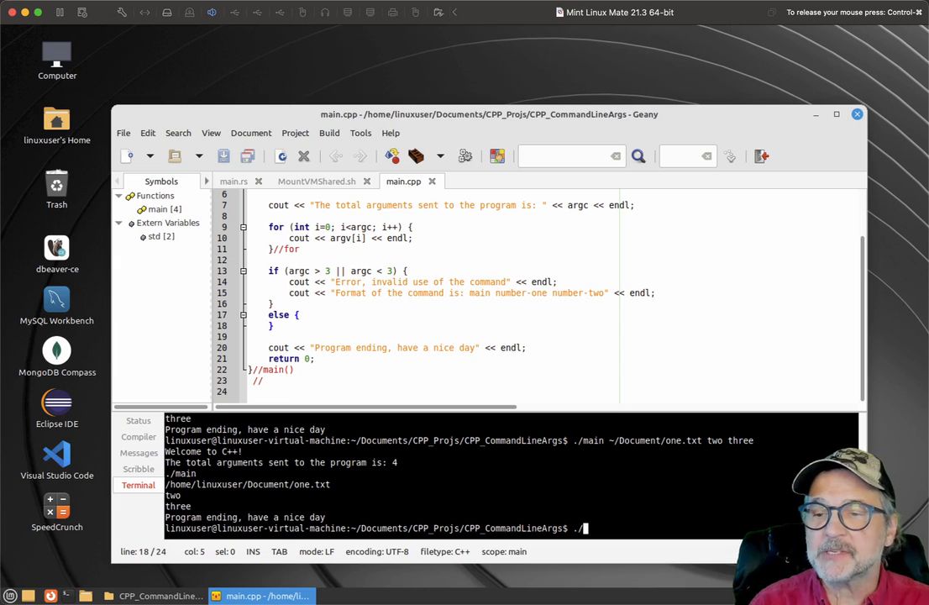
key("Return")
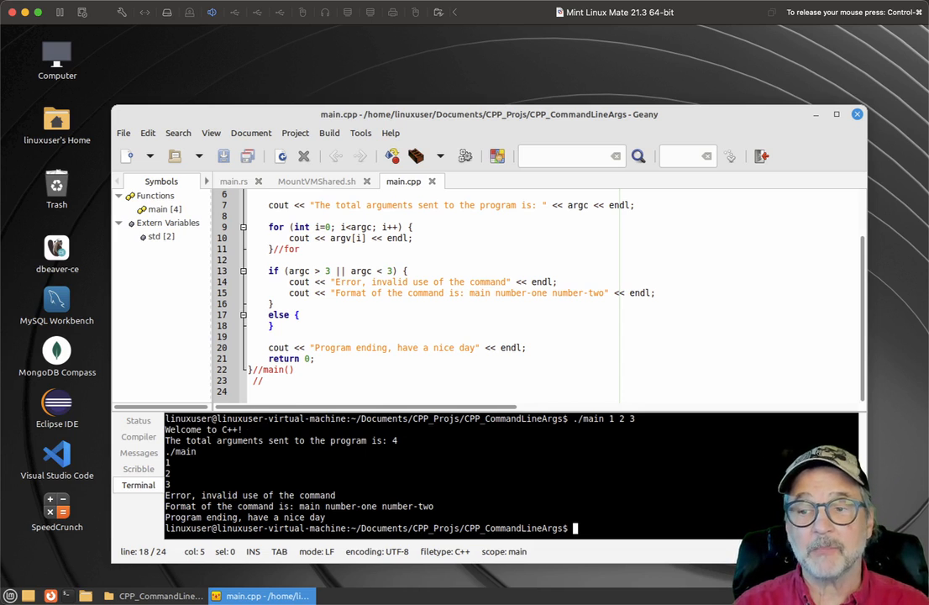
mouse_move(185, 430)
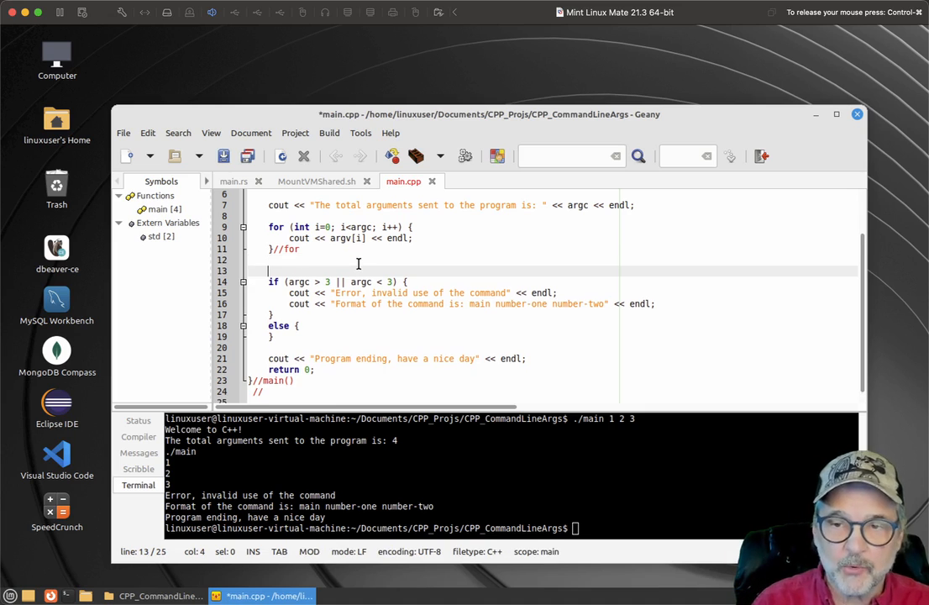
type("//Check to see if")
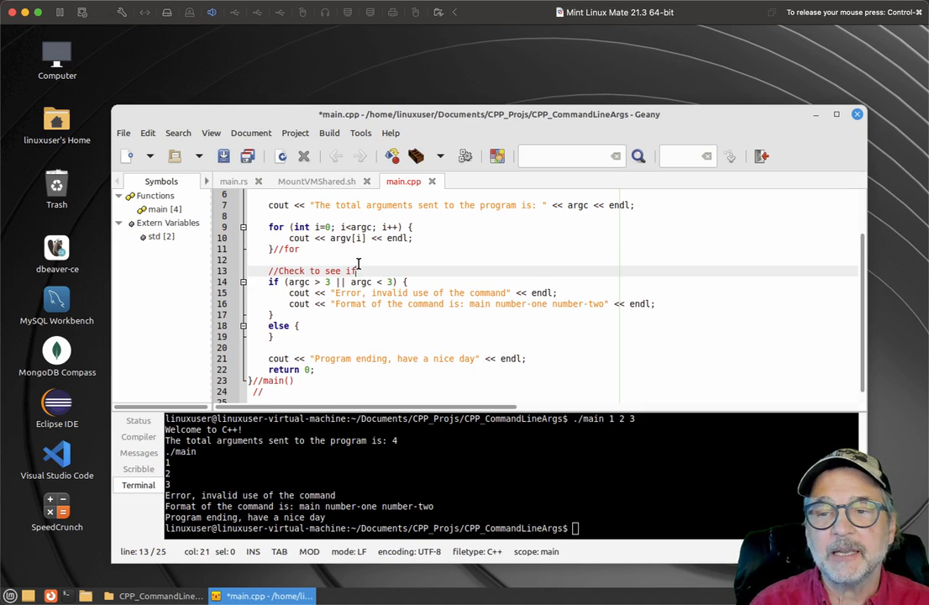
- Finish the comment about checking the correct number of arguments
type("the corre")
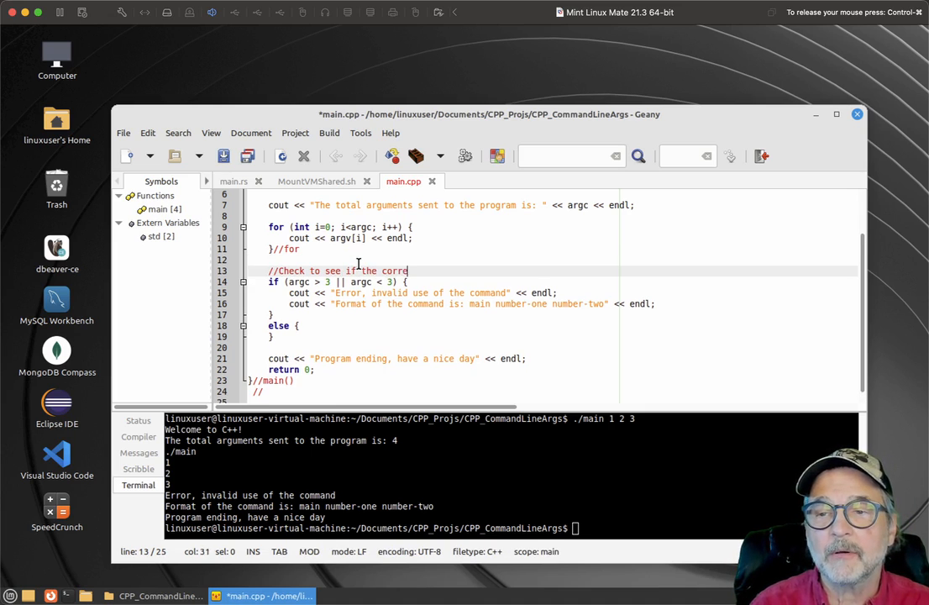
type("ct number of arguments are use")
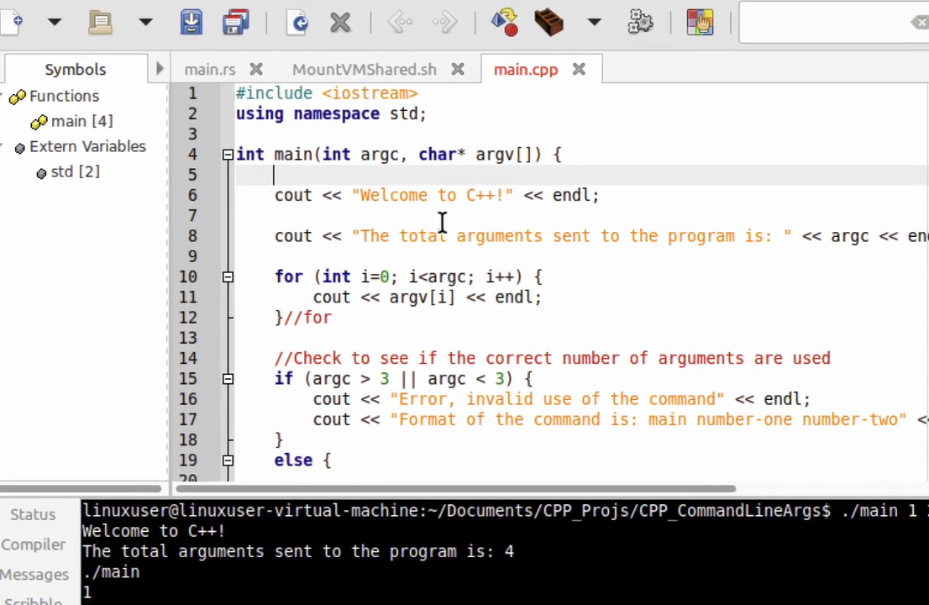
- Declare double argument1 = 0; and double argument2 = 0; at the top of main
type("double arg")
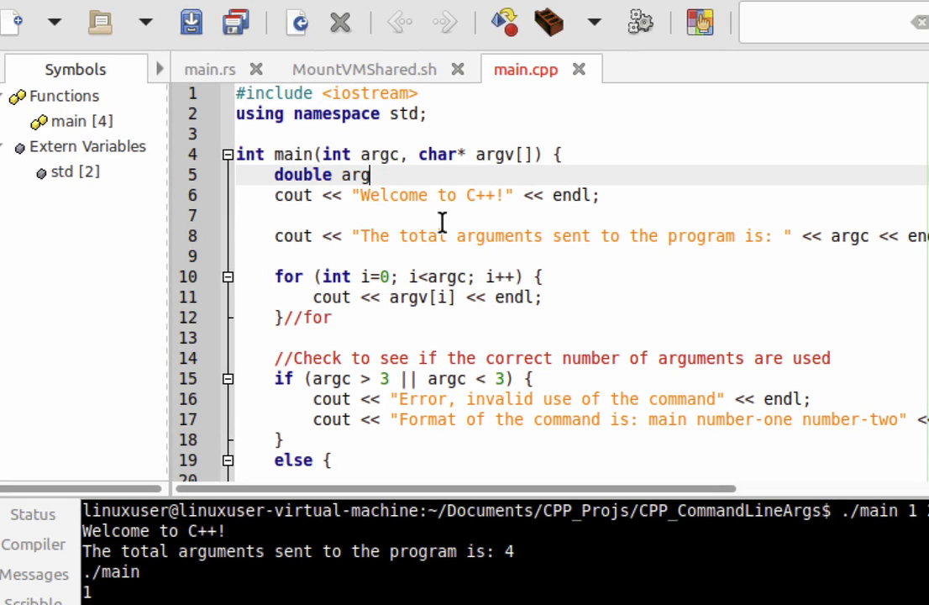
type("ument1 =")
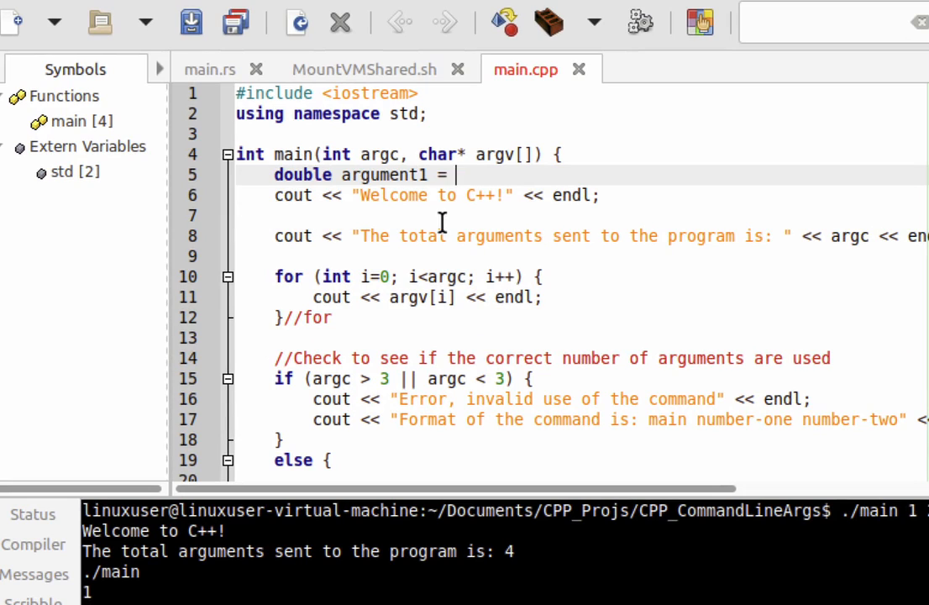
type("0;")
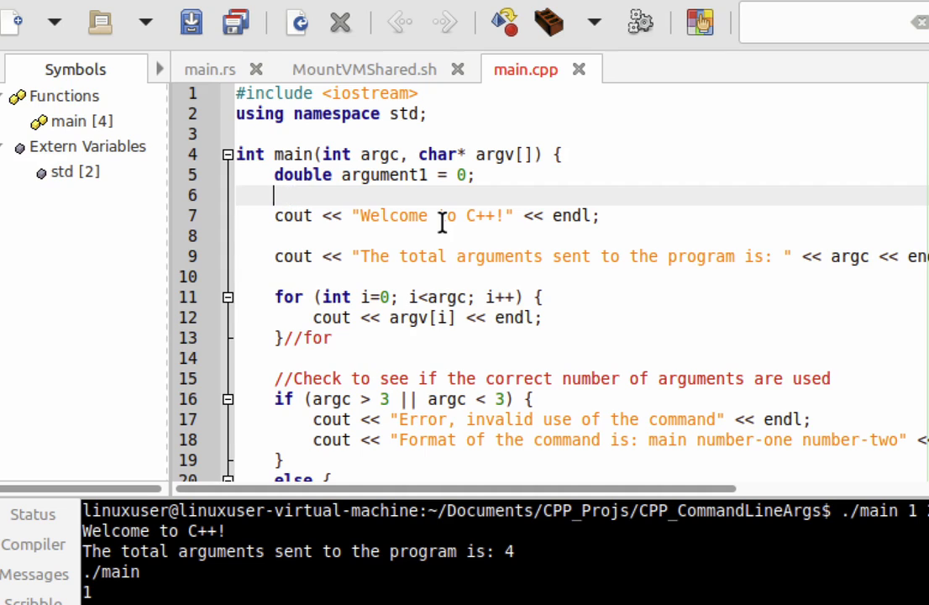
type("double argument2")
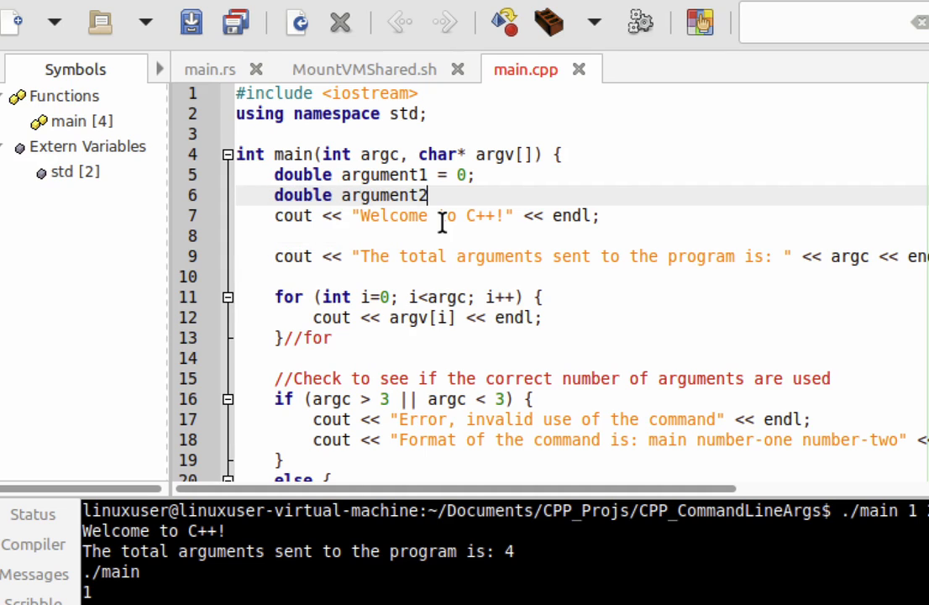
type("= 0;")
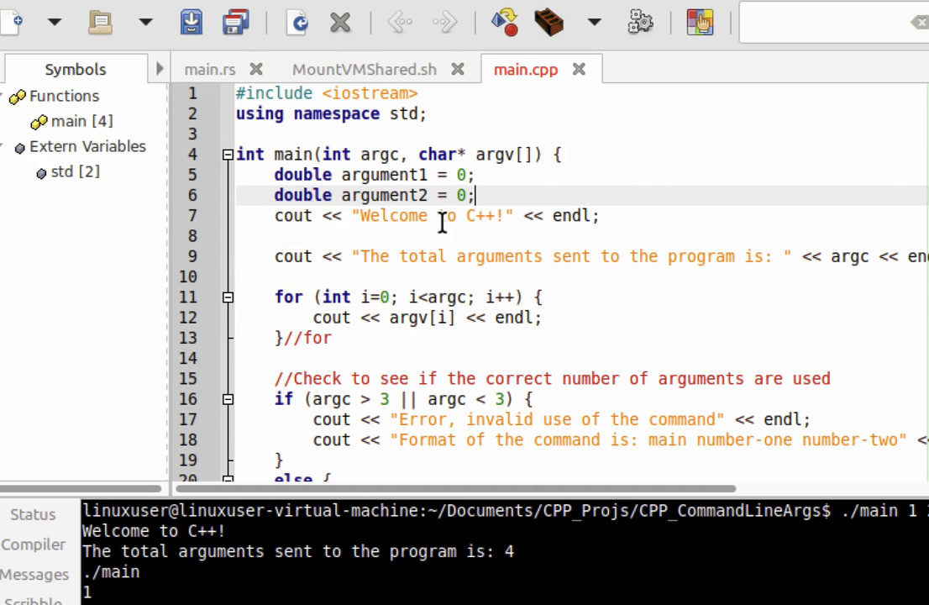
scroll("down", 3)
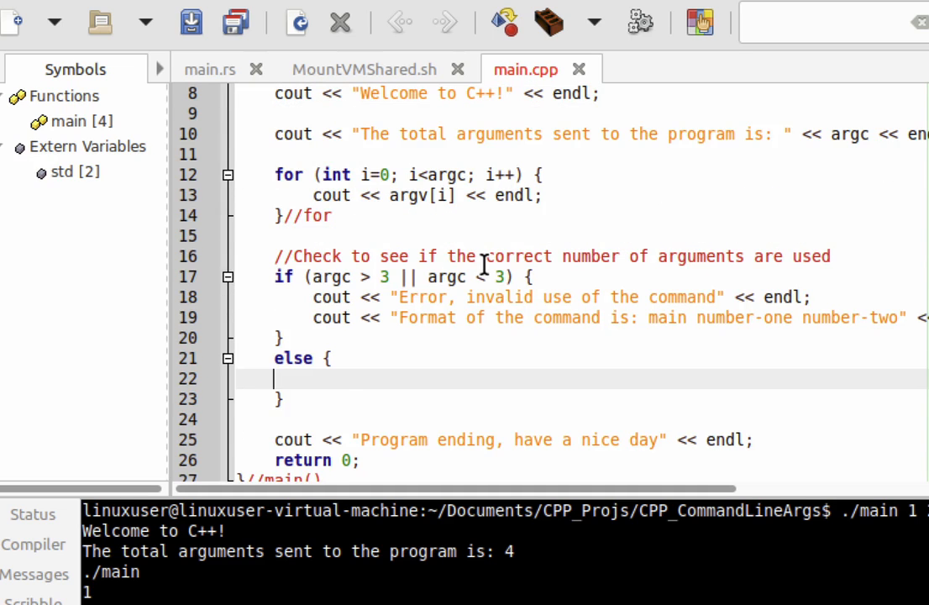
- Assign argument1 = atof(argv[1]); in the else block, correcting argc to argv
type("do")
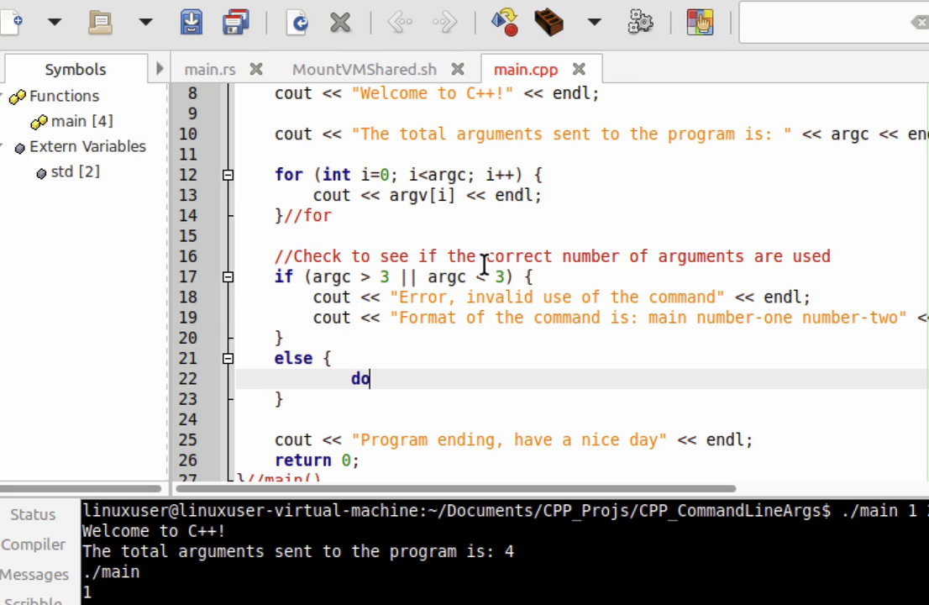
type("uble")
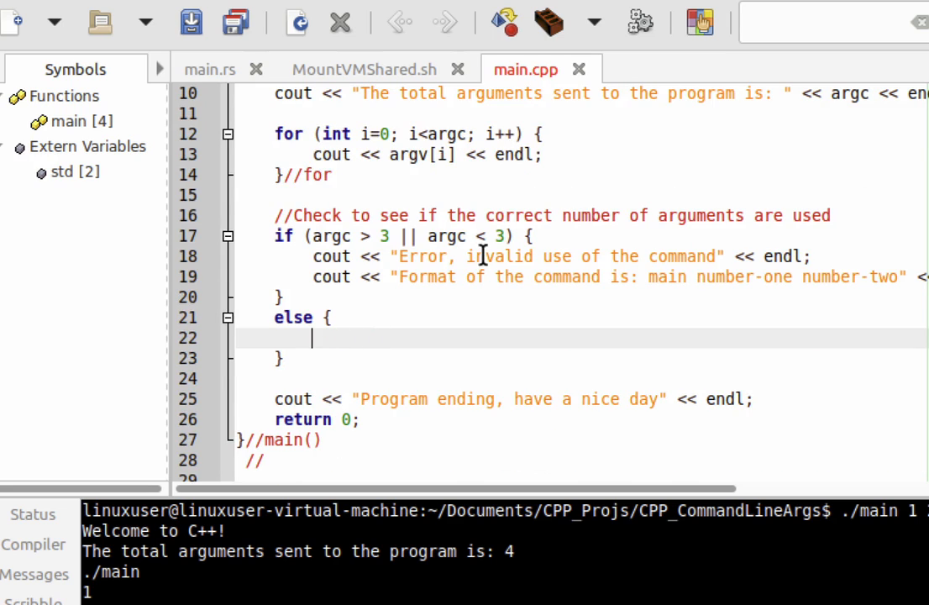
type("argument1 =")
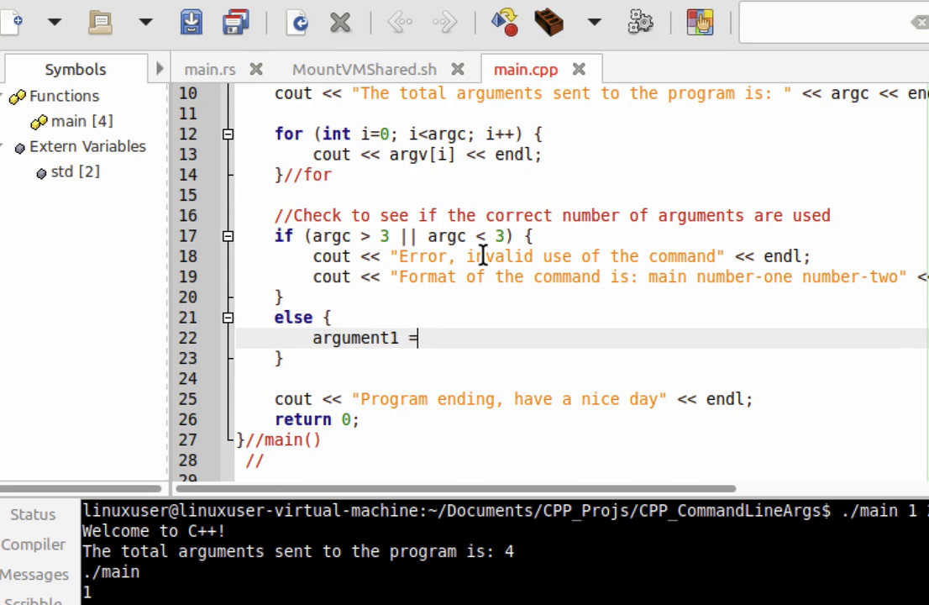
type("atof")
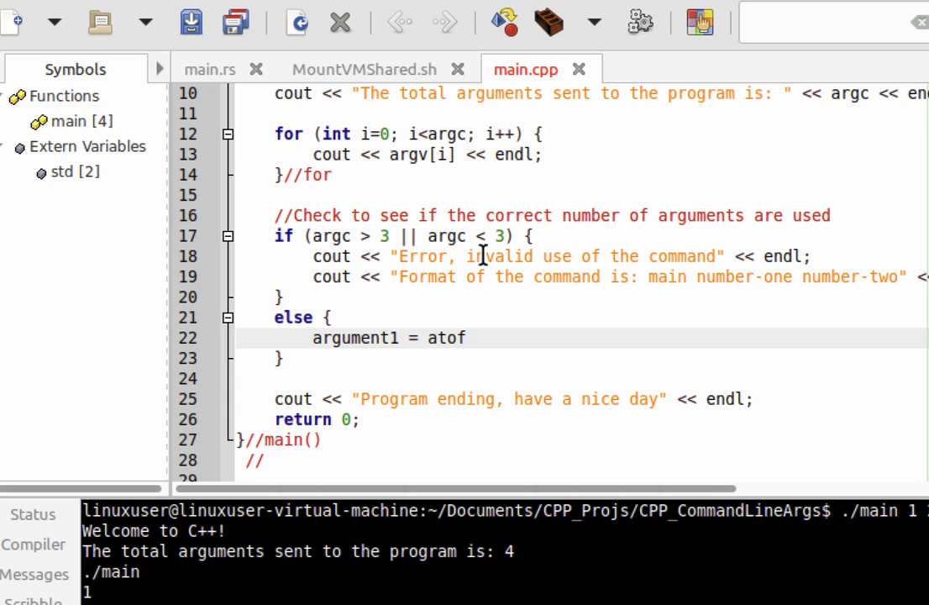
type("(")
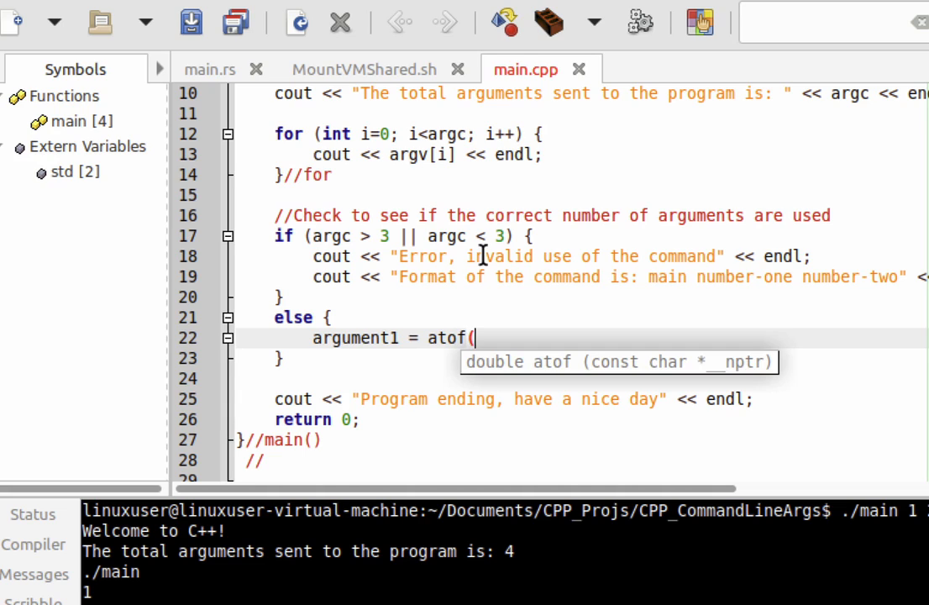
type("ar")
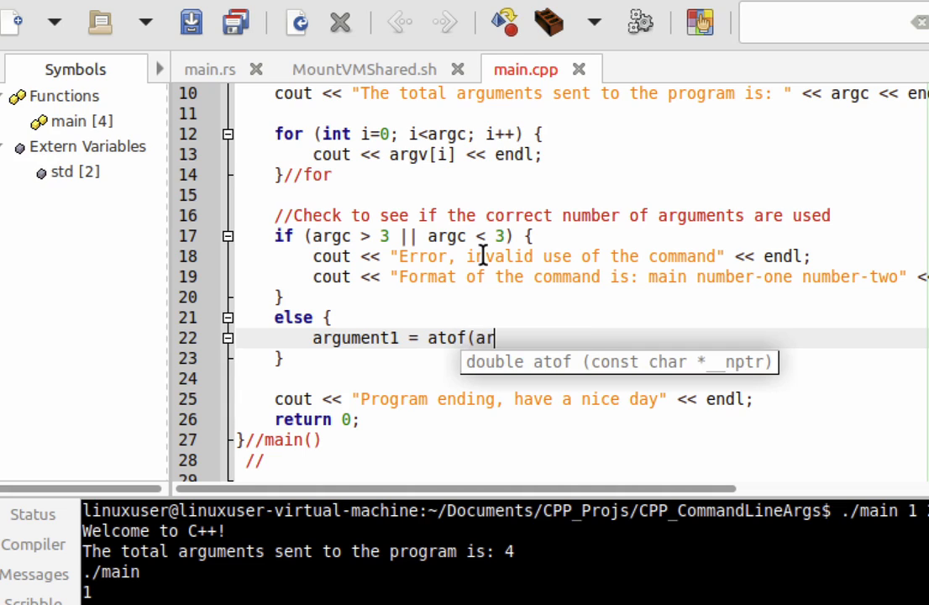
type("gc[1]")
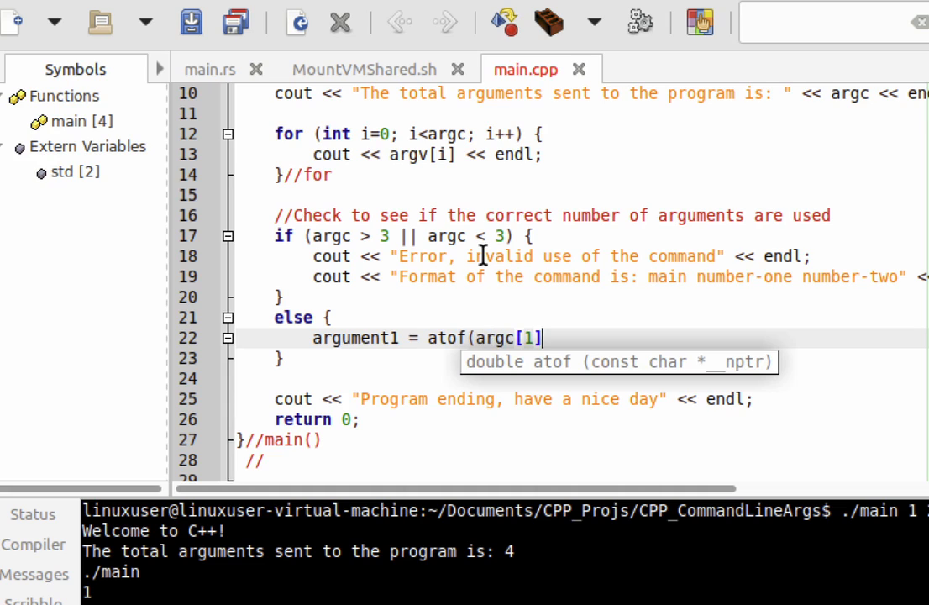
type(");")
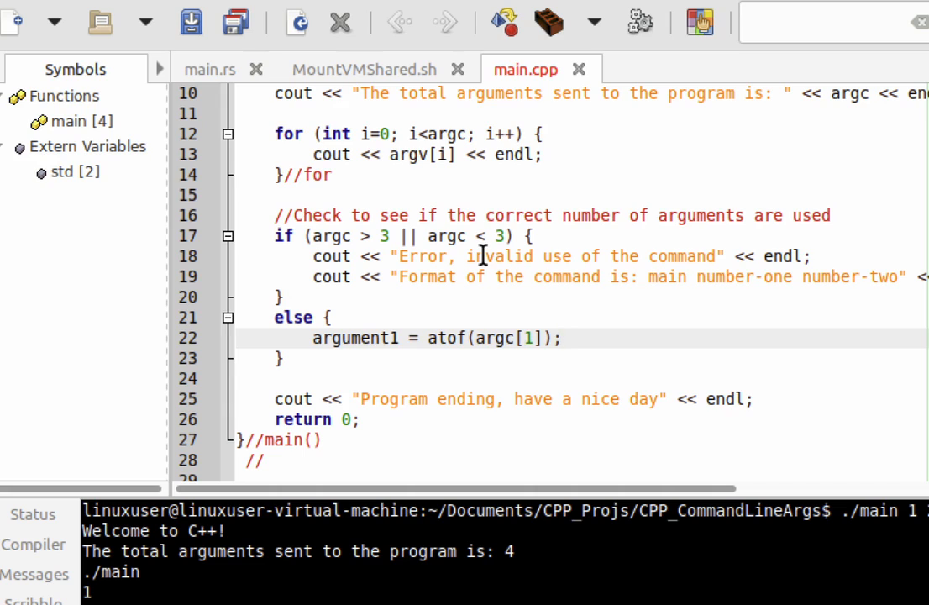
key("BackSpace")
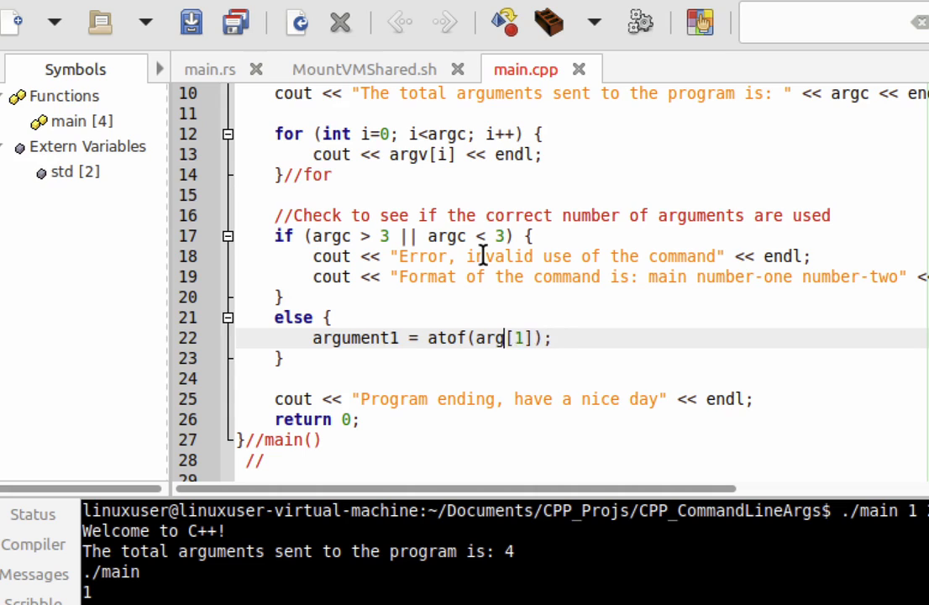
type("v")
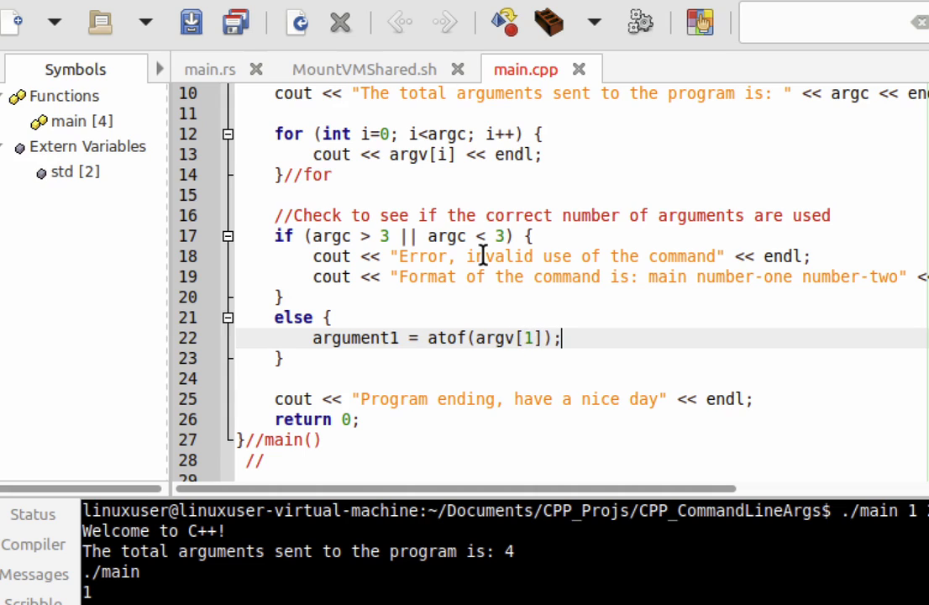
- Assign argument2 = atof(argv[2]); on the next line
type("argument2 = ato")
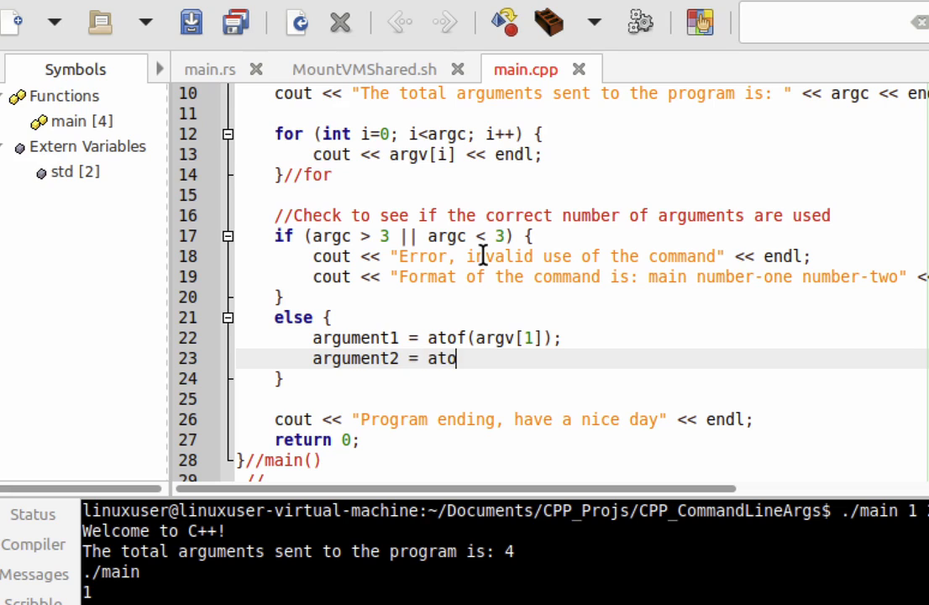
type("f(argv")
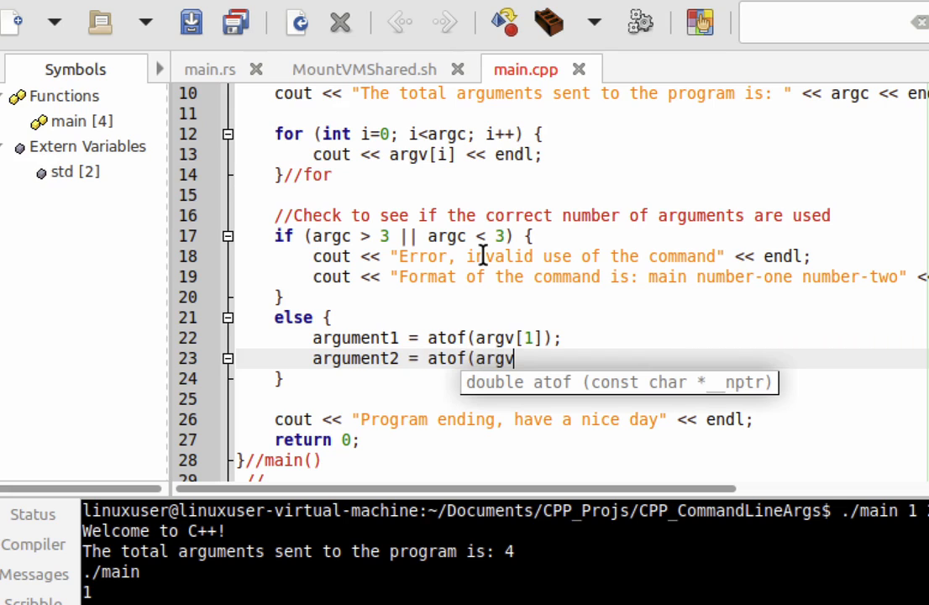
type("[2]")
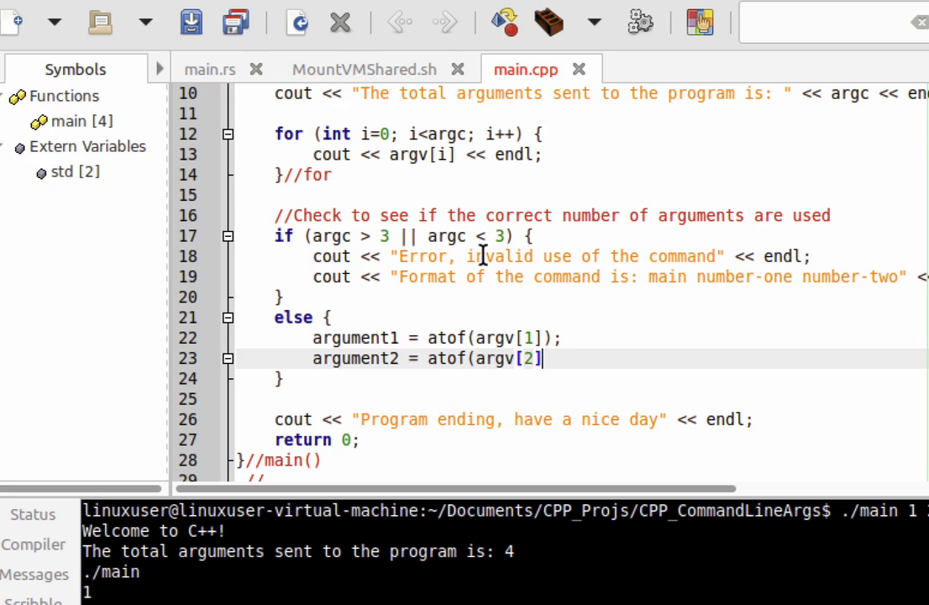
type(";")
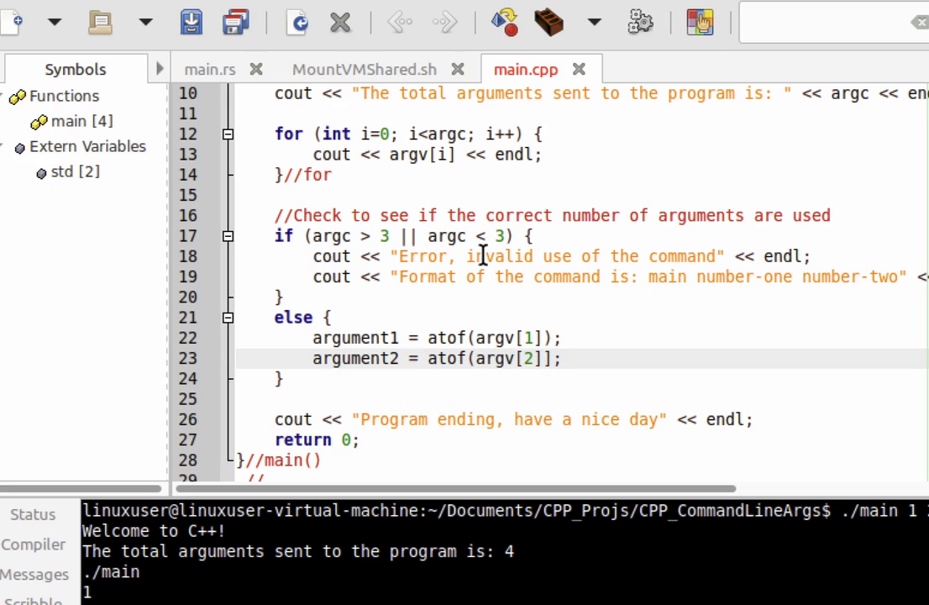
left_click(561, 358)
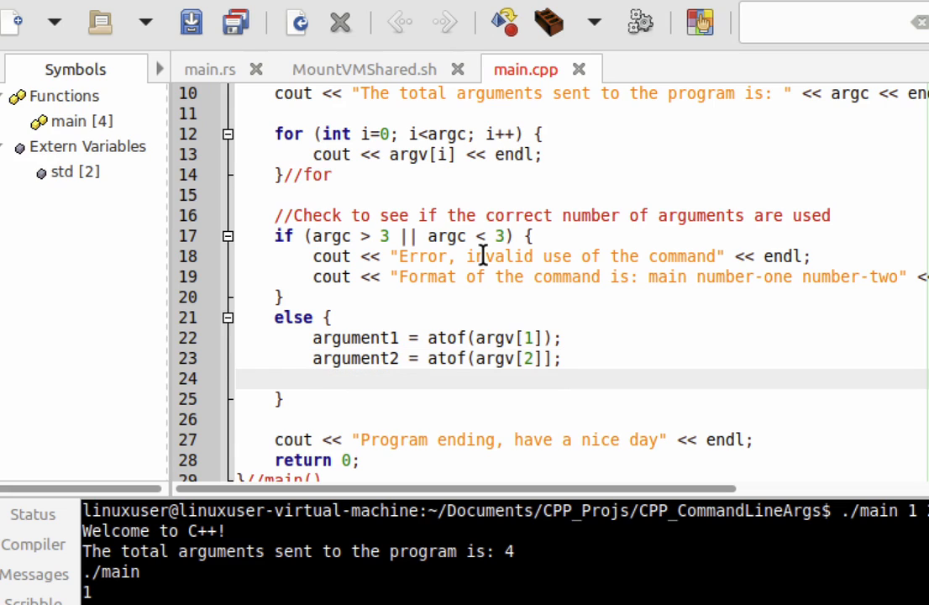
- Add argument1 += argument2; after the atof assignments
type("argument1")
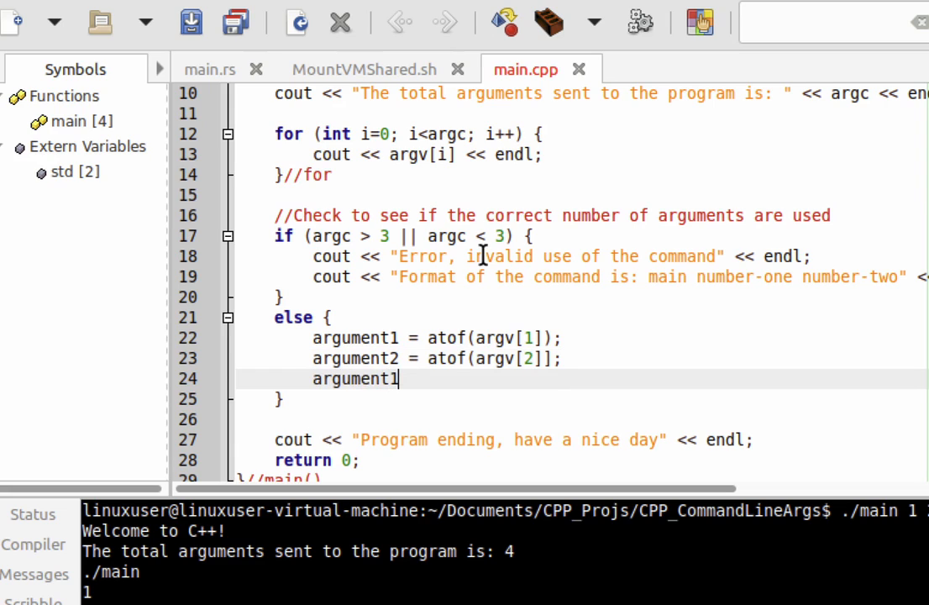
type("+= argu")
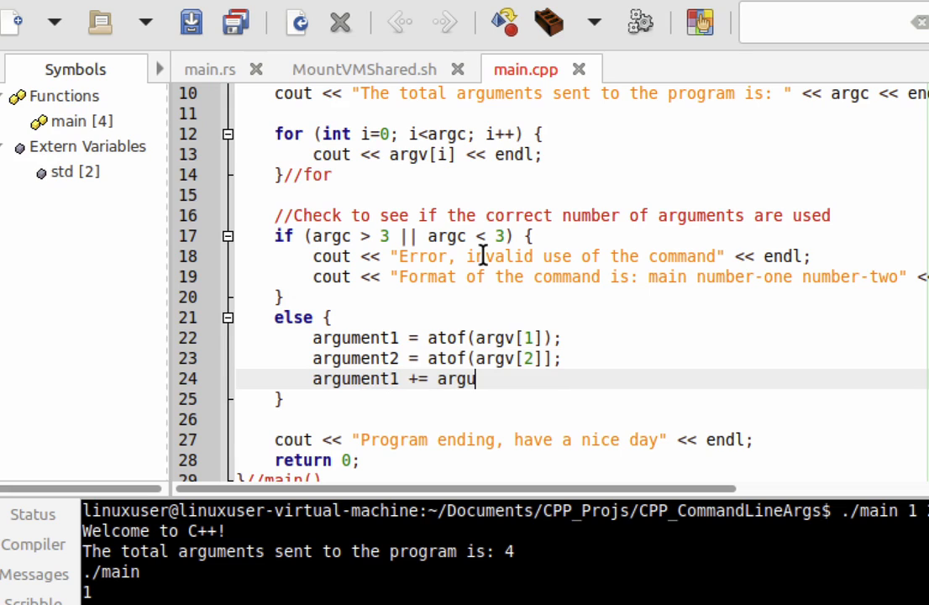
type("ment2;")
type("cout << \"The sum")
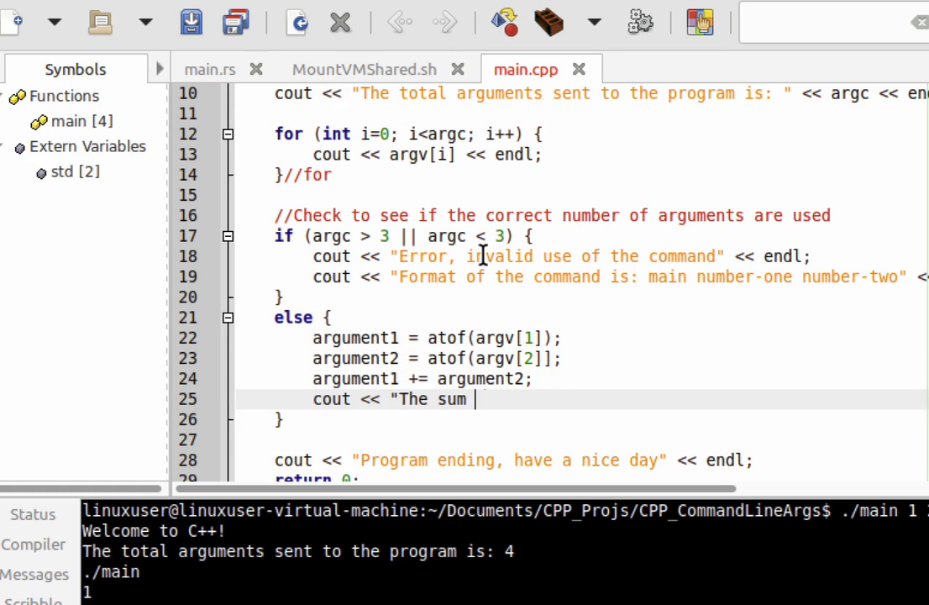
- Print "The sum of the numbers is: " followed by argument1 and endl
type("of the numbers is: \" <<")
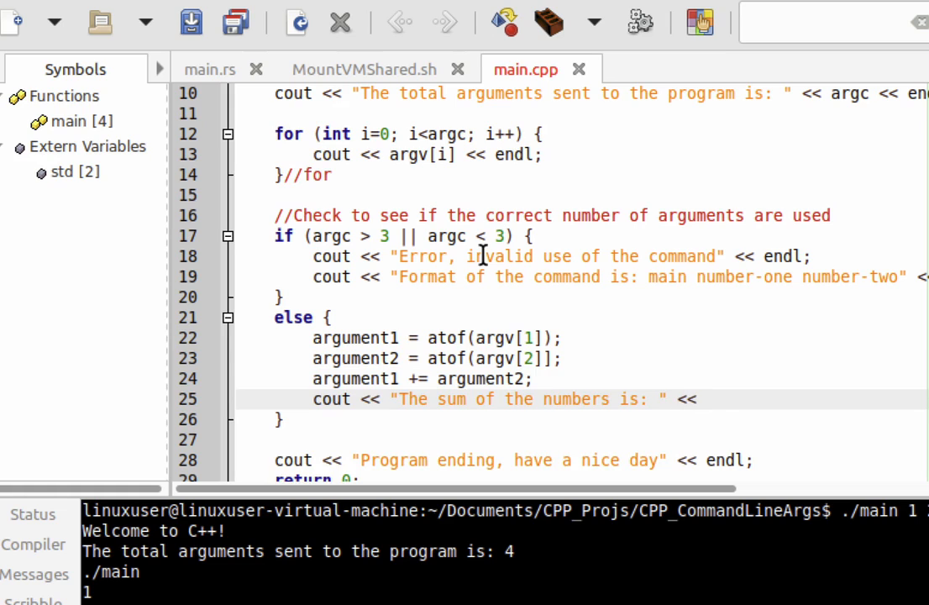
type("argument1 <")
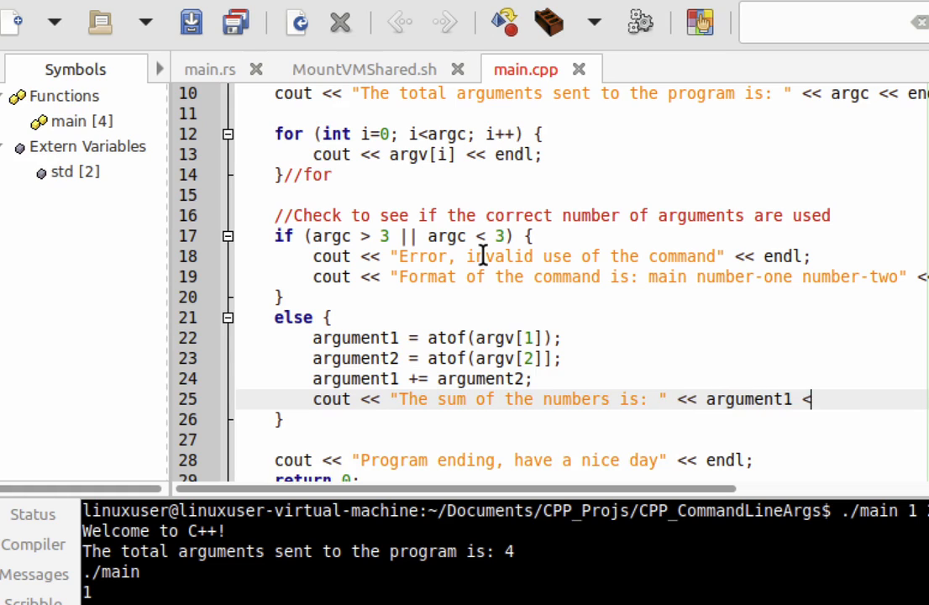
type("endl;")
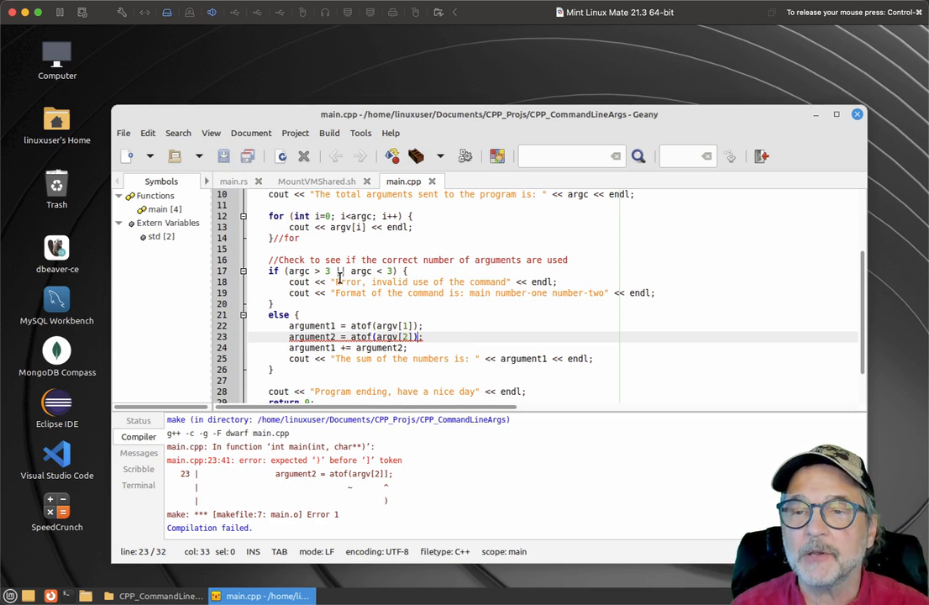
- Build with Make after fixing line 23, then show the Terminal panel
left_click(329, 133)
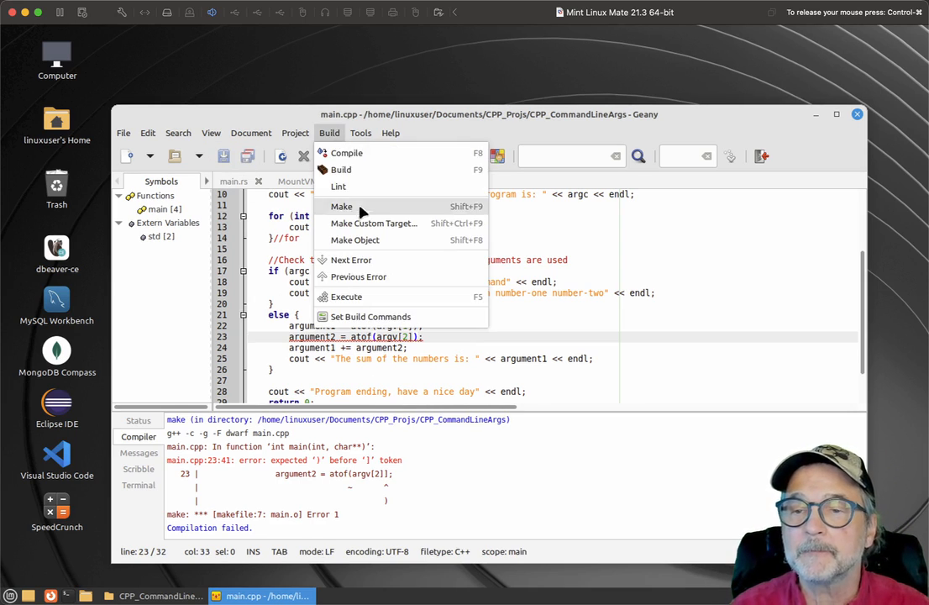
left_click(341, 205)
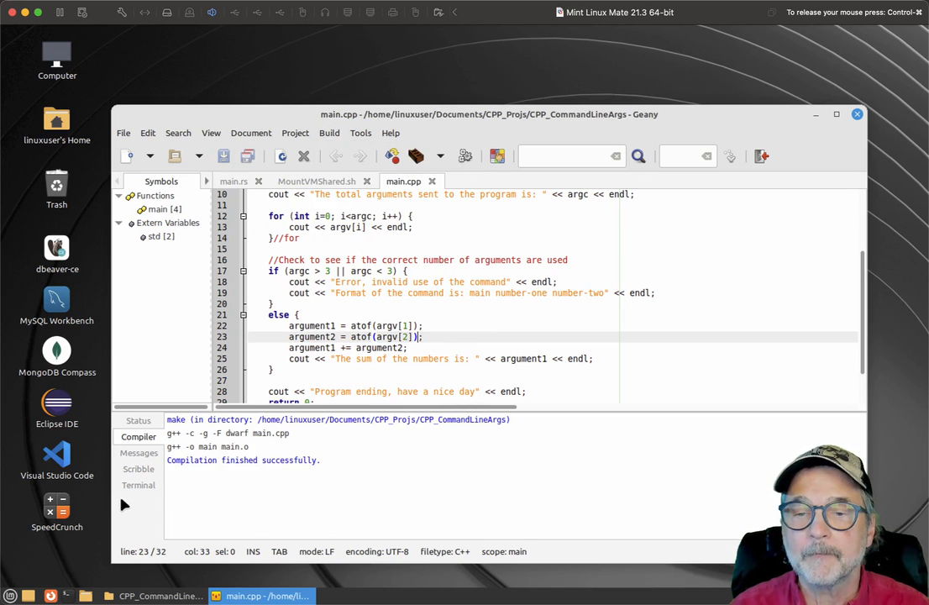
left_click(138, 484)
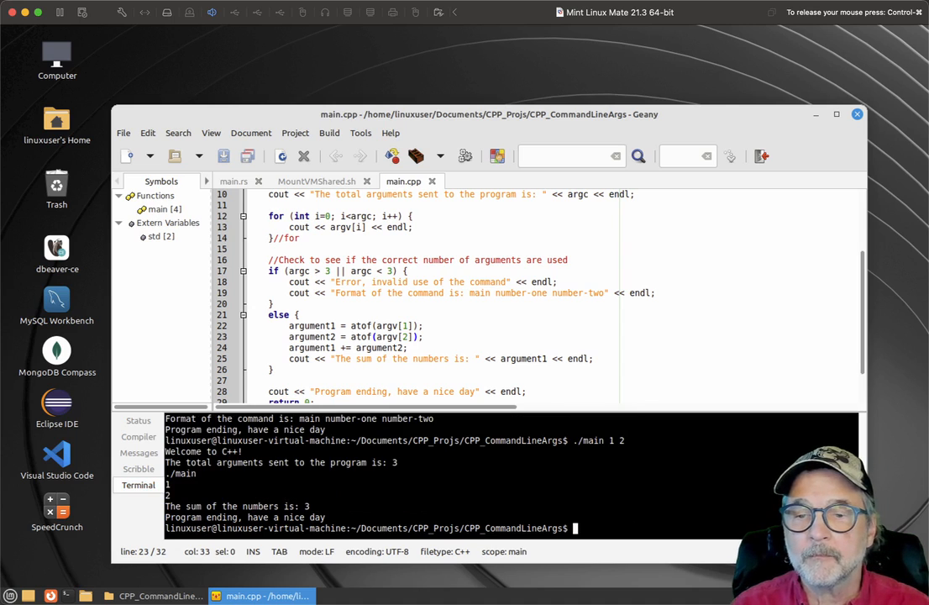
mouse_move(448, 478)
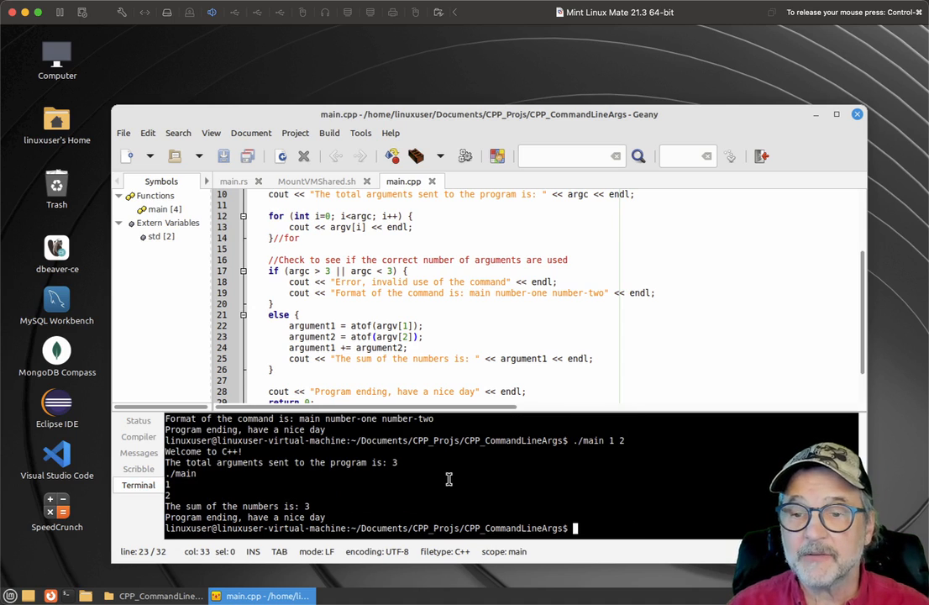
mouse_move(185, 470)
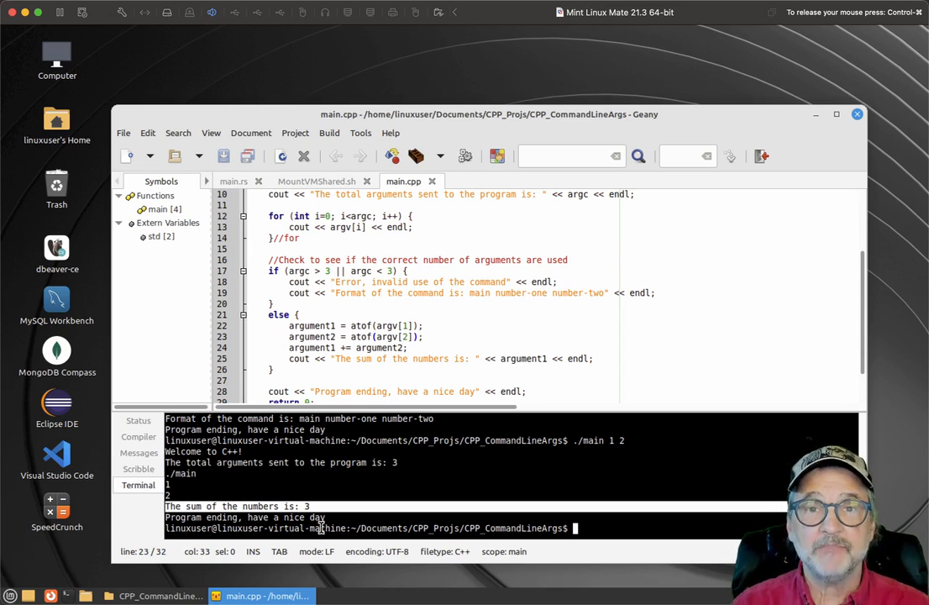
mouse_move(495, 460)
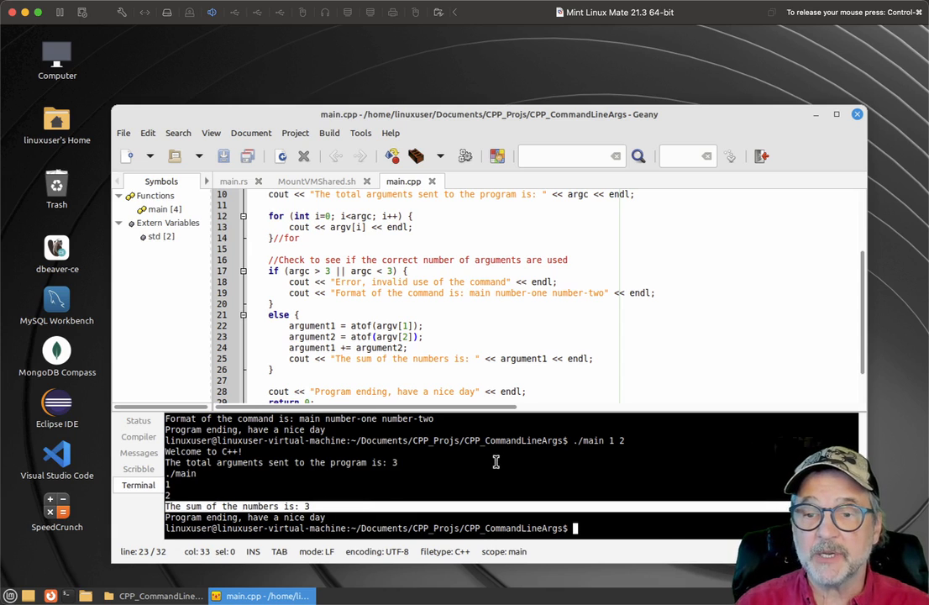
- Run ./main 1 2 in the terminal to print the sum 3
type("./main 1 2")
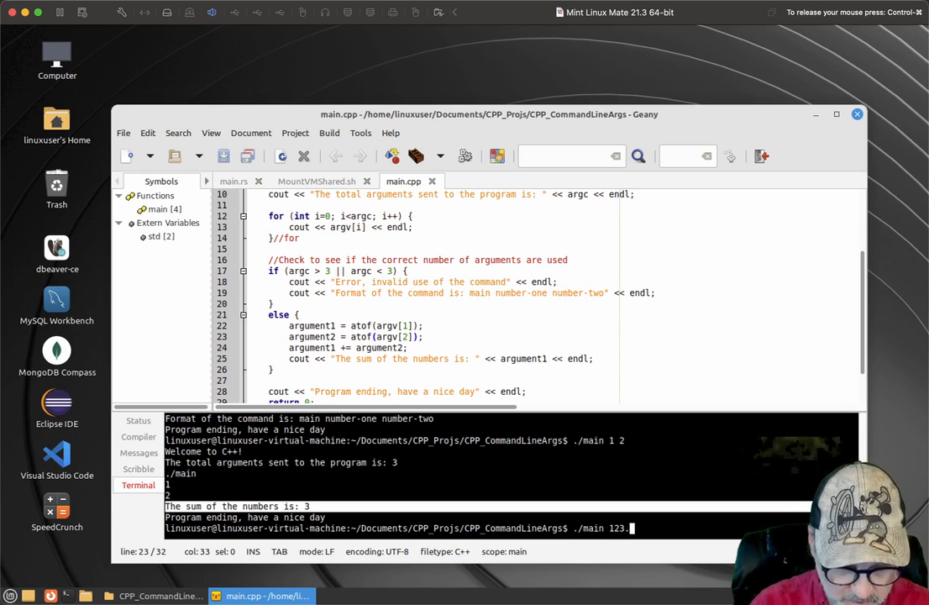
- Run ./main 123.5674 765.333 to print the sum 888.9
type("5674 765.333")
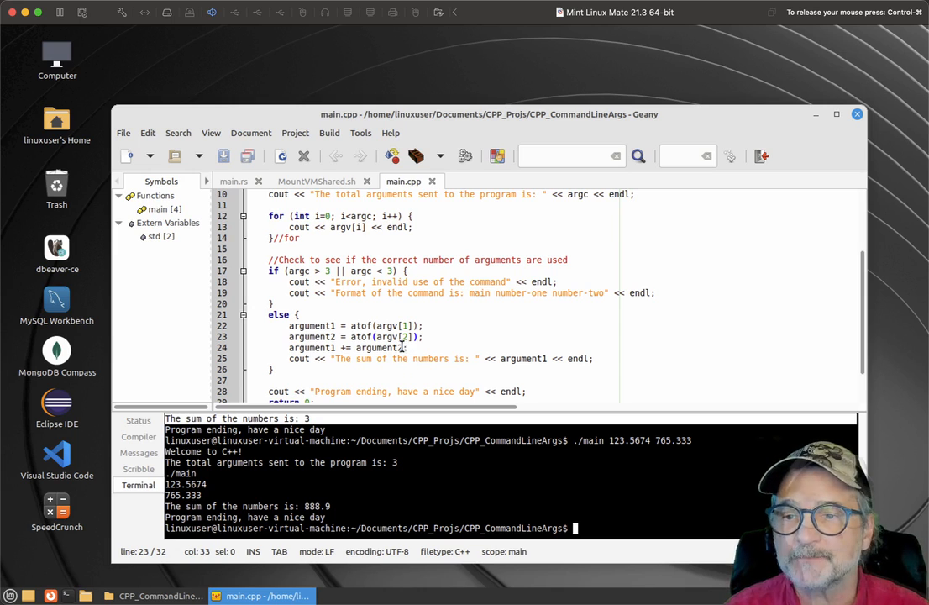
mouse_move(80, 460)
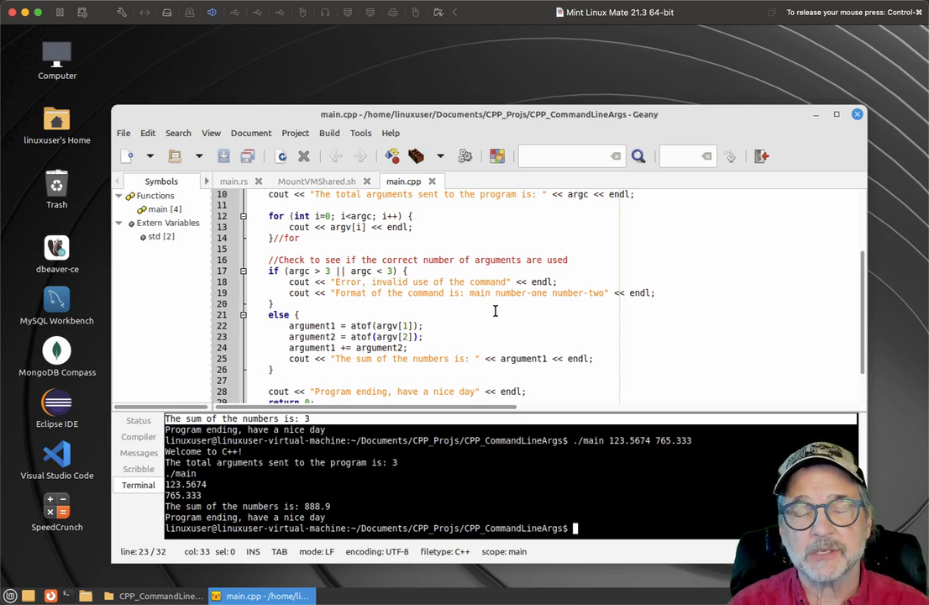
scroll("down", 3)
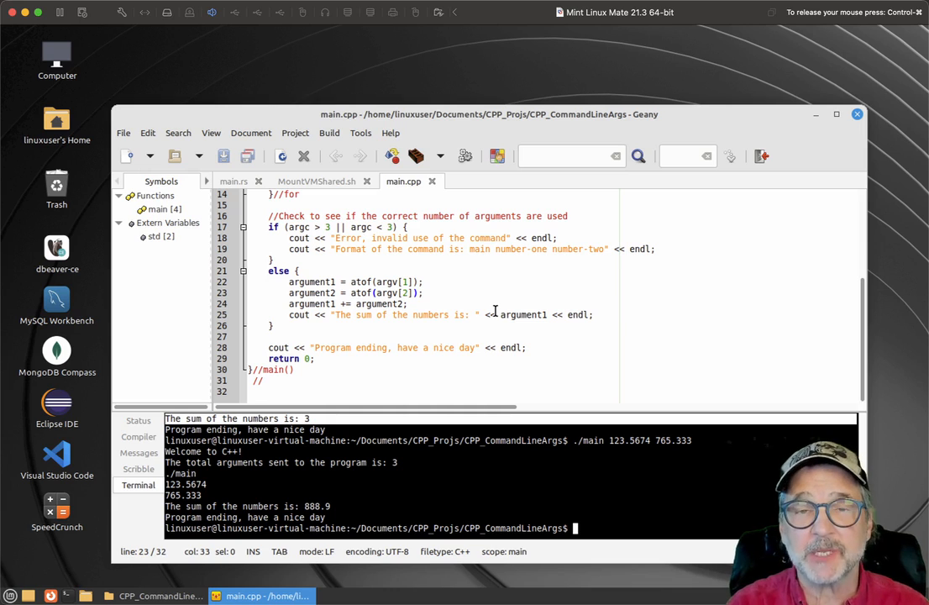
mouse_move(467, 297)
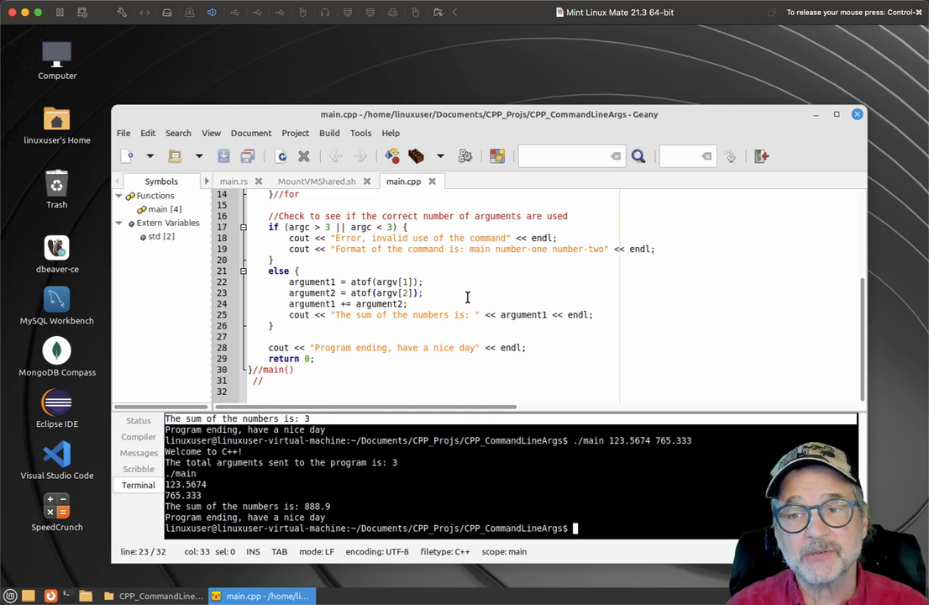